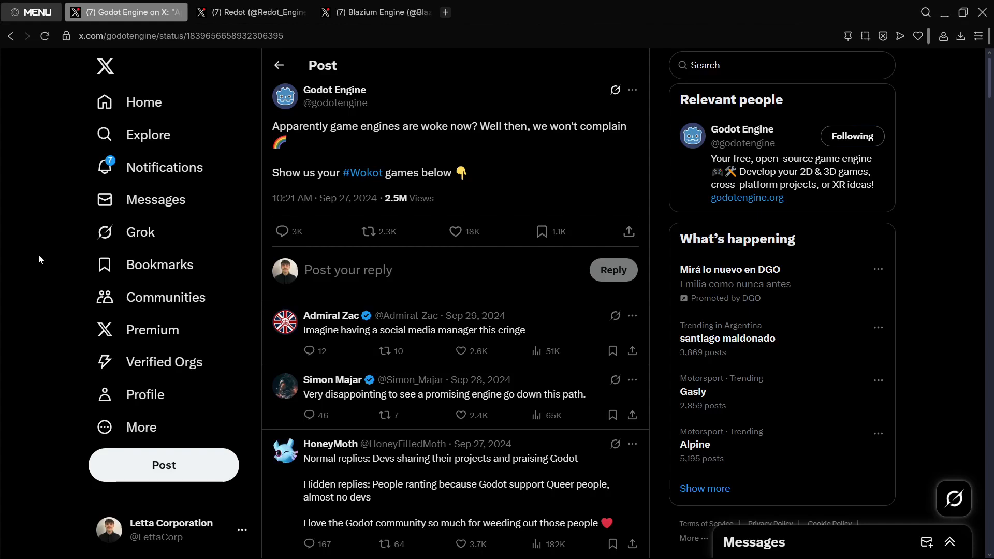
mouse_move(330, 198)
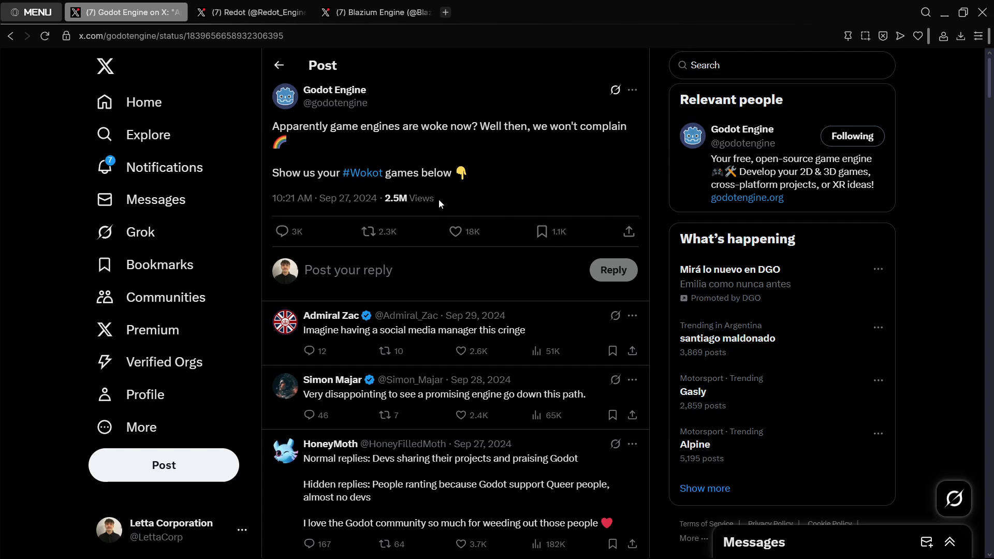
Step: Flip between the Redot and Blazium X profiles and Godot's Wokot post for a first look
click(250, 13)
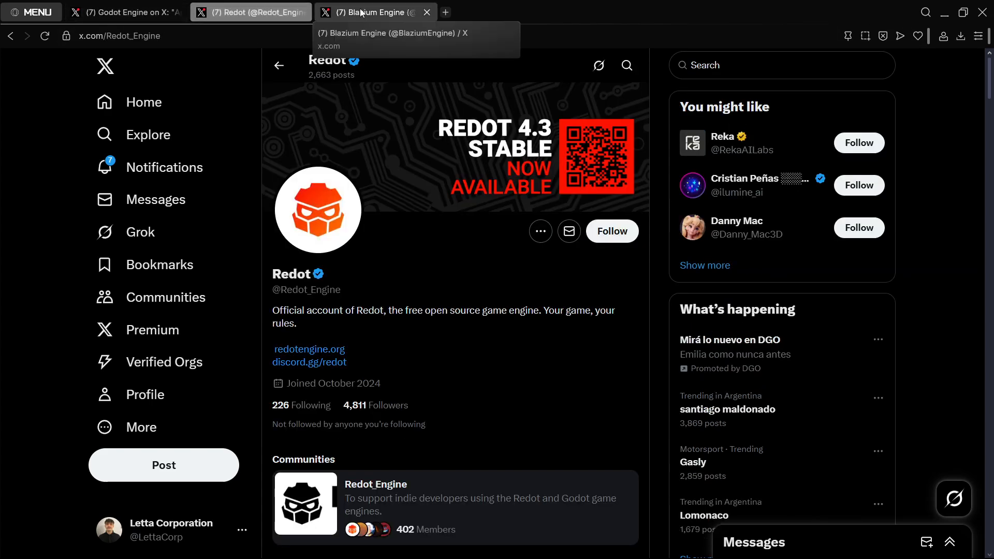
click(374, 13)
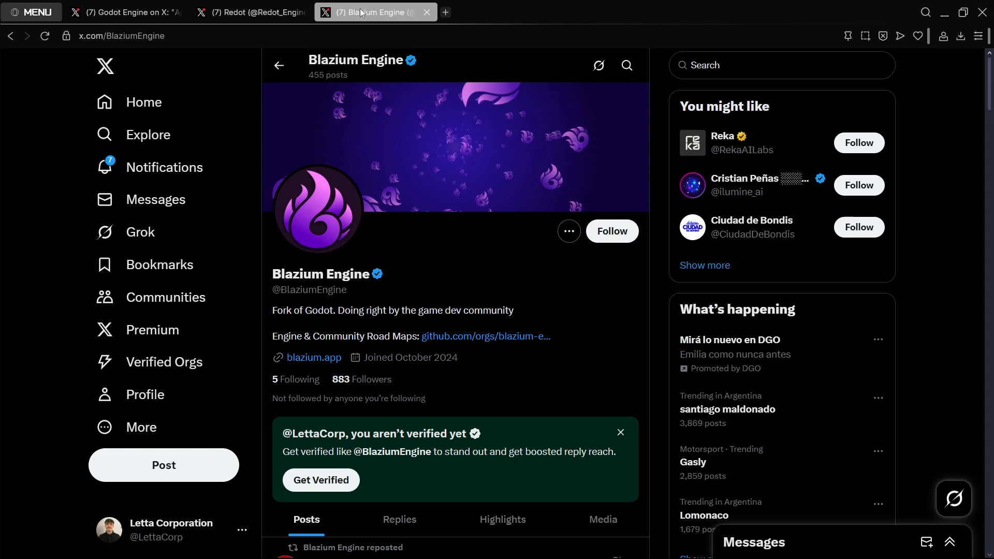
click(251, 12)
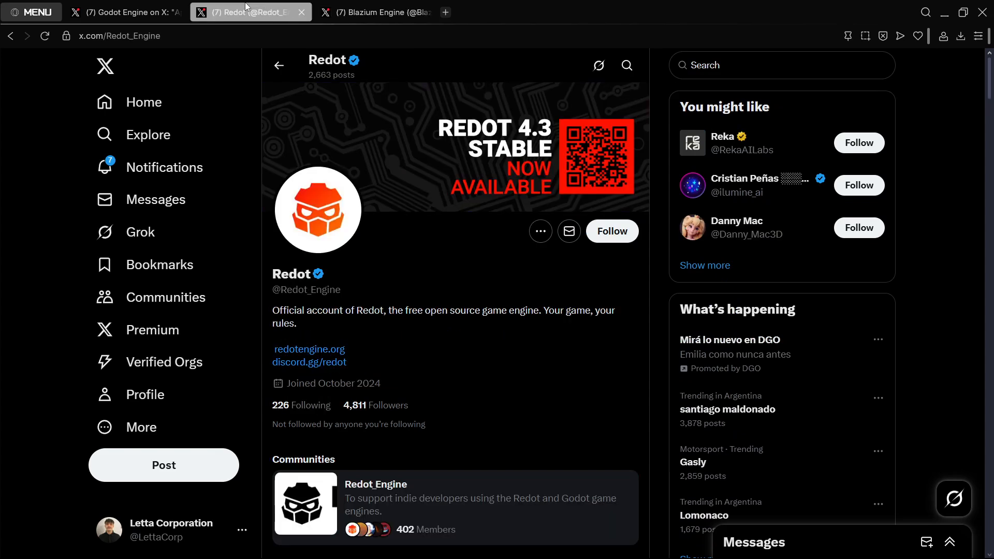
scroll(down, 3)
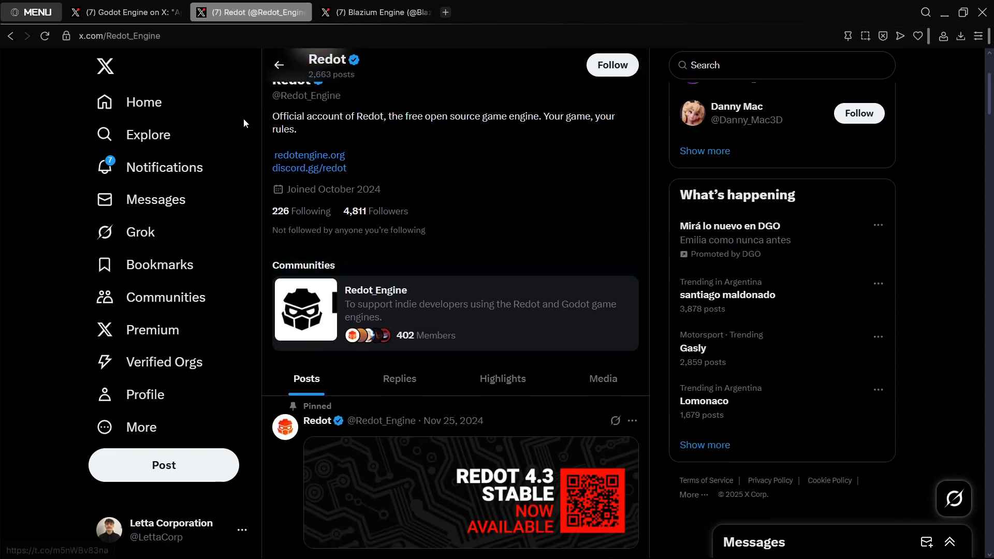
click(125, 13)
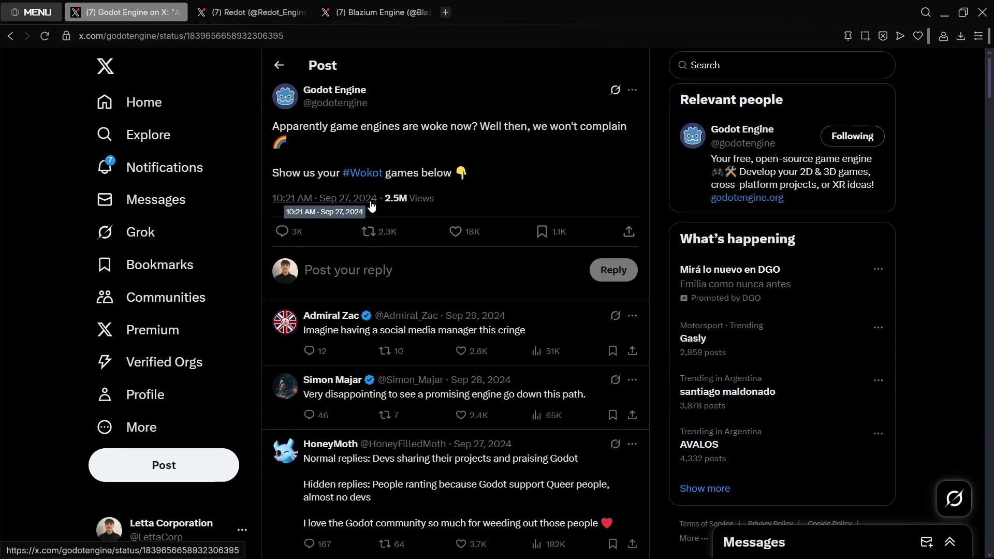
Step: Browse down Redot's recent posts and playing video, then land on the Blazium Engine profile
click(251, 11)
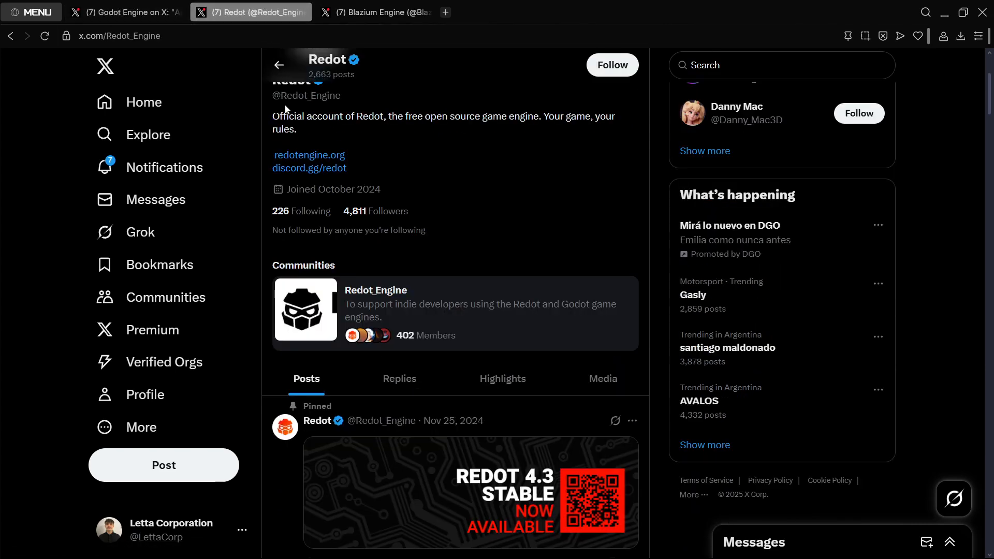
scroll(down, 3)
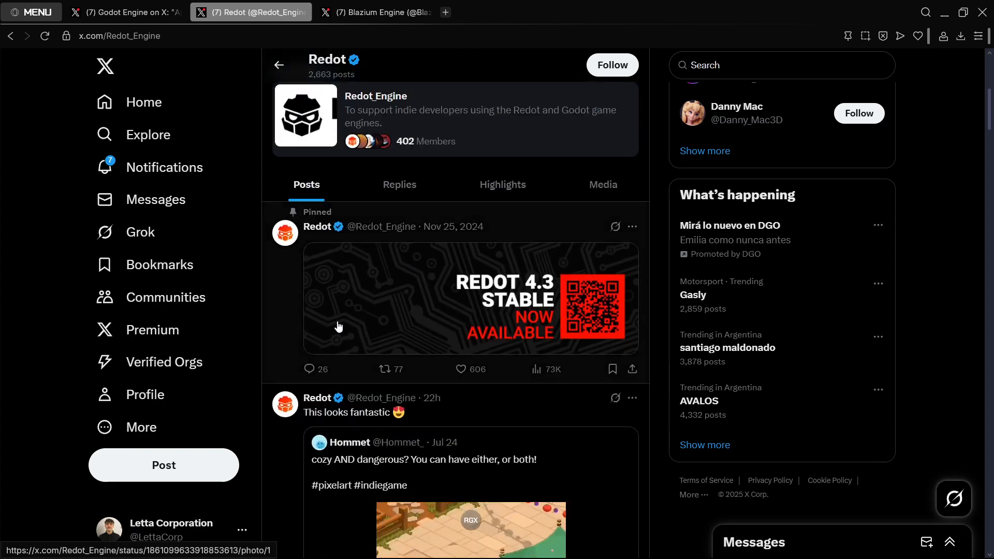
scroll(down, 3)
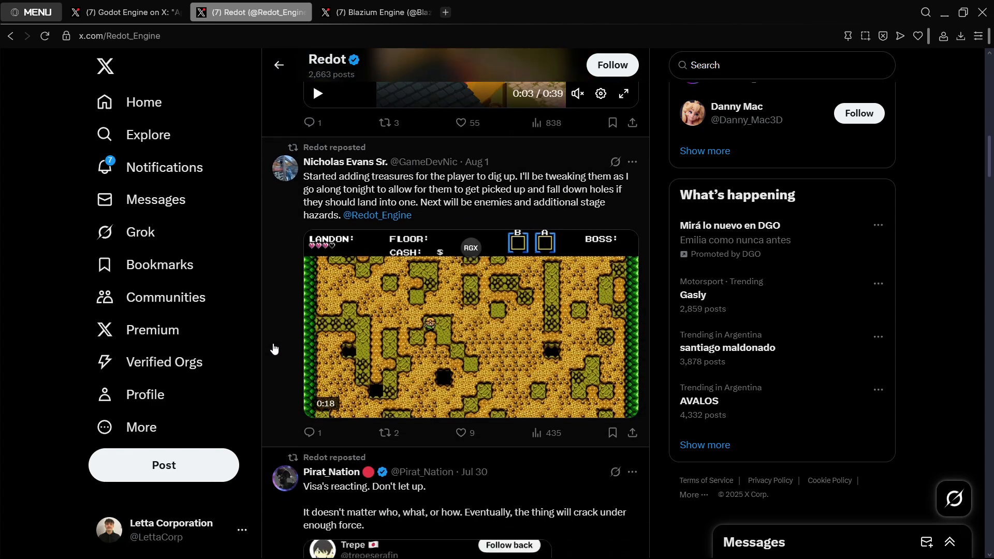
scroll(down, 3)
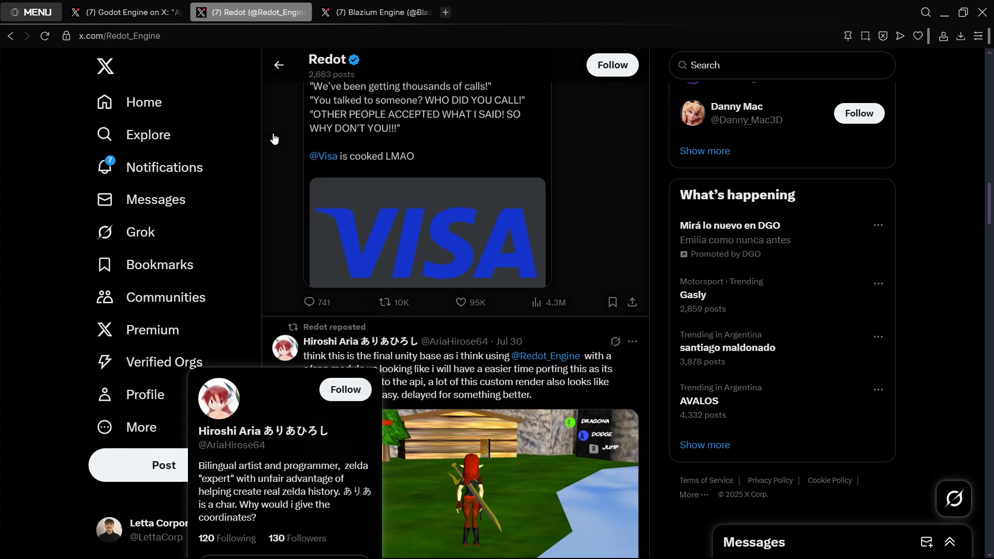
scroll(down, 3)
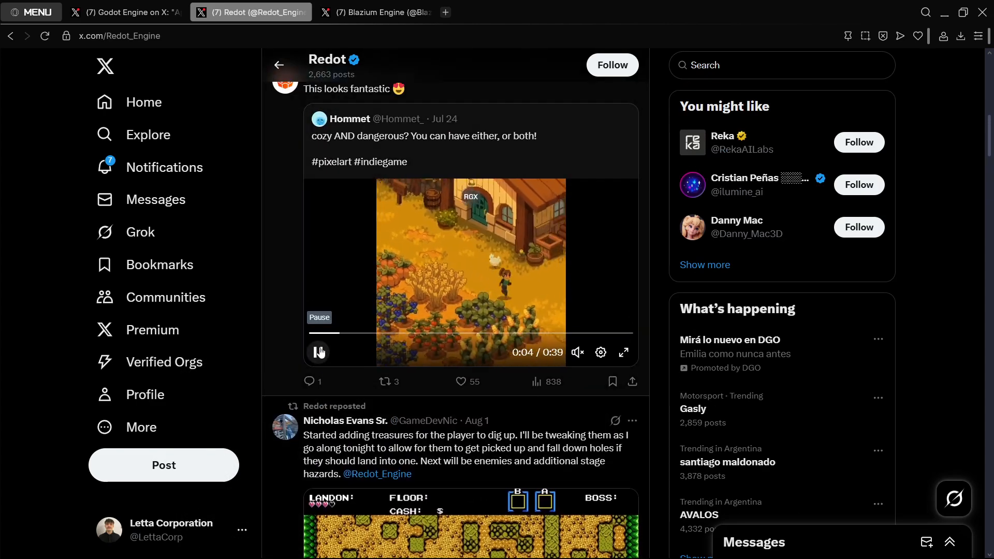
click(379, 12)
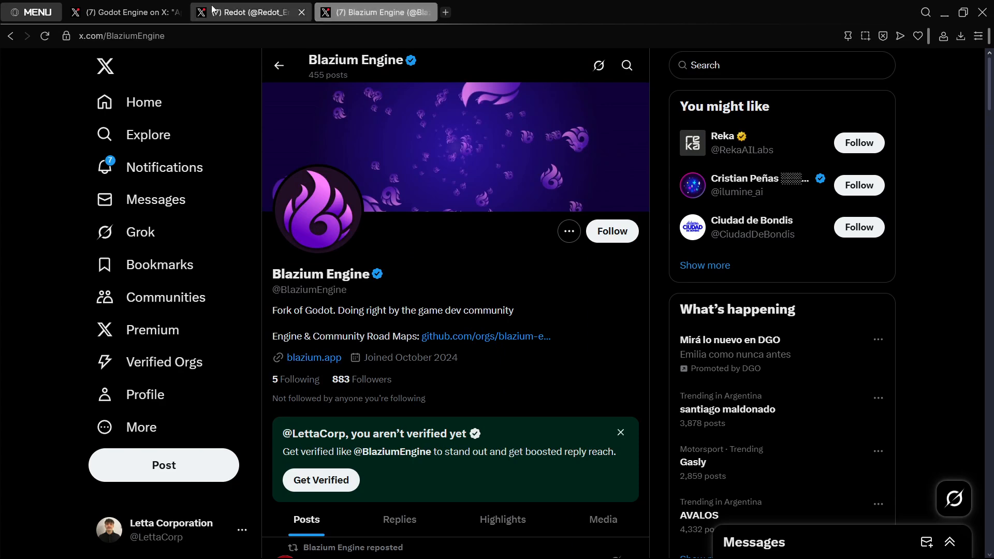
Step: Return to the Redot profile and bring its pinned Redot 4.3 Stable post into view
click(247, 12)
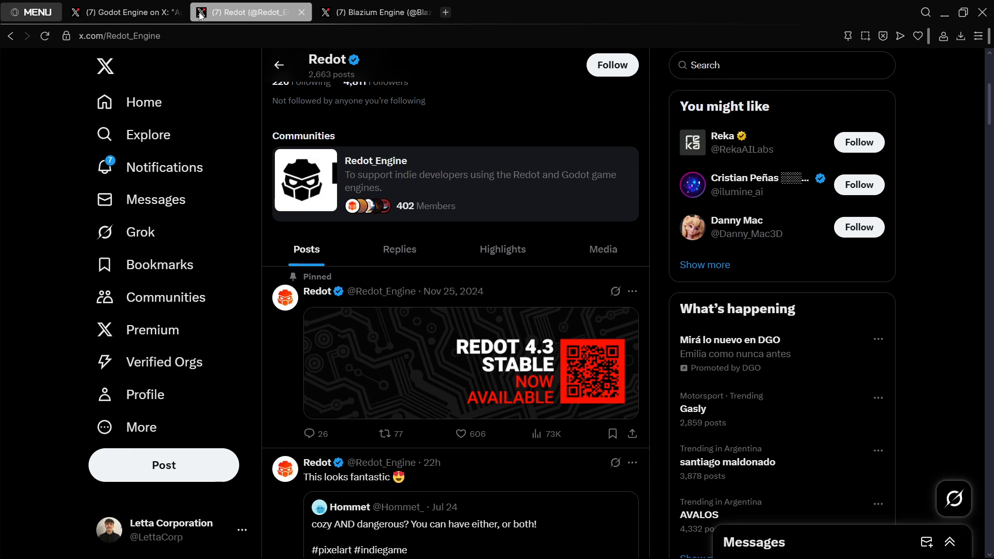
mouse_move(437, 322)
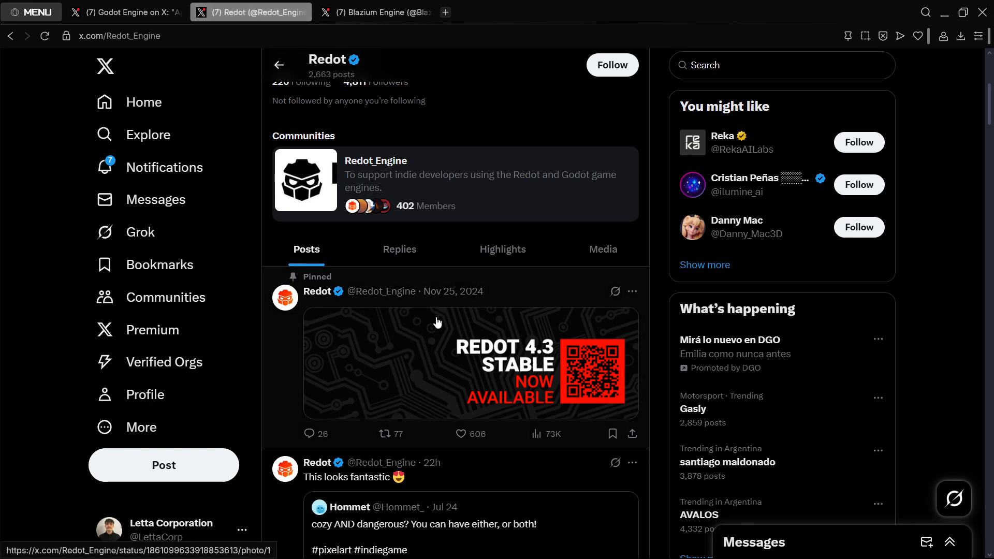
scroll(down, 3)
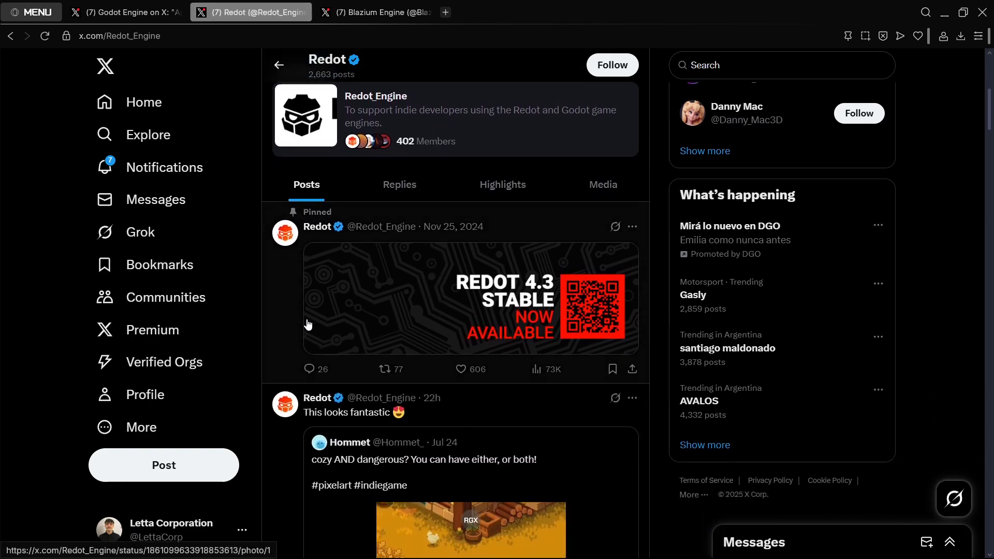
mouse_move(300, 322)
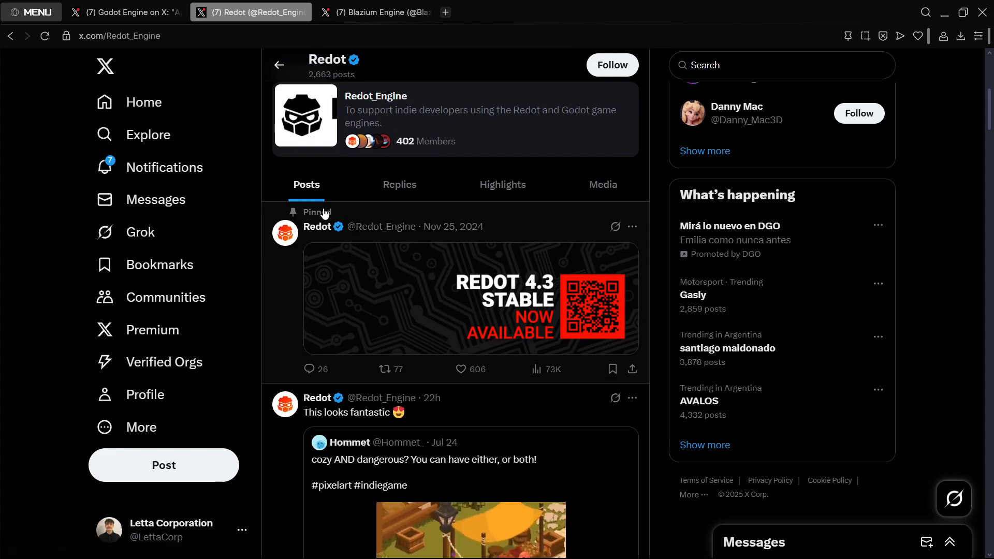
mouse_move(526, 308)
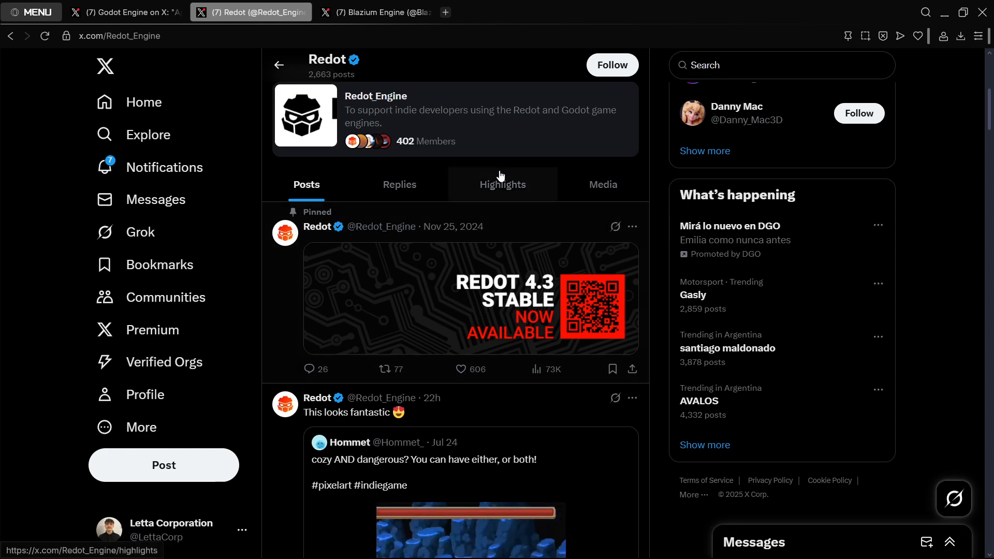
Step: View godotengine.org's latest news on Godot 4.5 betas, then return to Redot's X profile
click(568, 13)
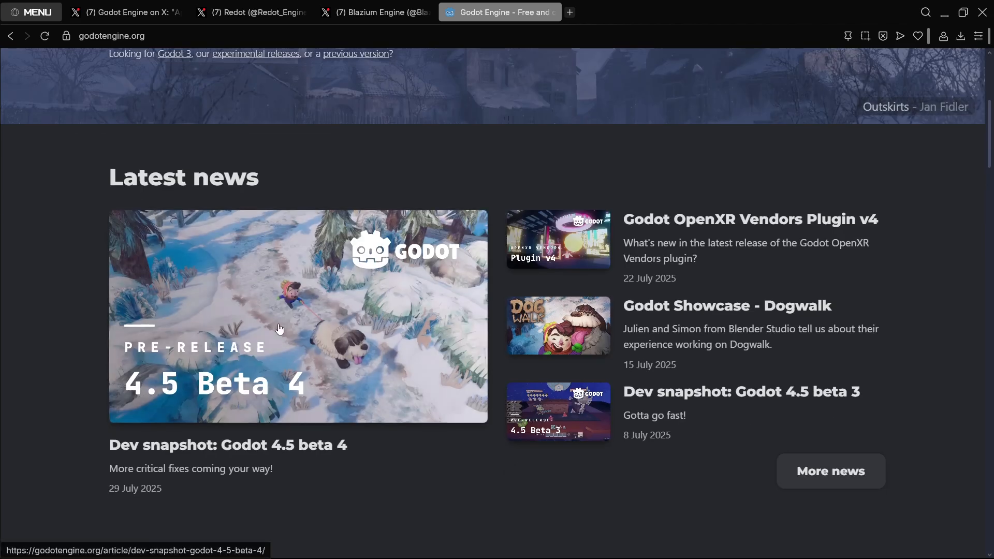
click(249, 11)
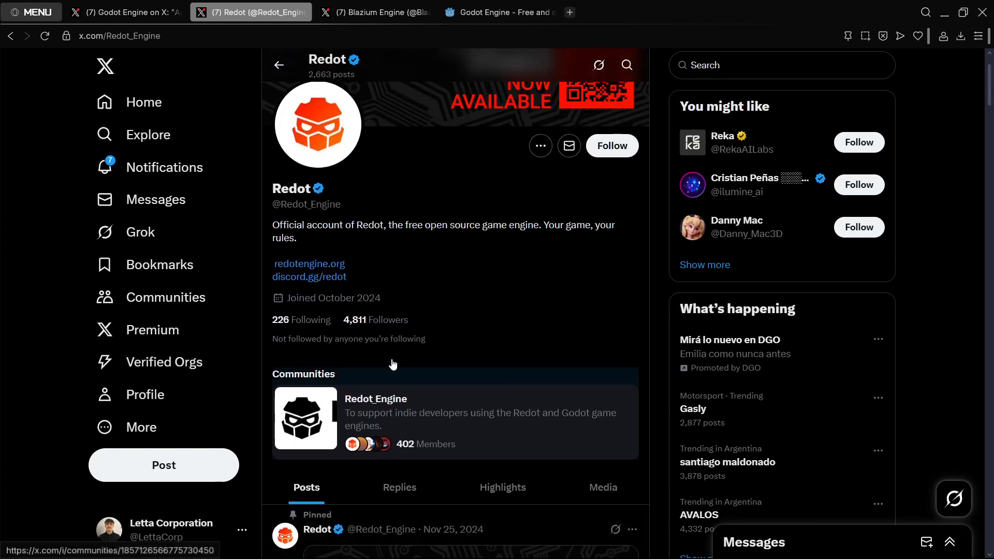
Step: Open the redotengine.org and blazium.app links from the profiles in new tabs
scroll(down, 3)
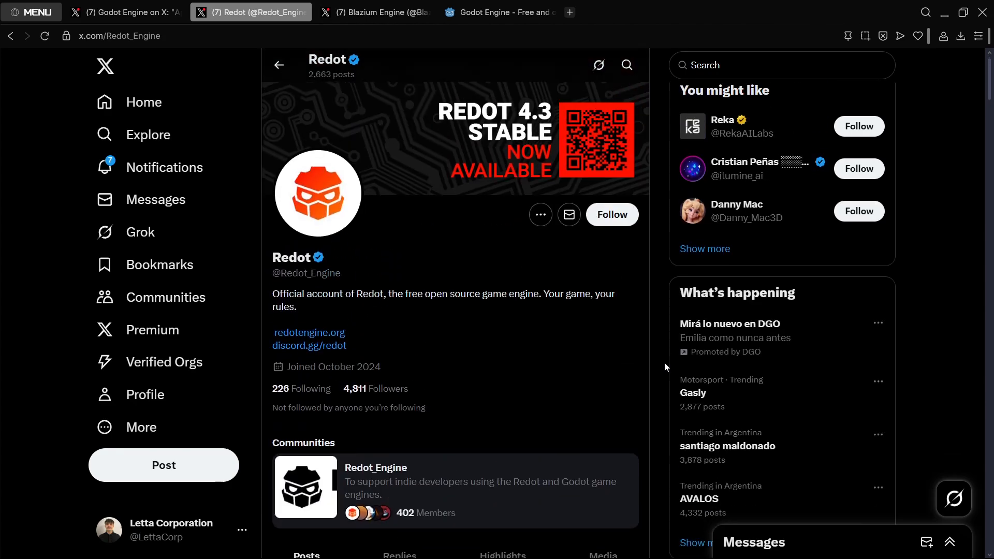
scroll(down, 3)
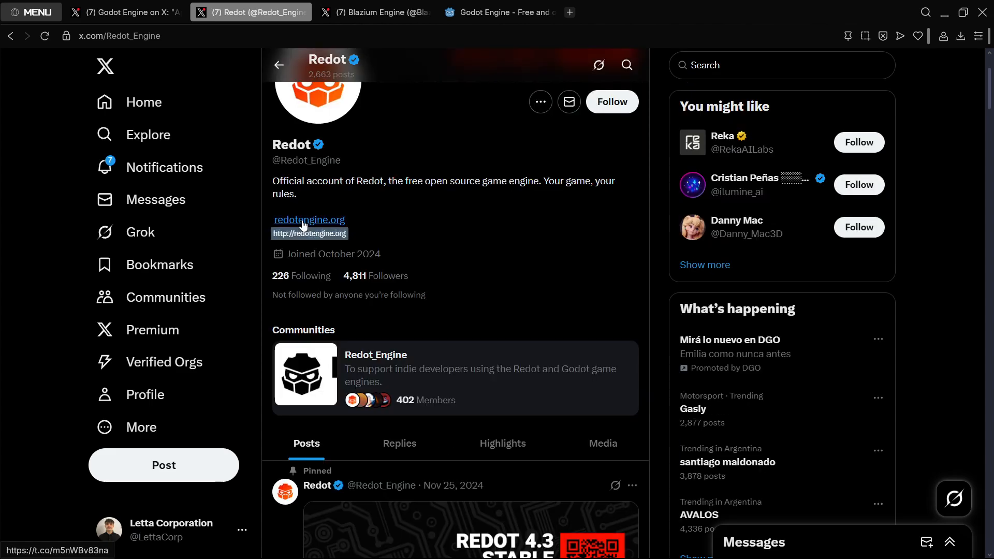
click(379, 11)
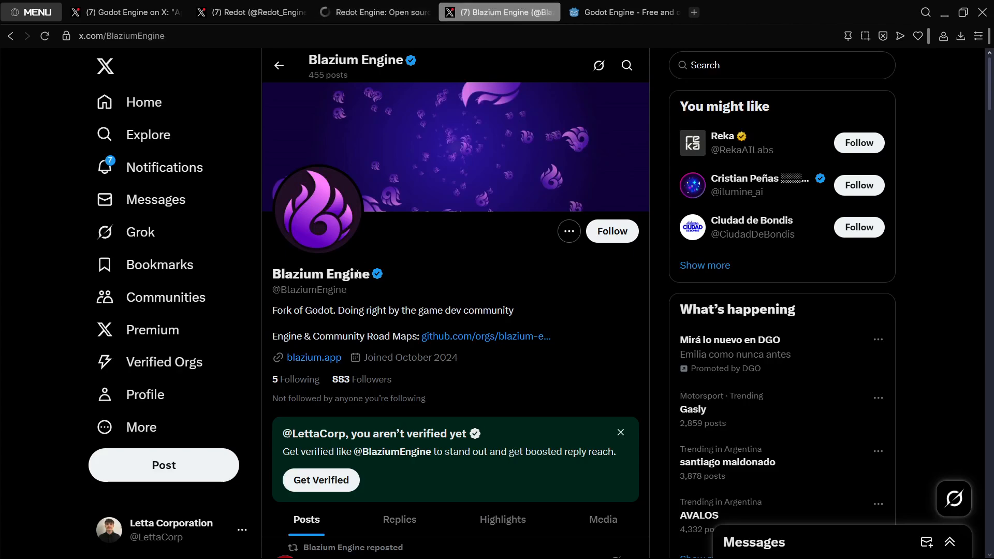
click(250, 12)
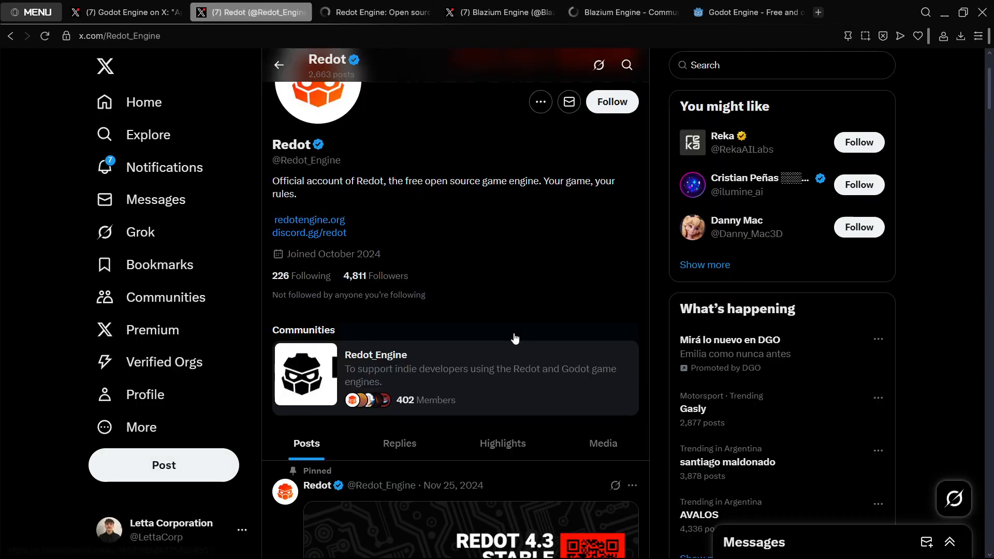
Step: Browse Redot's July reposts down to comments on payment processors delisting games
scroll(down, 3)
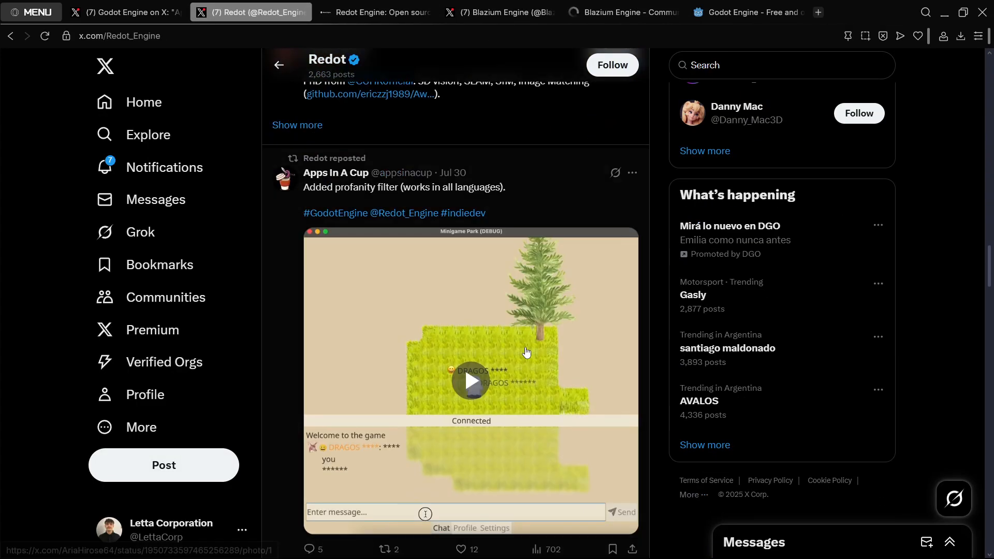
scroll(down, 3)
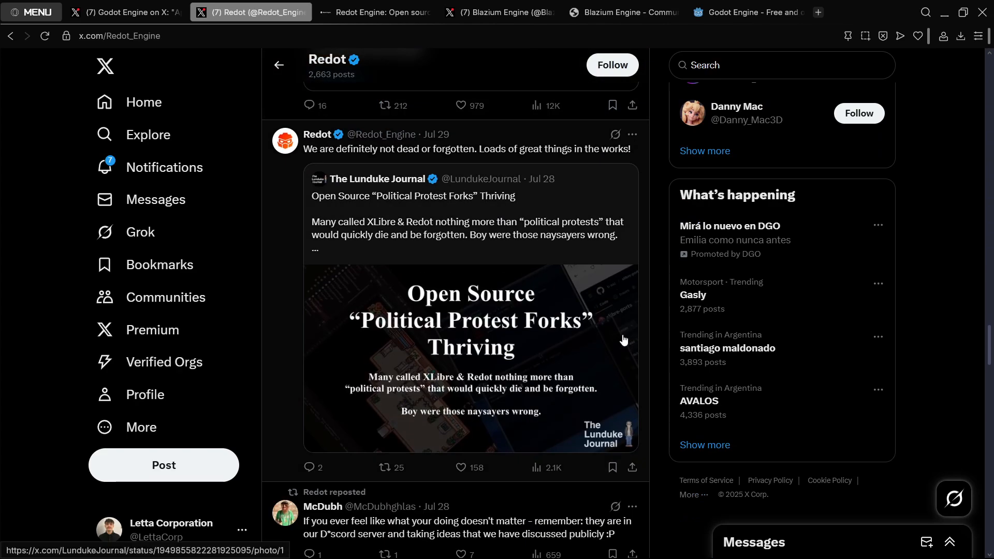
scroll(down, 3)
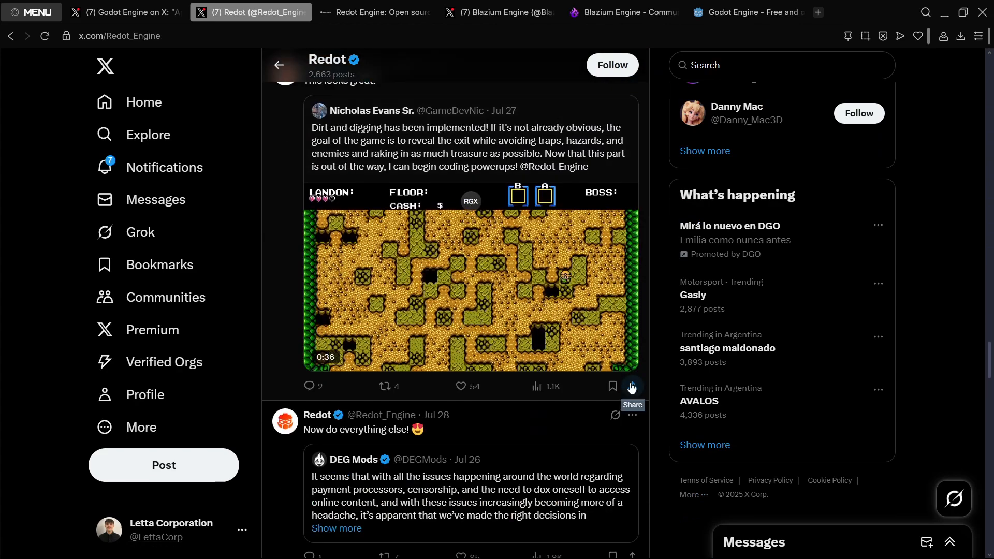
scroll(down, 3)
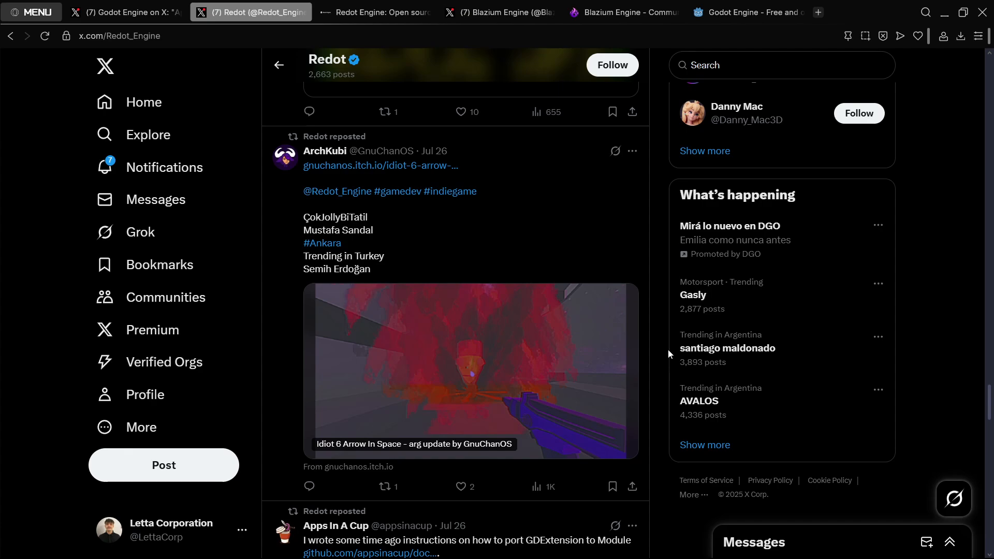
scroll(down, 3)
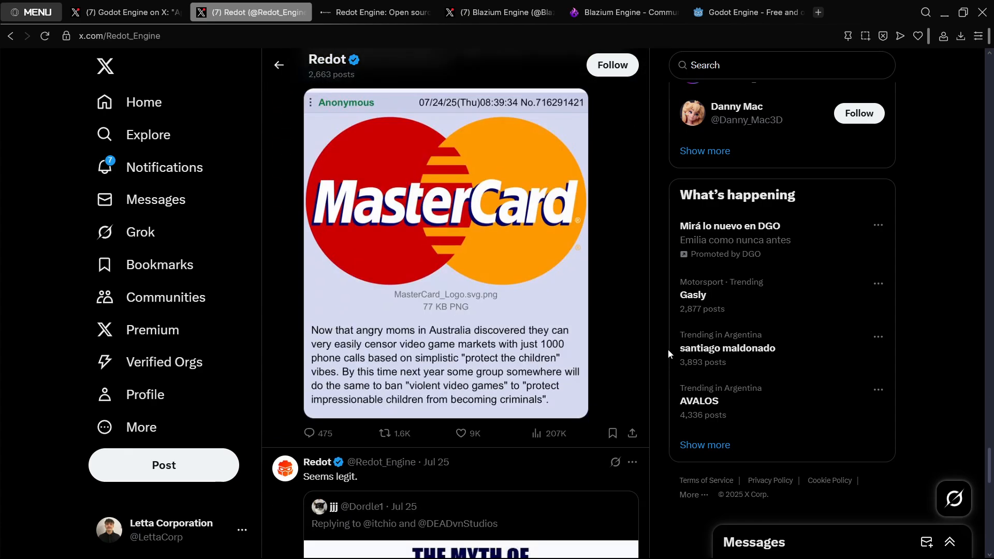
scroll(down, 3)
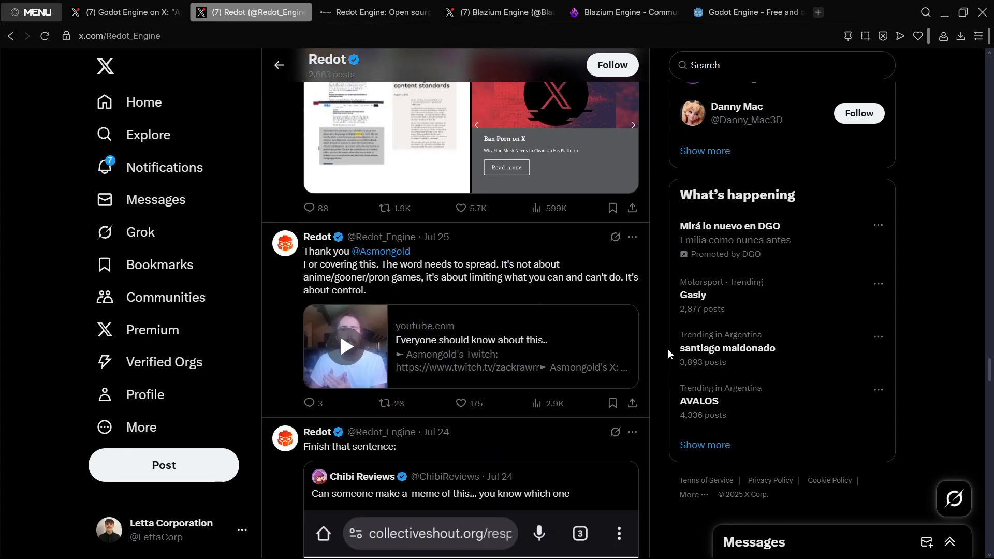
scroll(down, 3)
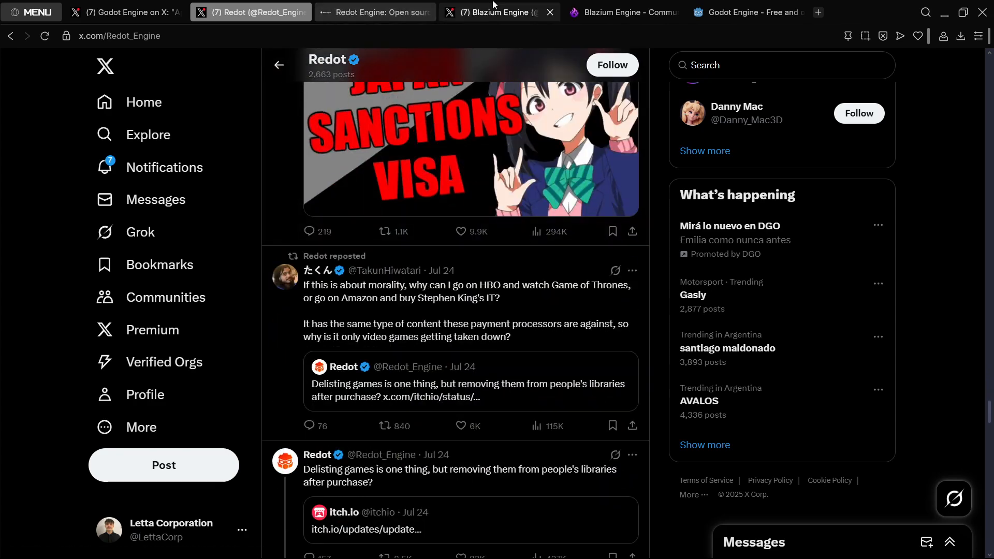
Step: Browse Blazium Engine's July game demo posts, then bring up the Redot Engine website homepage
click(499, 12)
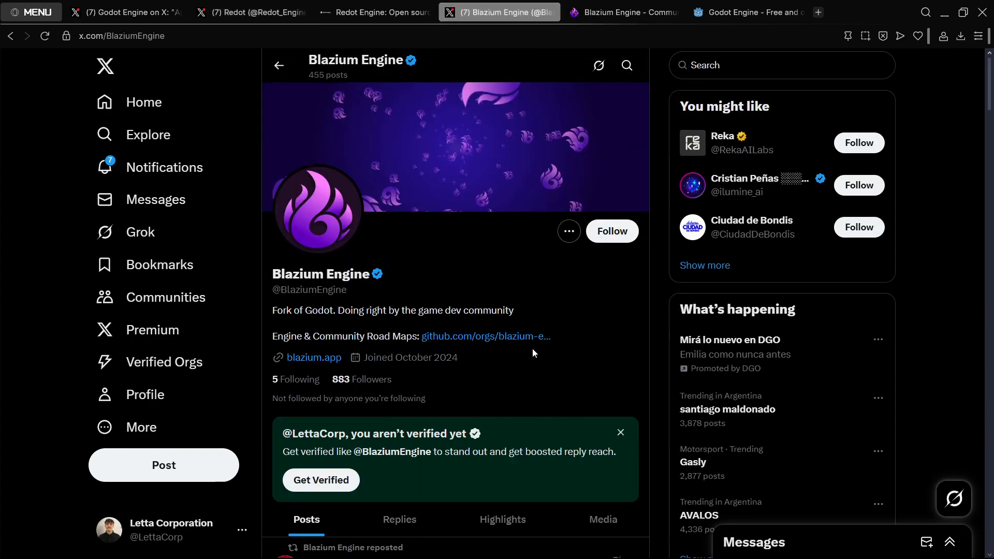
scroll(down, 3)
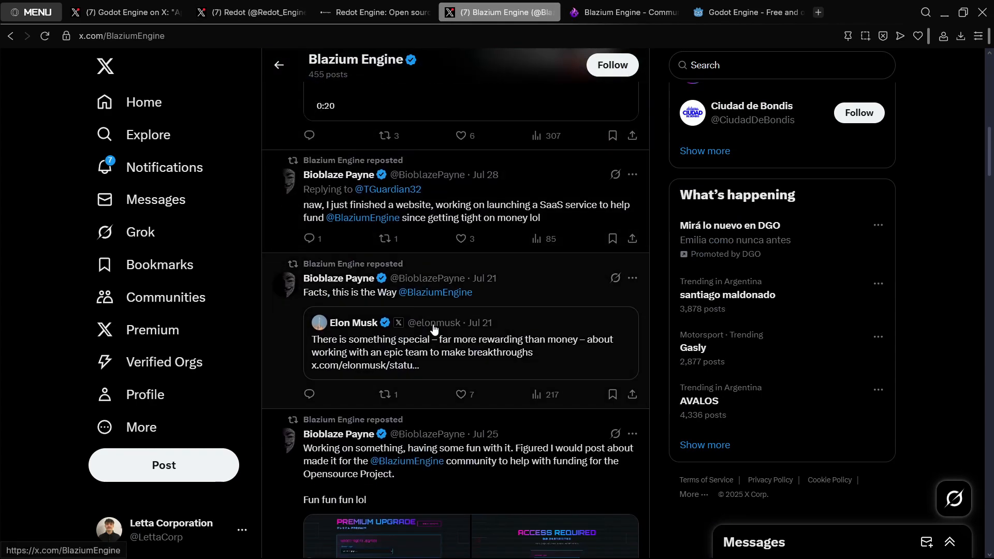
scroll(down, 3)
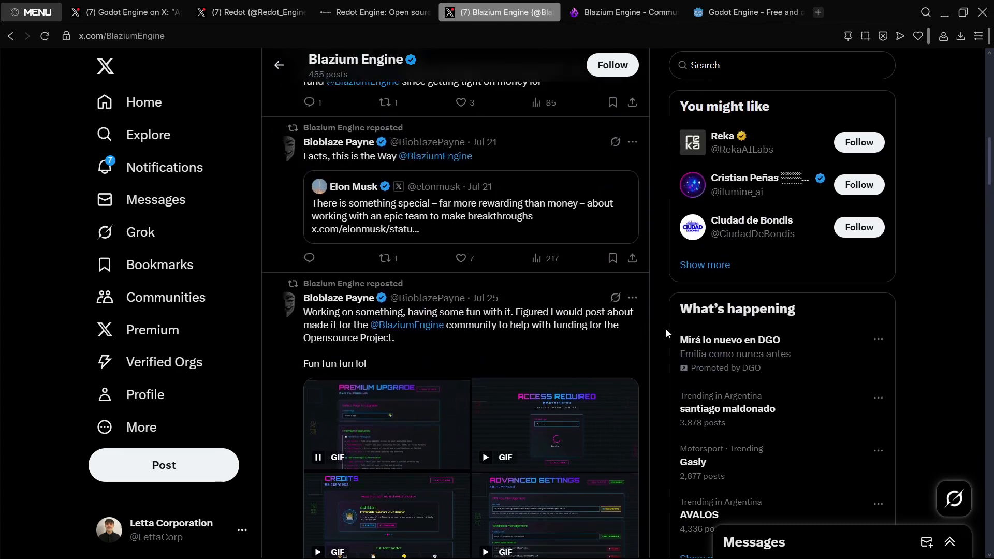
scroll(down, 3)
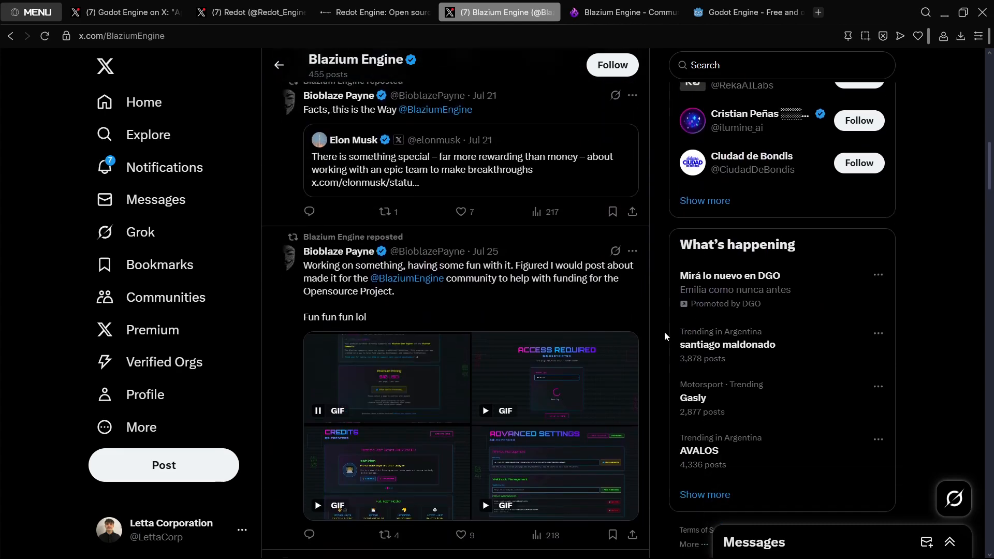
scroll(down, 3)
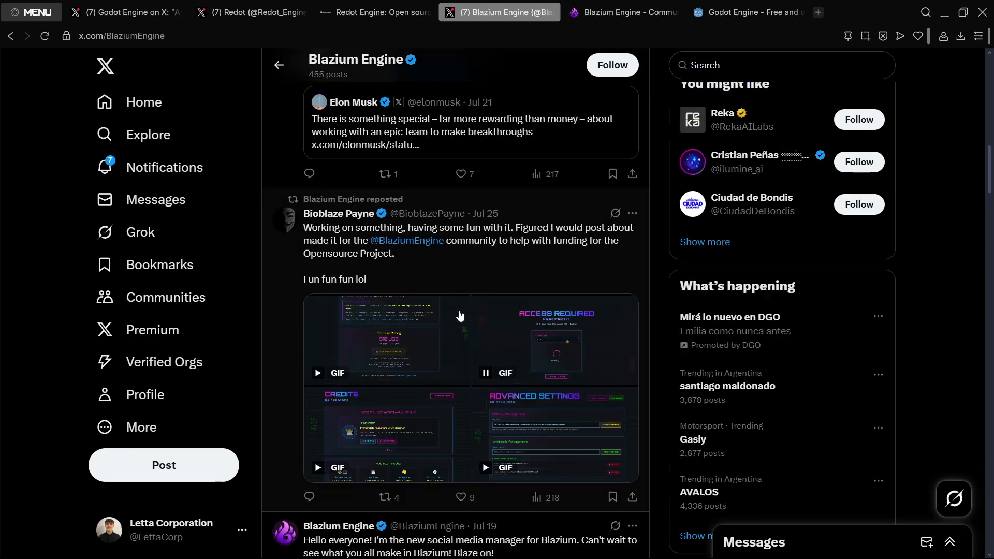
scroll(down, 3)
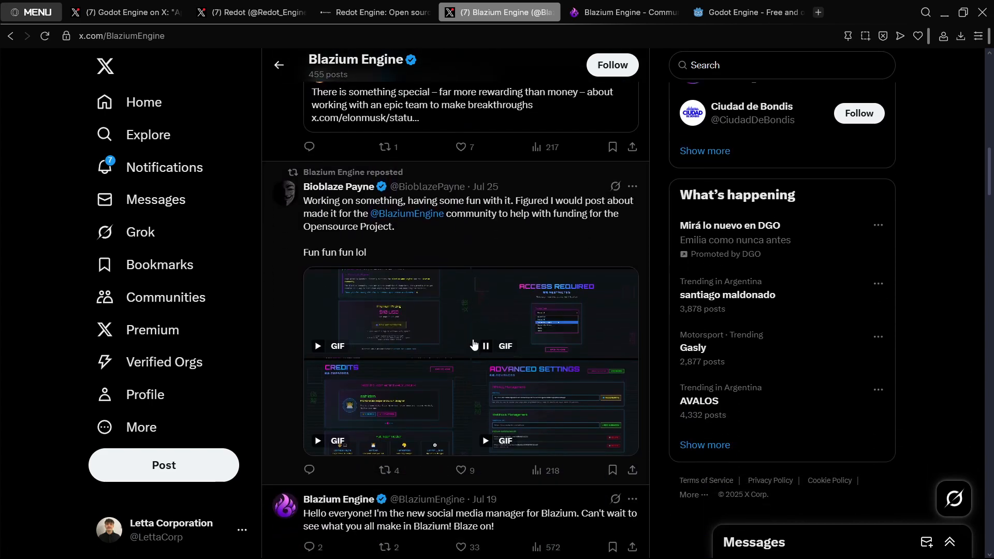
scroll(down, 3)
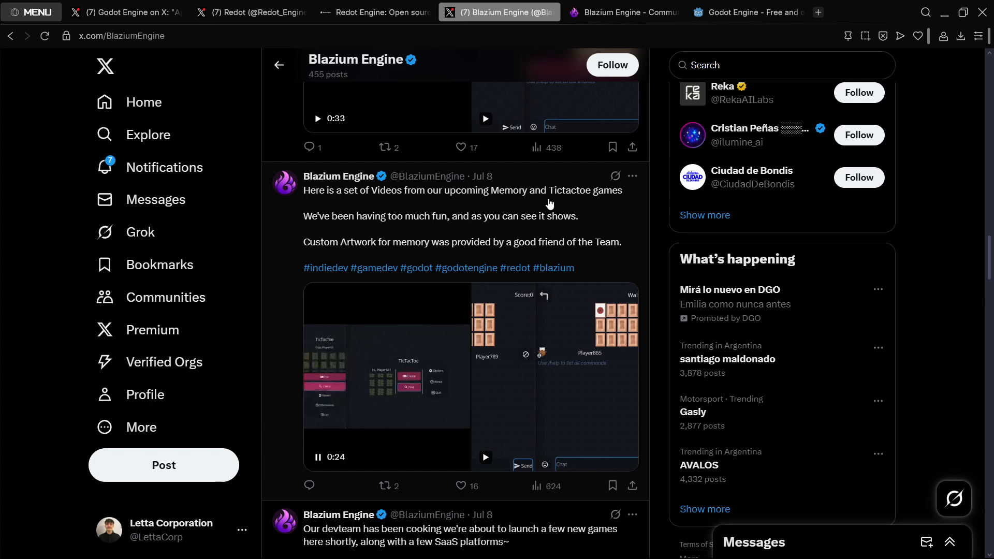
scroll(down, 3)
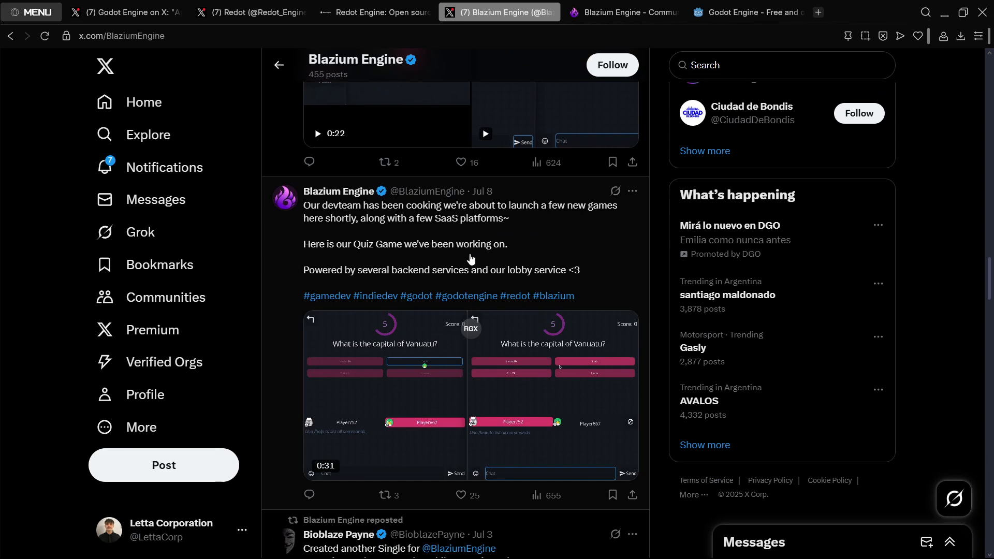
scroll(down, 3)
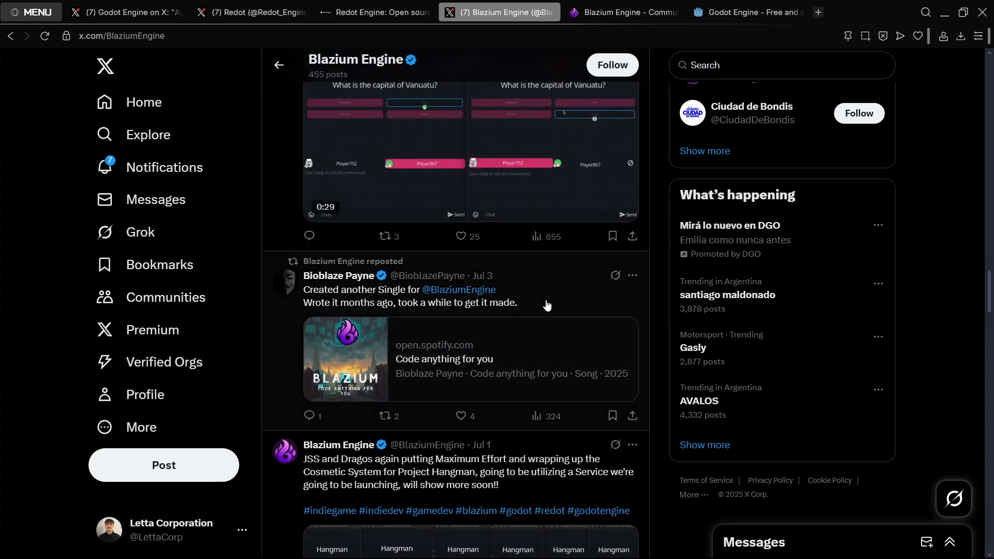
click(384, 13)
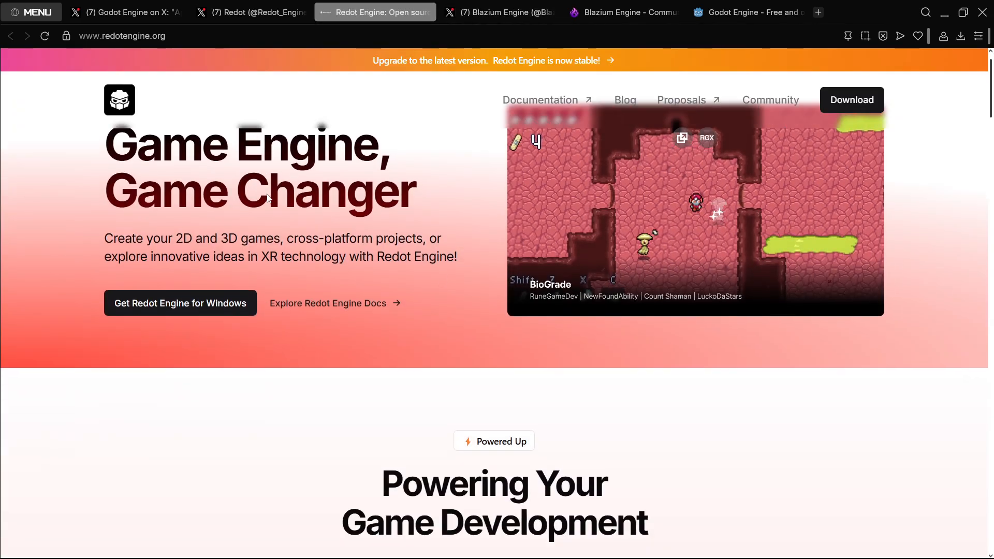
Step: Reach Latest blog posts on the Redot homepage and view all posts
scroll(down, 3)
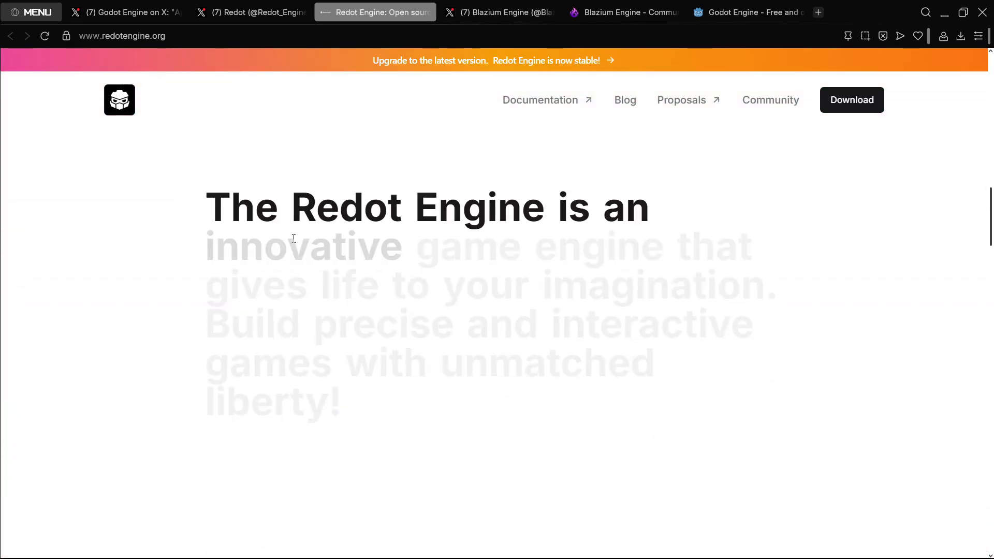
scroll(down, 3)
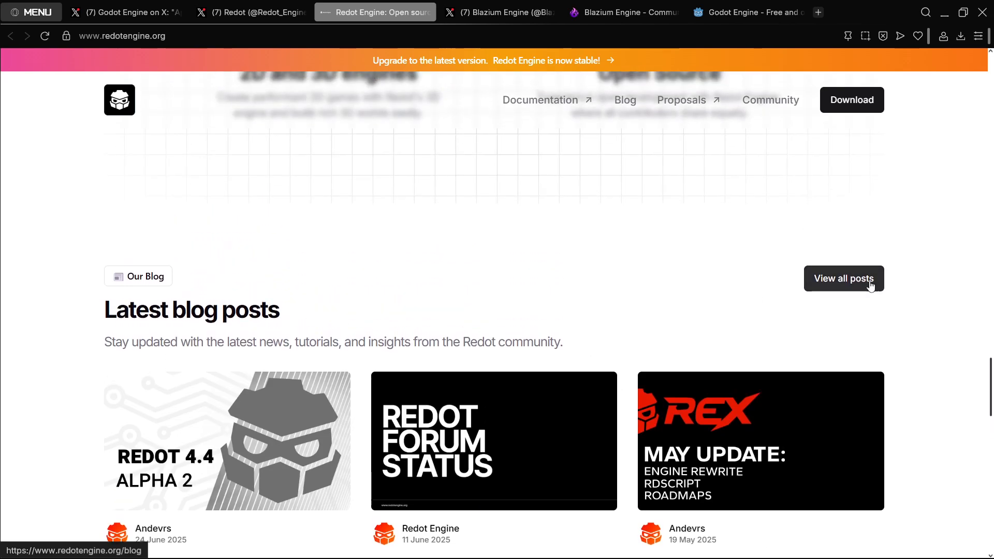
click(844, 278)
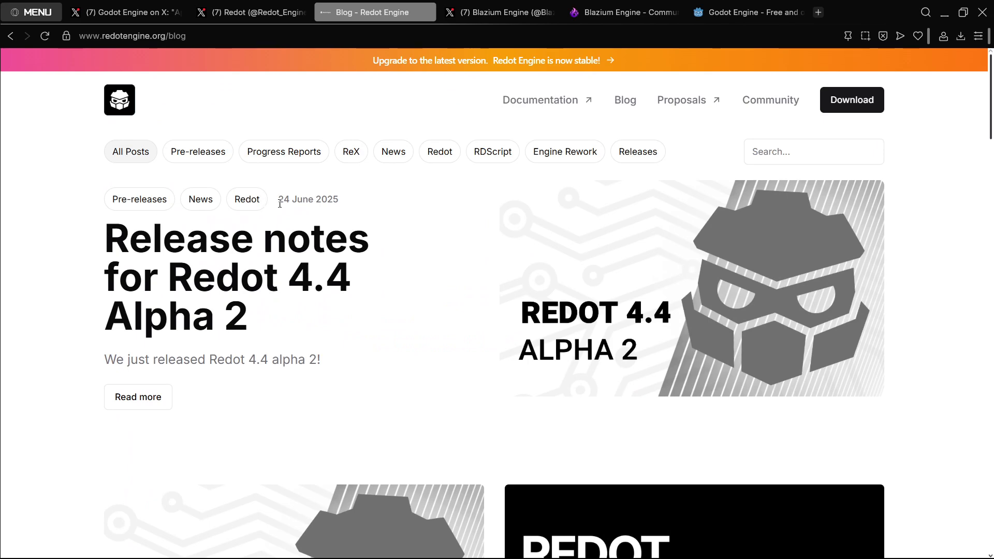
Step: Look through the blog list and open the May Update: ReX, RDScript, and Roadmaps post
double_click(307, 200)
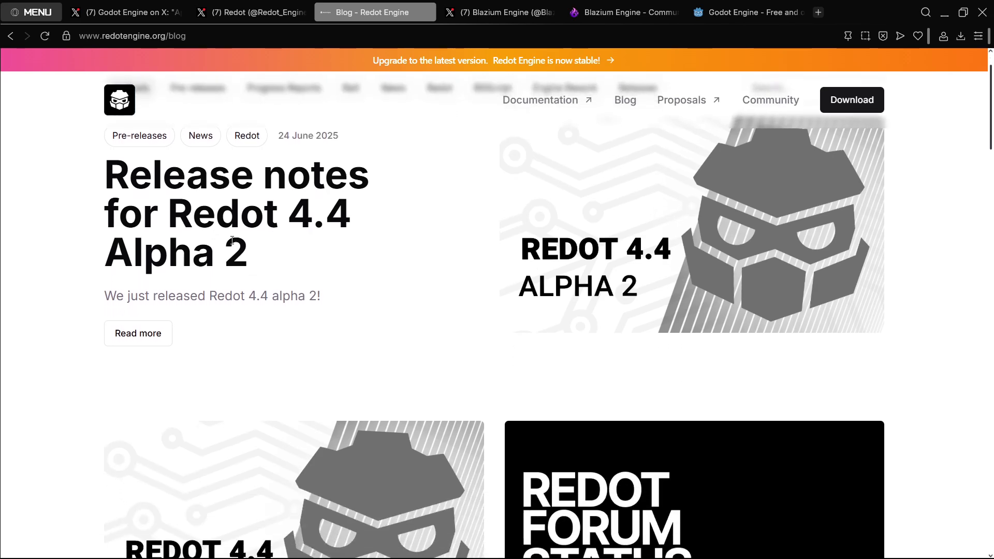
scroll(down, 3)
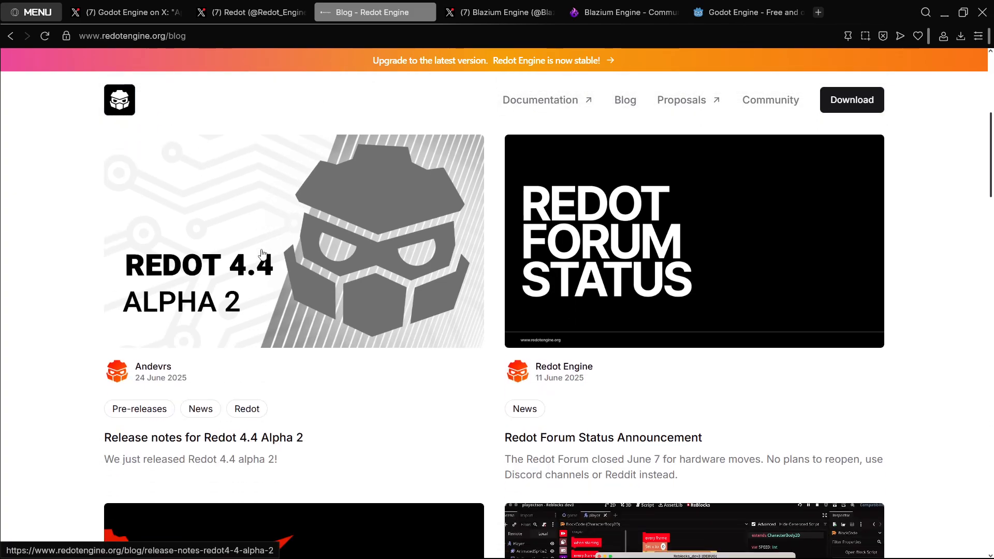
scroll(down, 3)
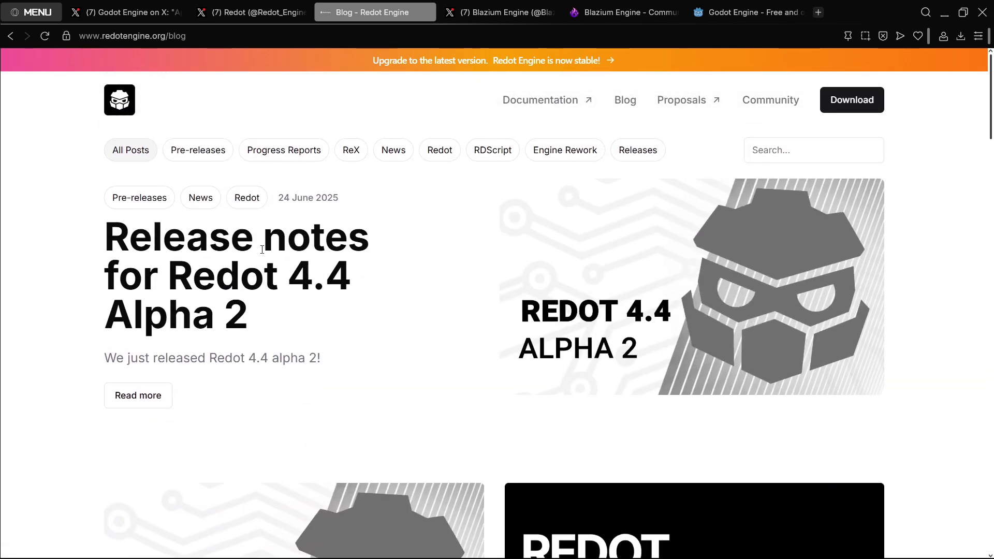
scroll(down, 3)
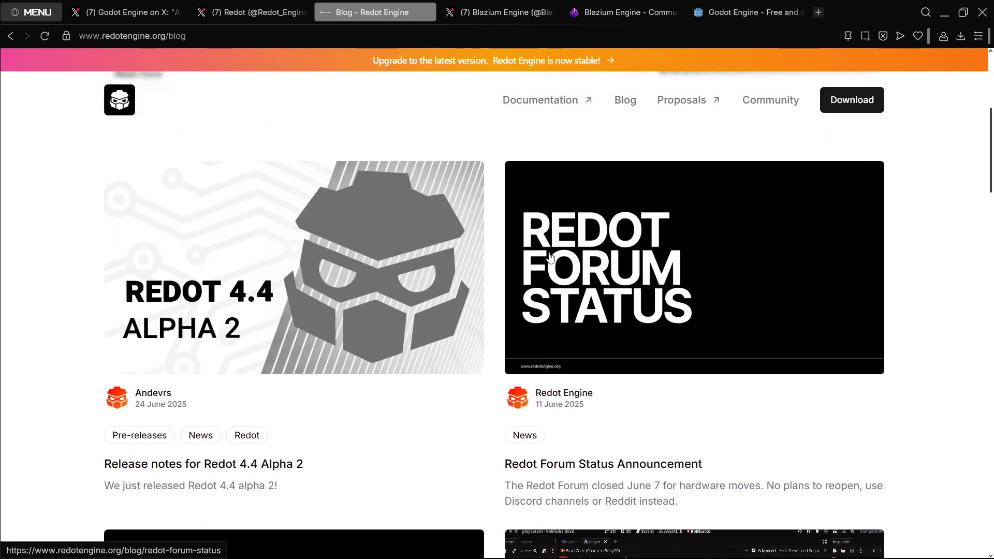
scroll(down, 3)
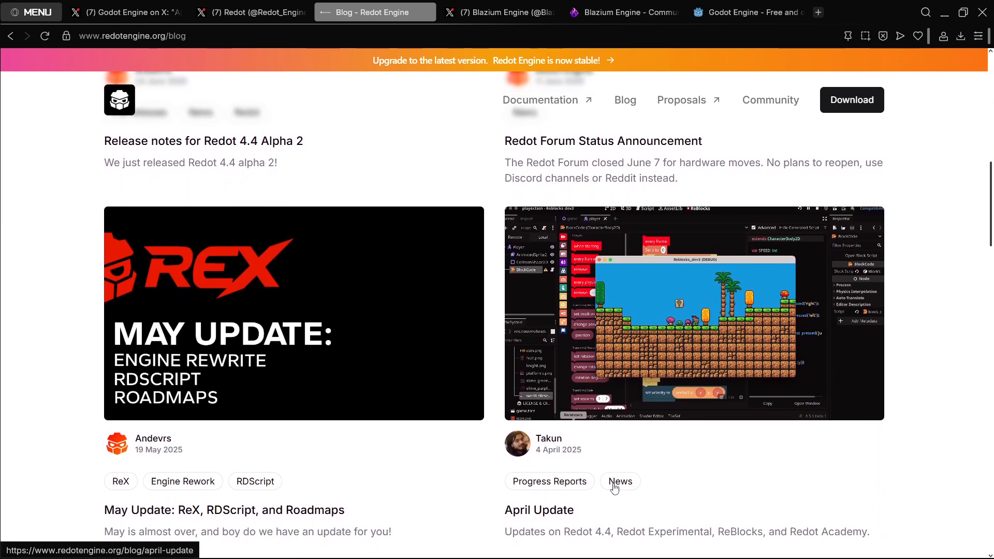
scroll(up, 3)
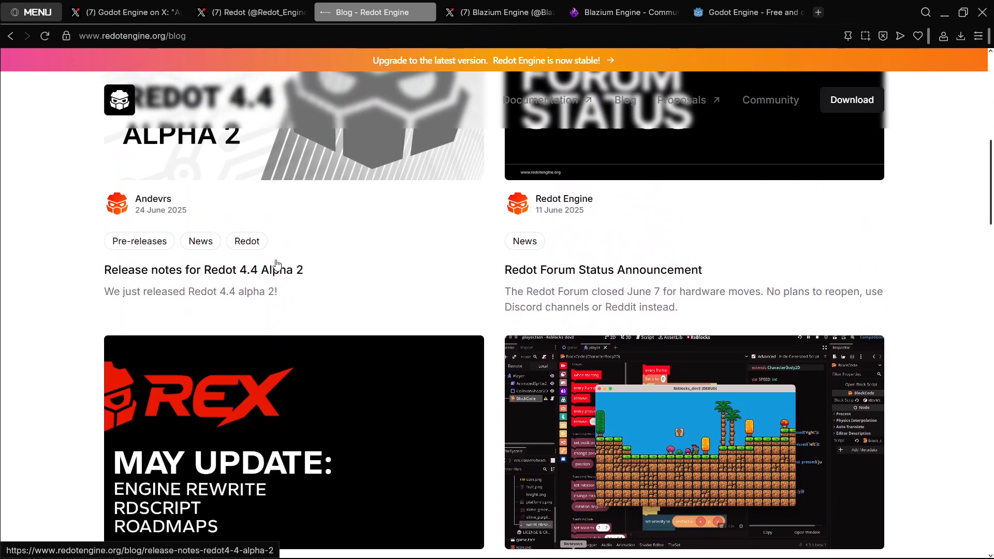
scroll(down, 3)
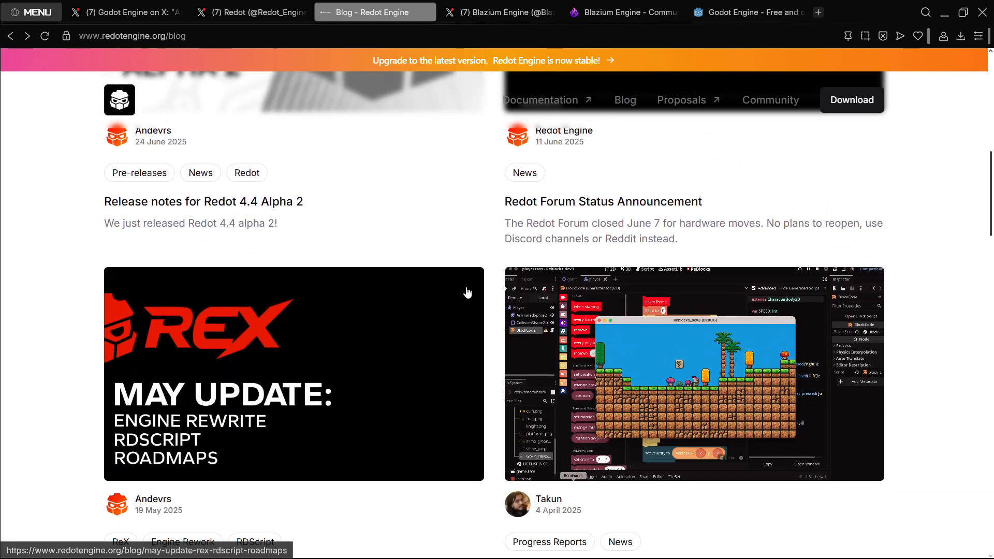
scroll(down, 3)
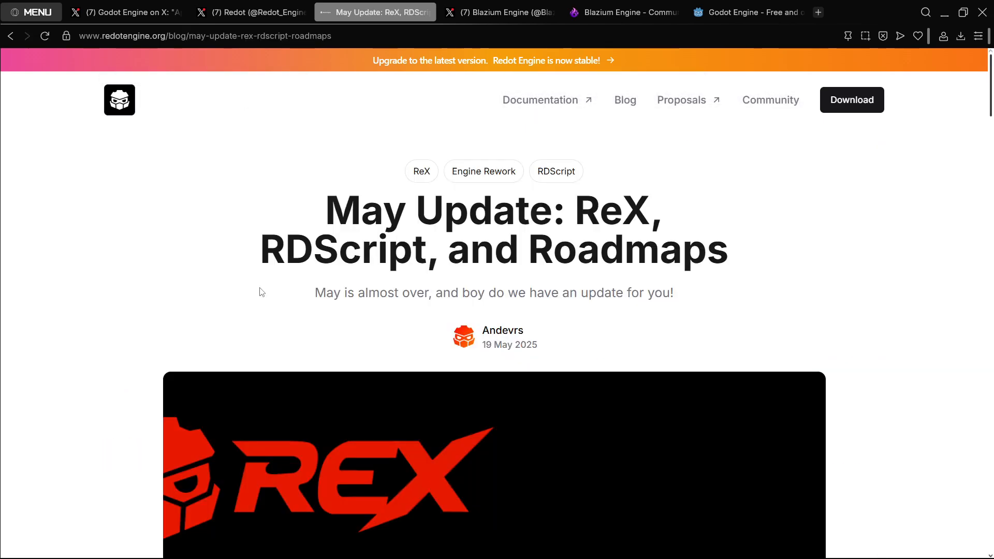
scroll(down, 3)
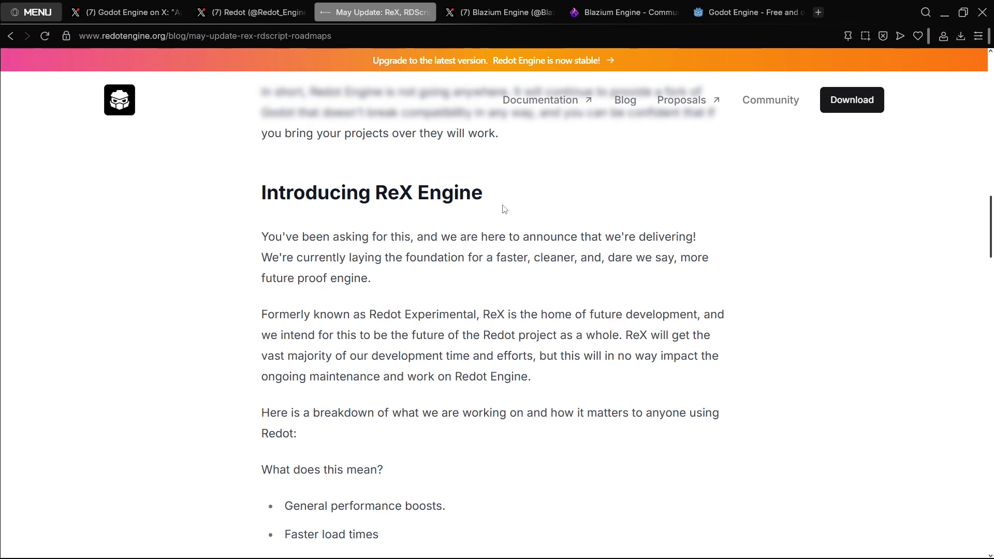
drag(261, 315, 617, 335)
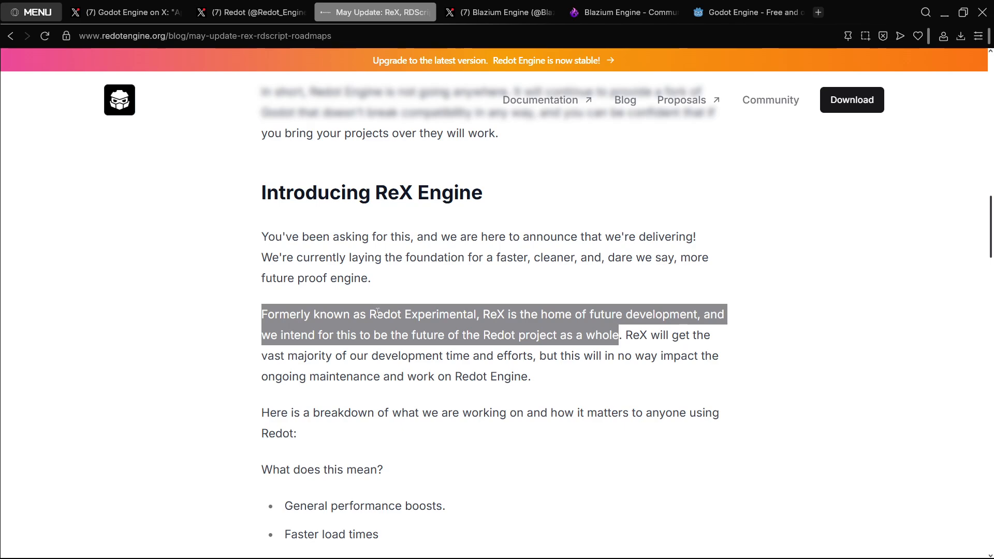
scroll(up, 3)
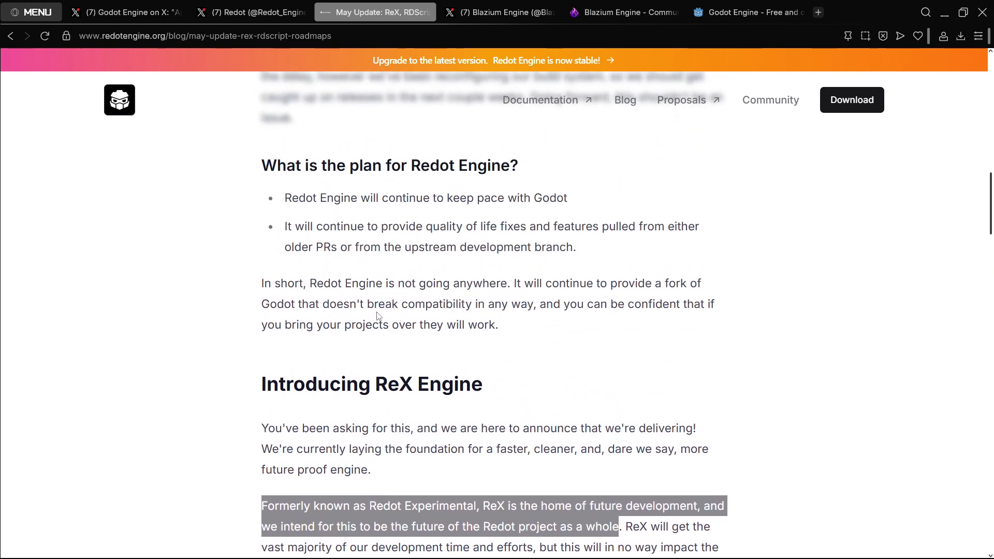
scroll(down, 3)
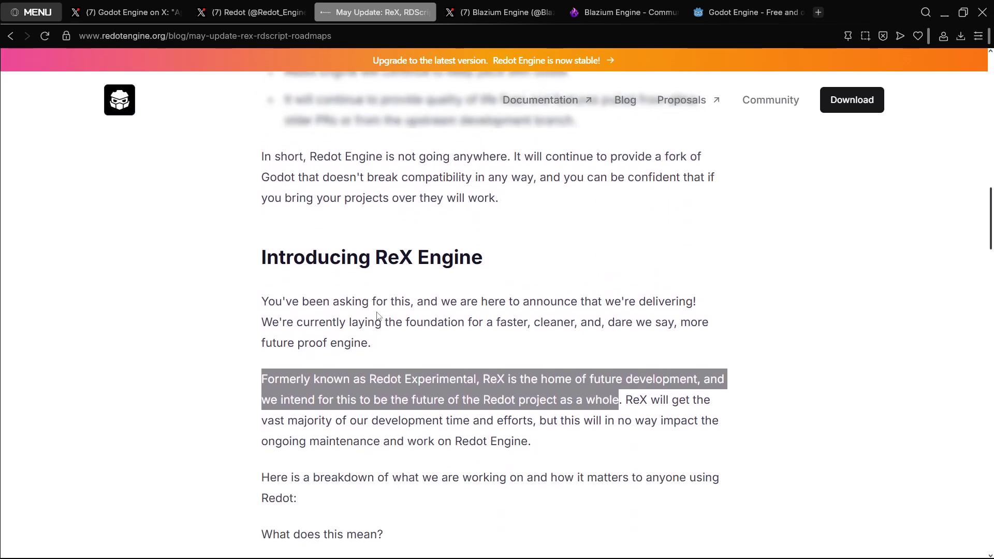
scroll(down, 3)
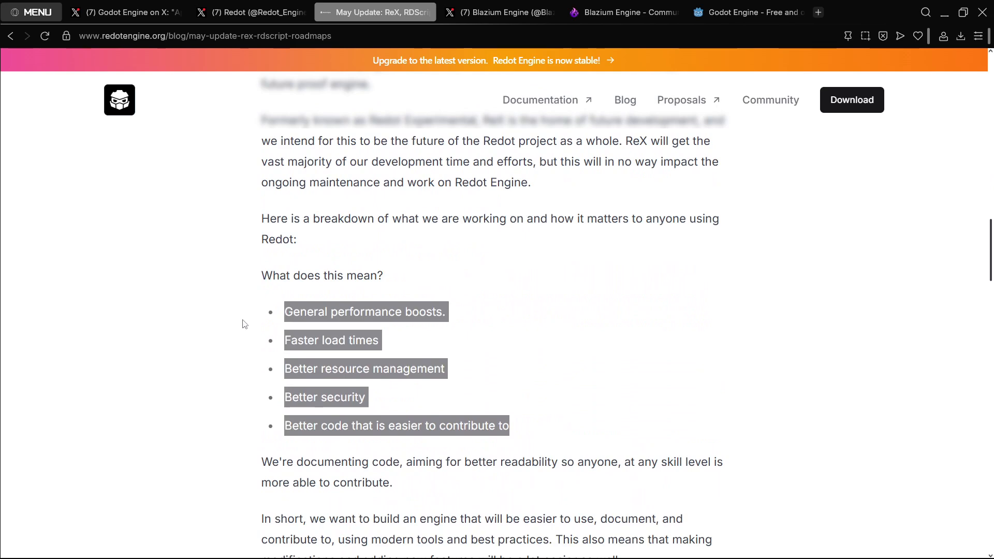
scroll(down, 3)
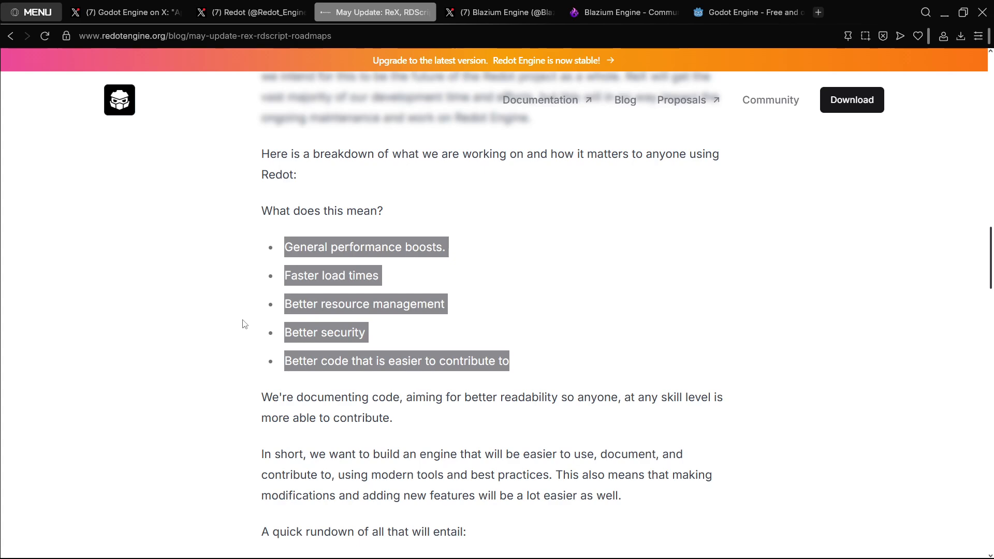
scroll(down, 3)
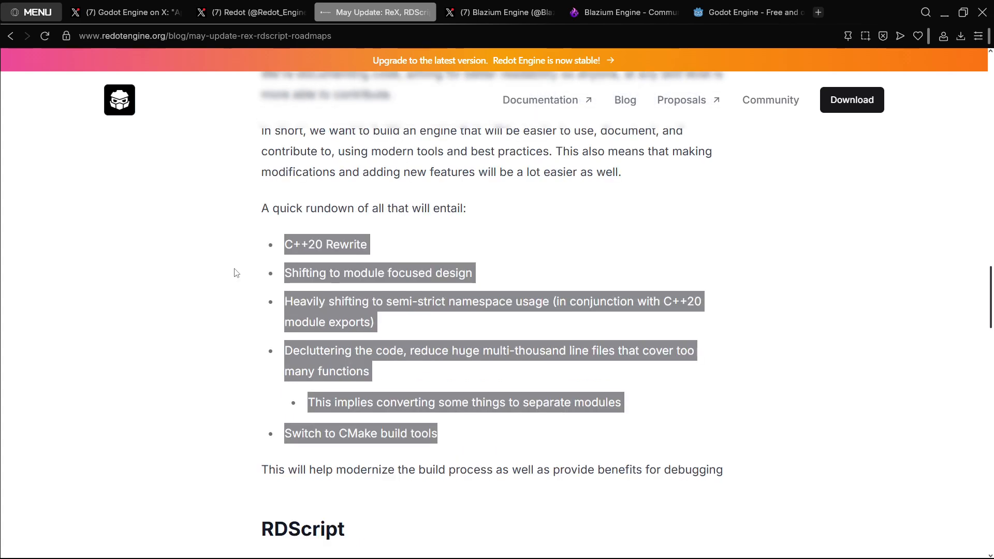
scroll(down, 3)
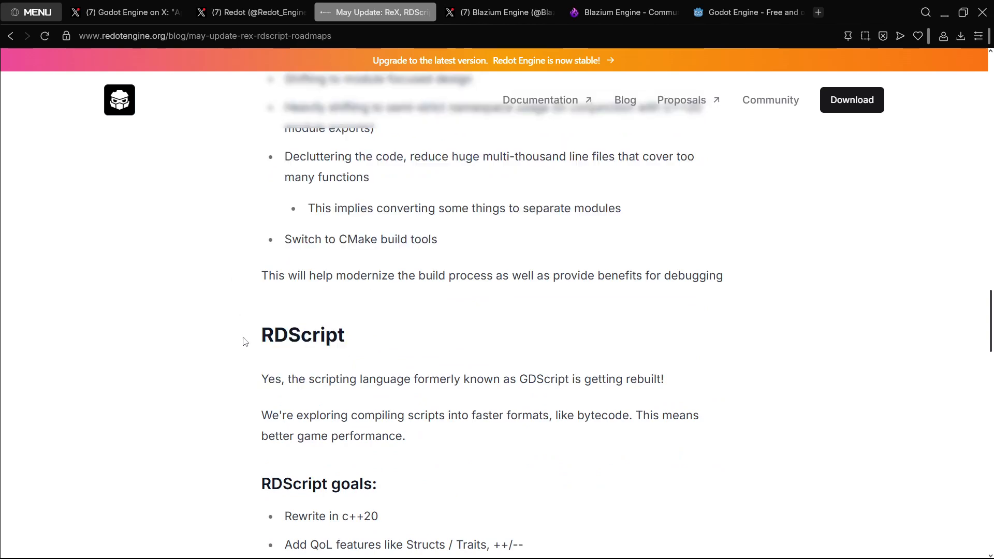
mouse_move(572, 378)
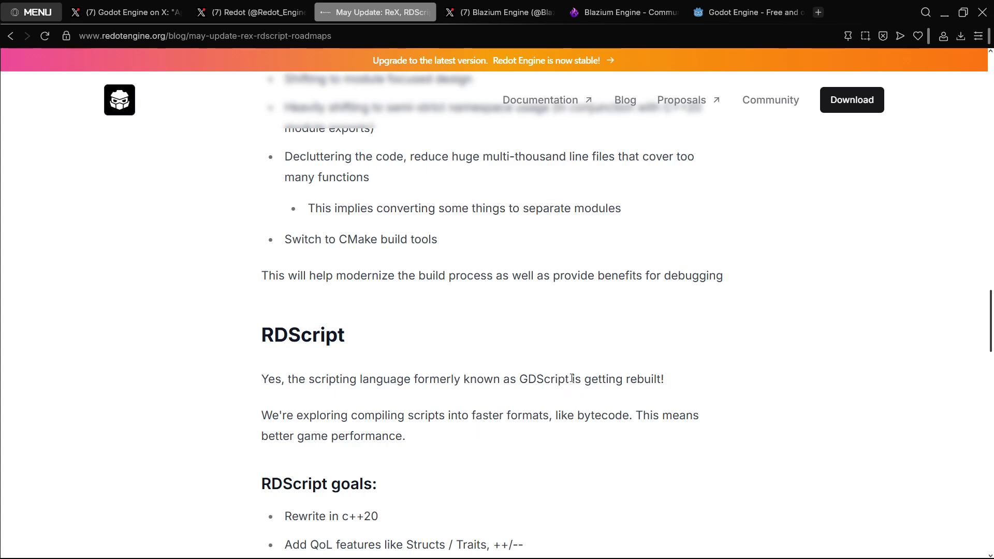
scroll(down, 3)
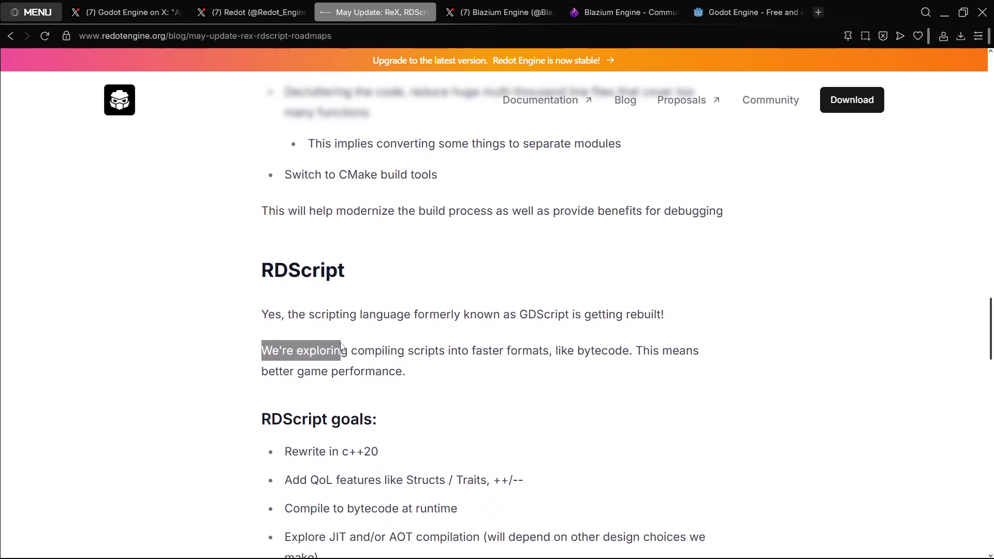
drag(340, 351, 557, 351)
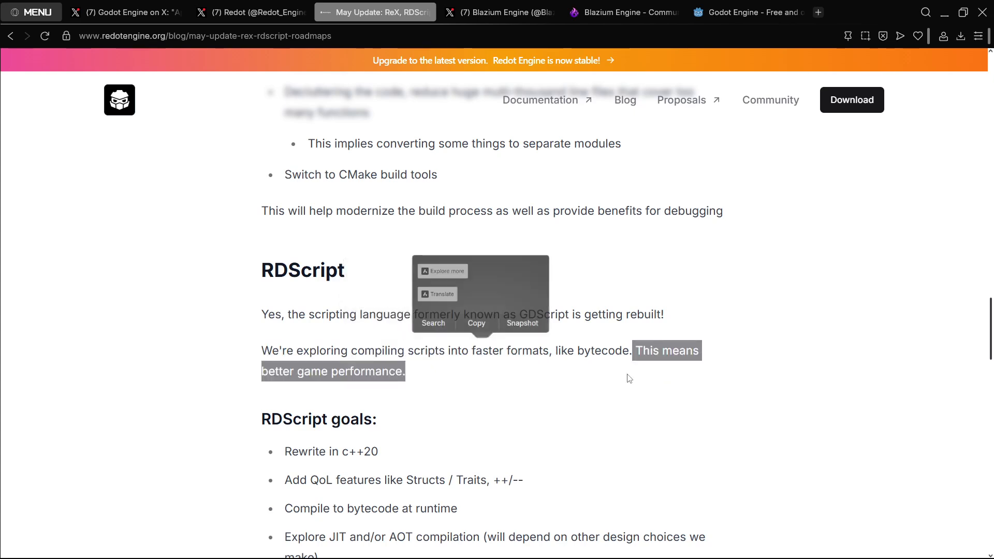
click(481, 383)
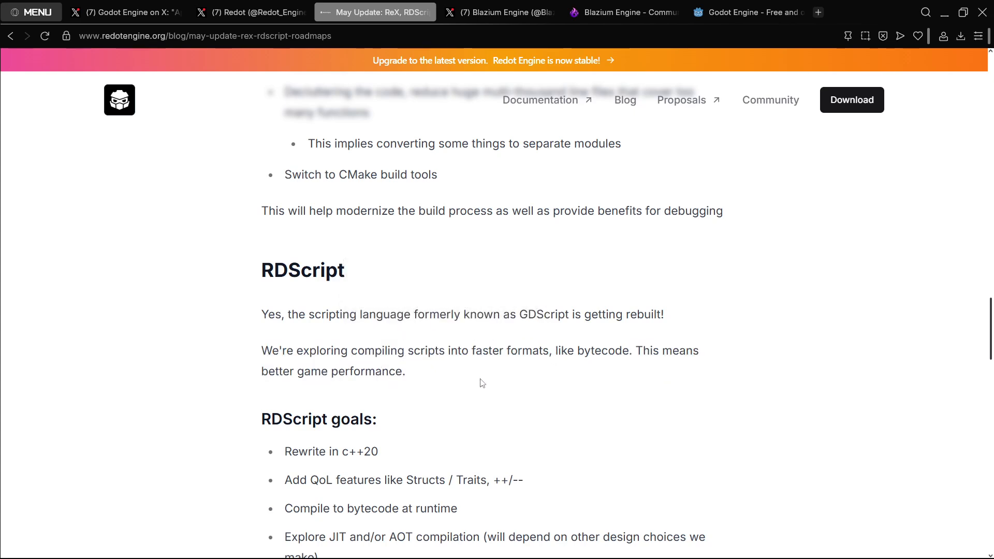
scroll(down, 3)
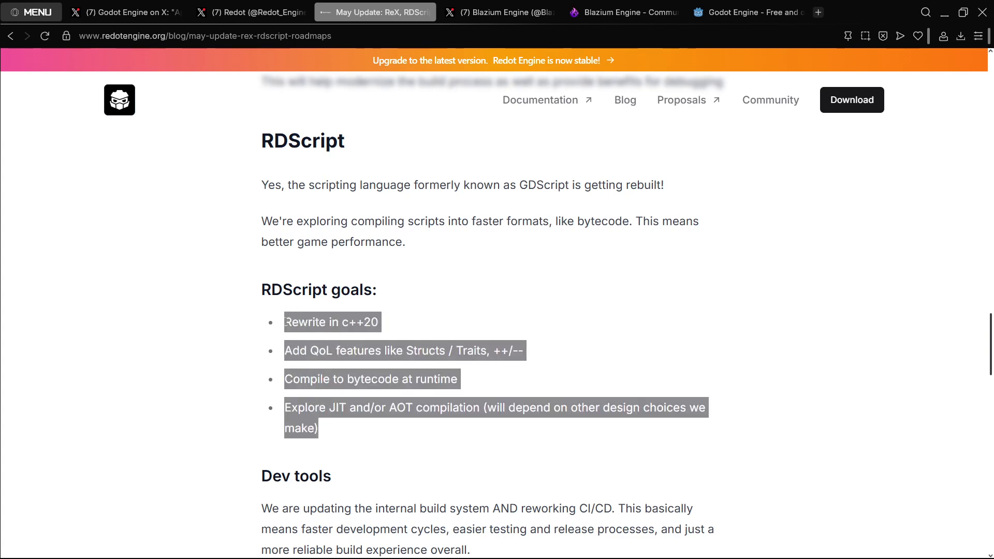
scroll(down, 3)
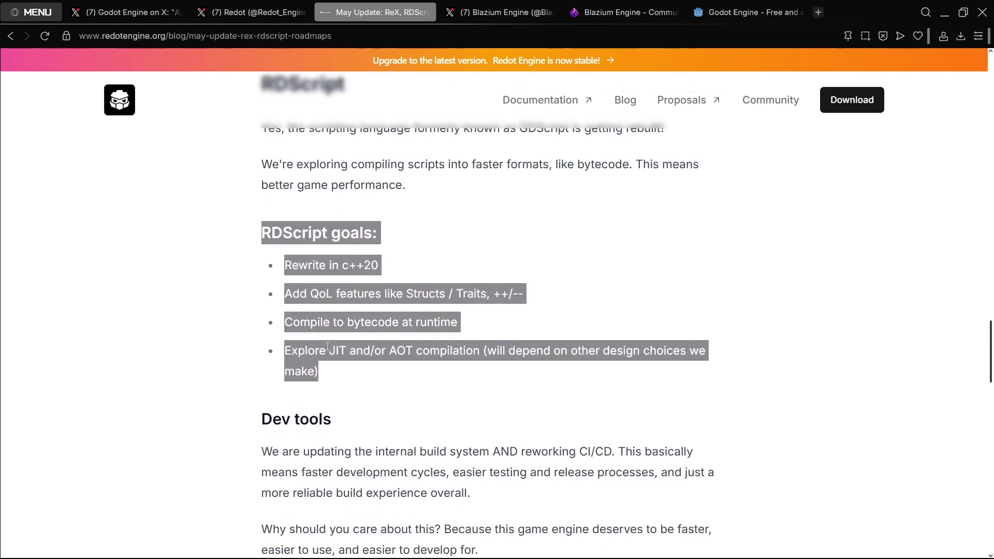
scroll(down, 3)
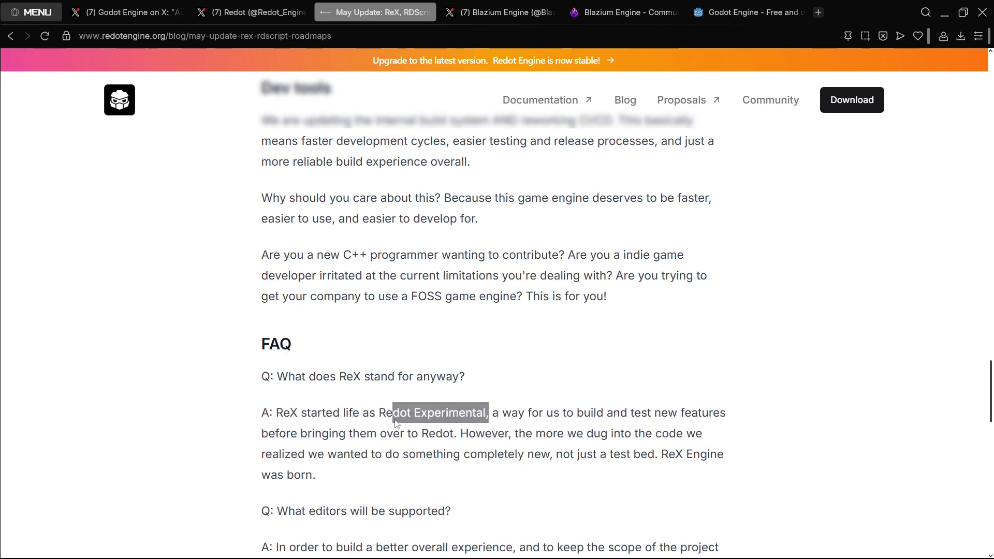
click(455, 429)
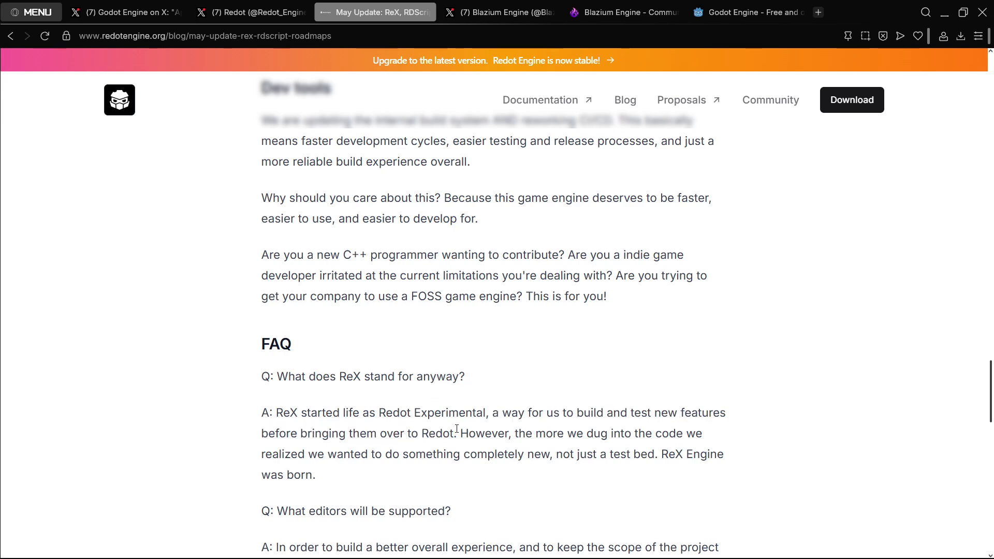
scroll(down, 3)
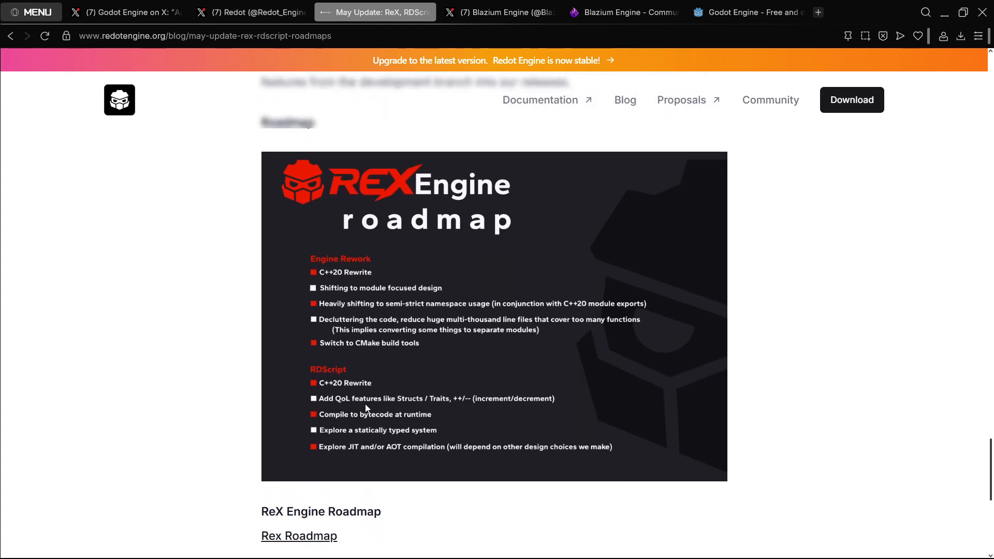
scroll(up, 3)
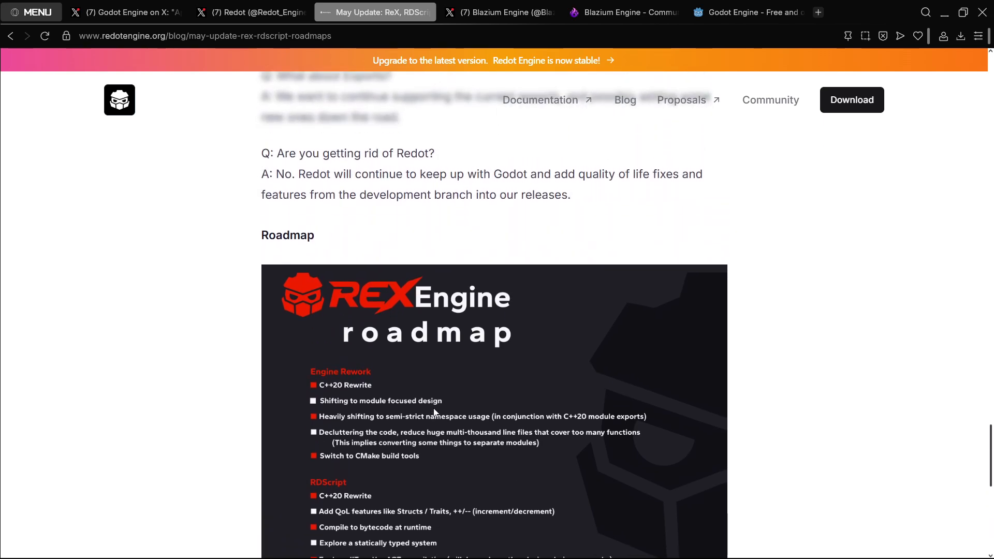
scroll(down, 3)
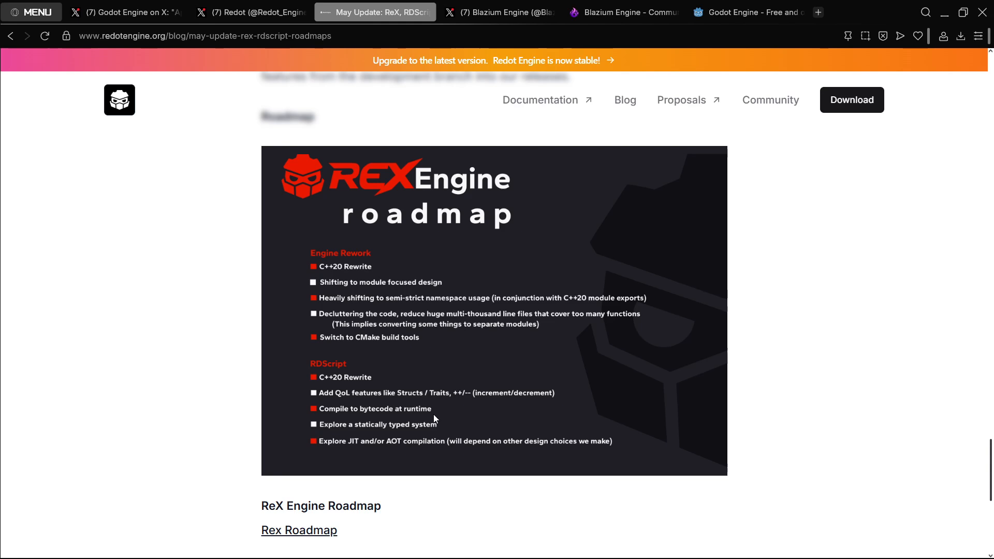
mouse_move(408, 384)
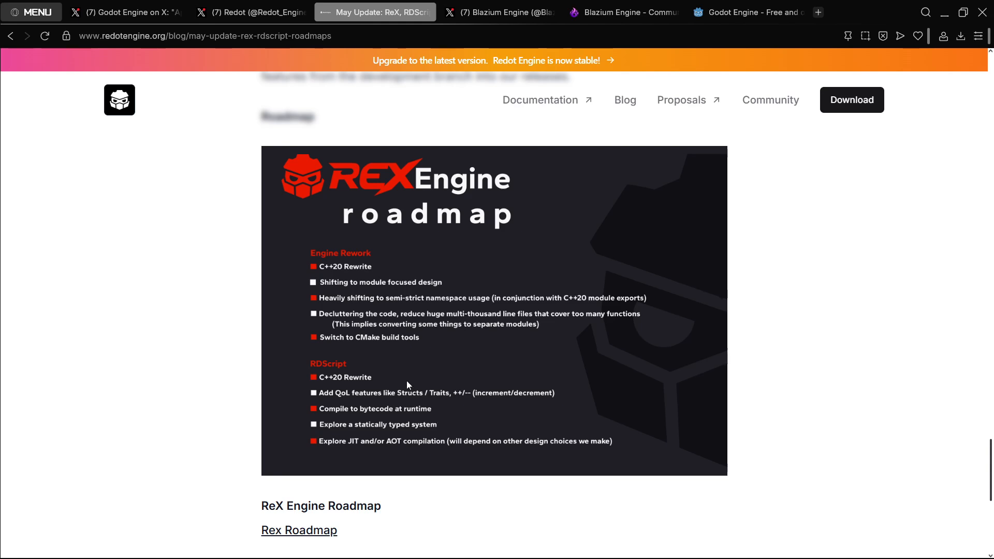
mouse_move(478, 308)
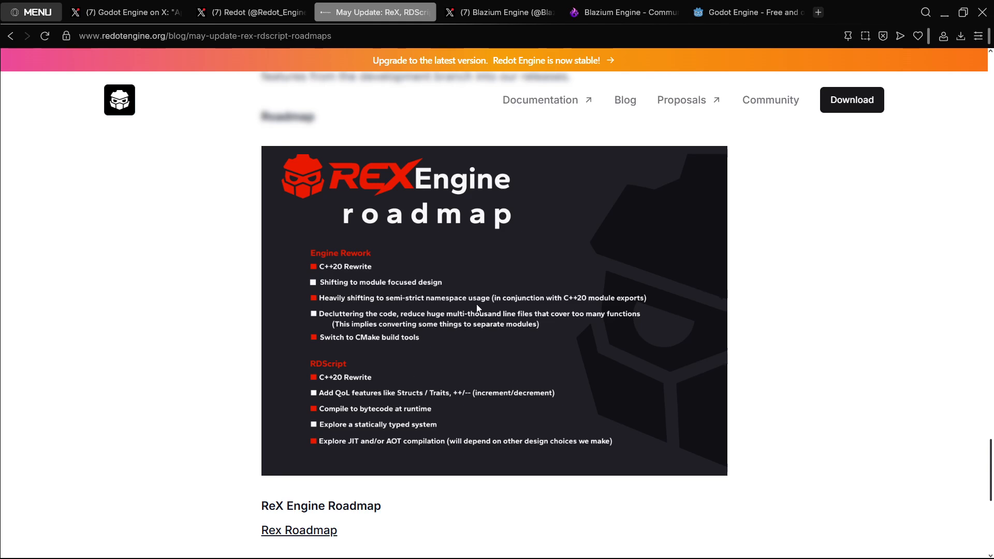
mouse_move(489, 364)
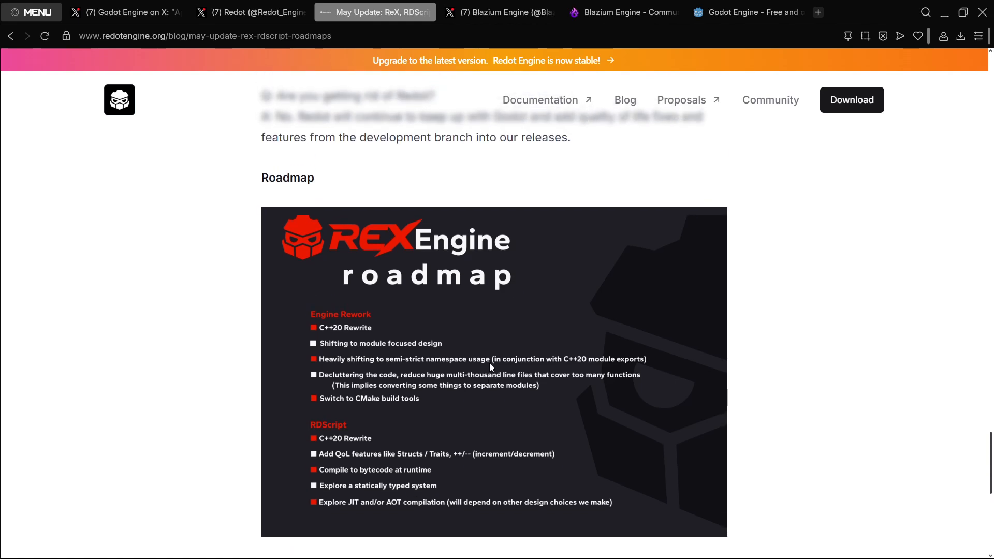
scroll(up, 3)
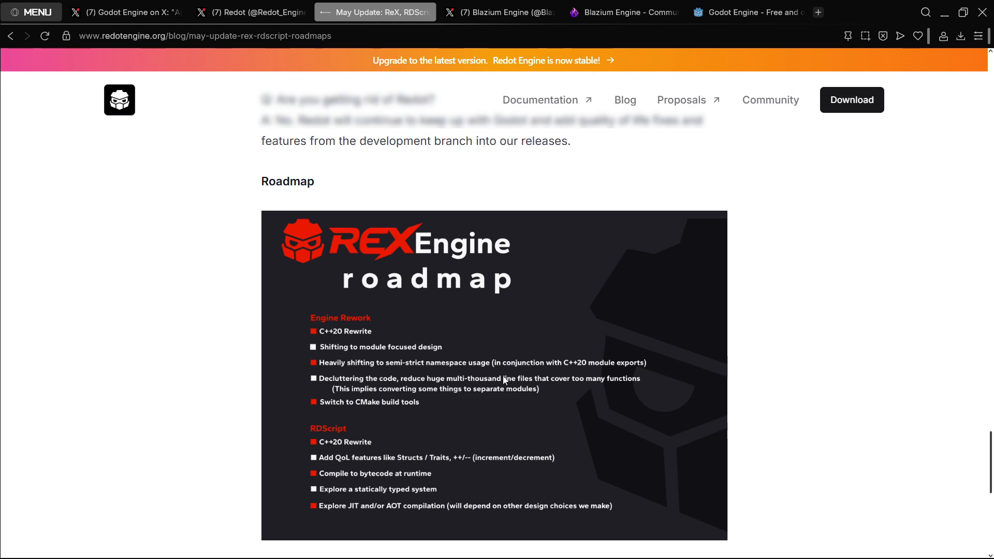
mouse_move(442, 427)
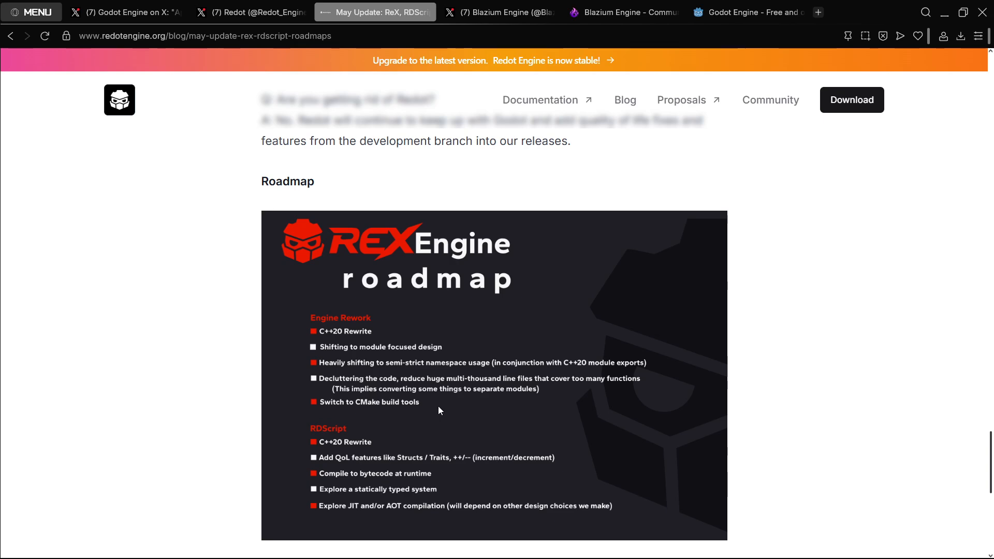
mouse_move(384, 404)
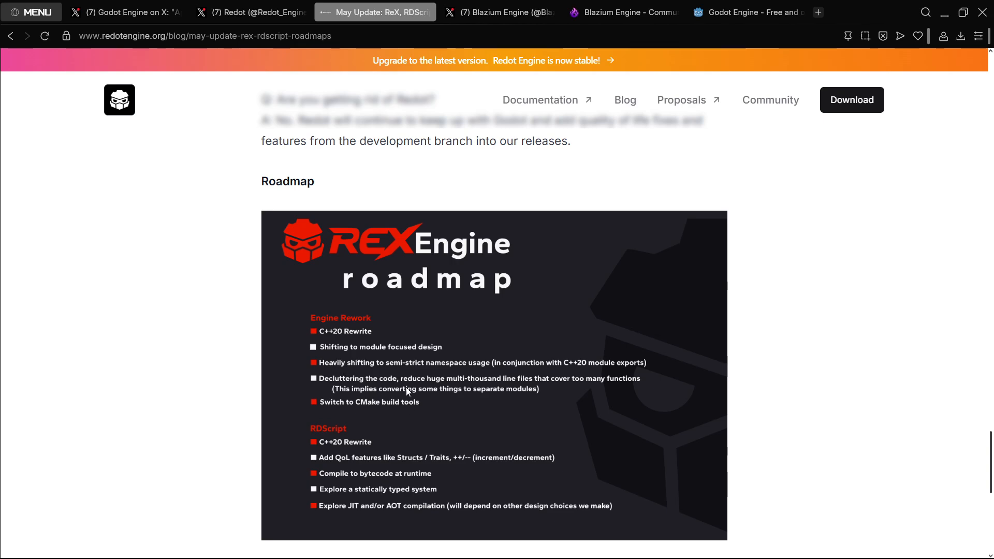
scroll(down, 3)
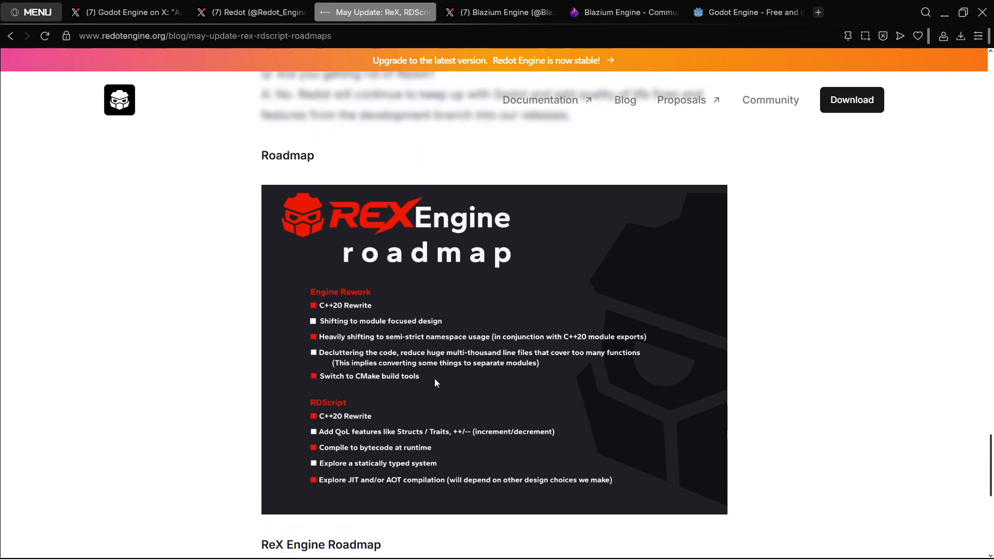
scroll(up, 3)
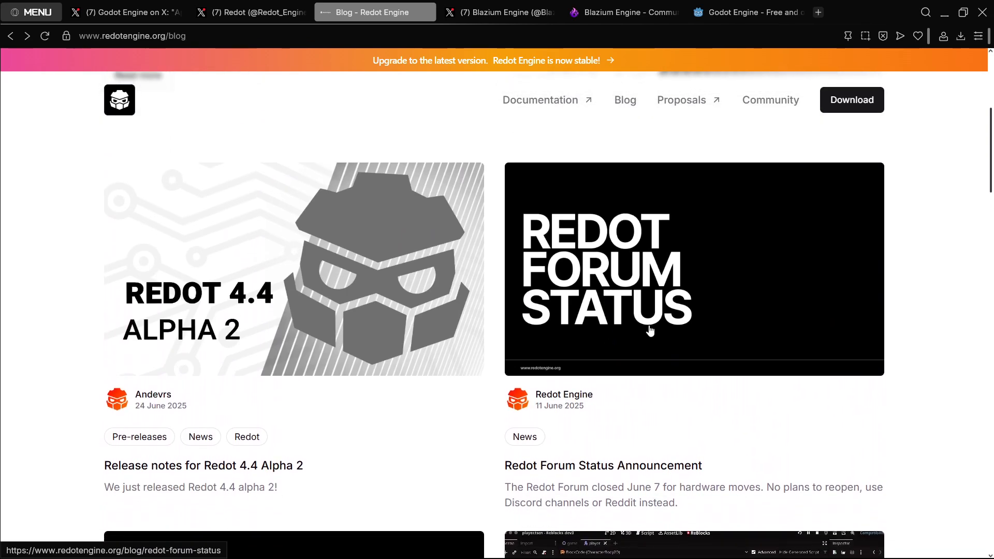
Step: Read through the Redot Forum Status Announcement post from the blog
click(651, 330)
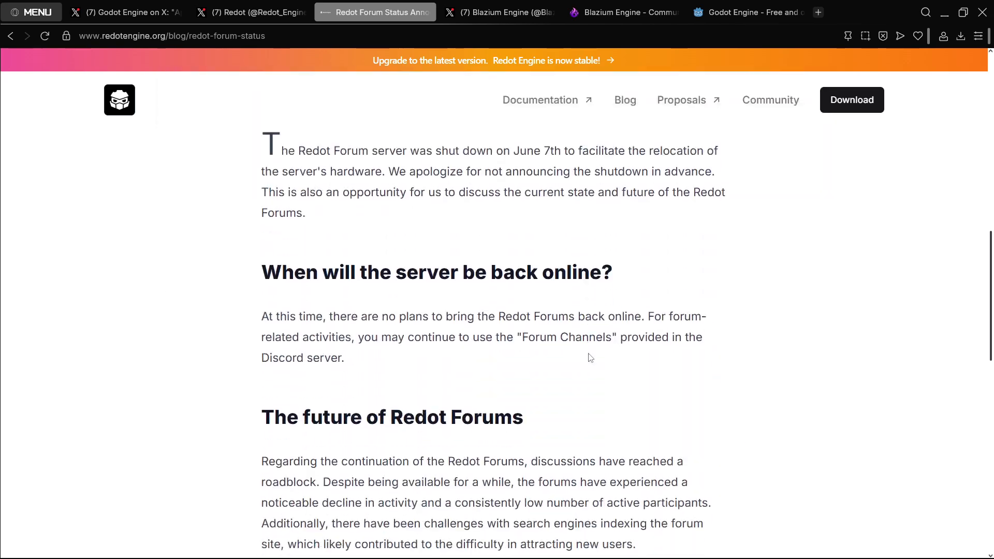
scroll(down, 3)
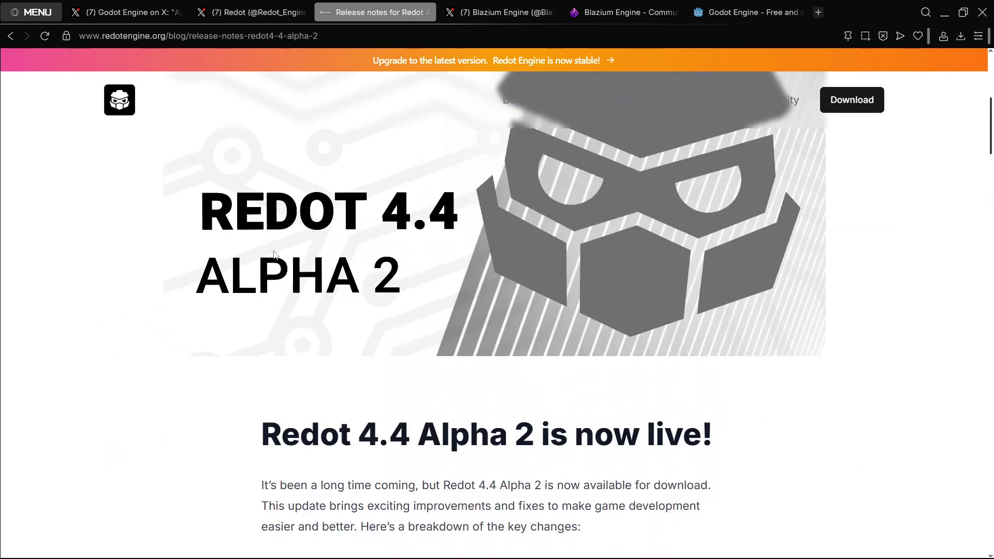
scroll(down, 3)
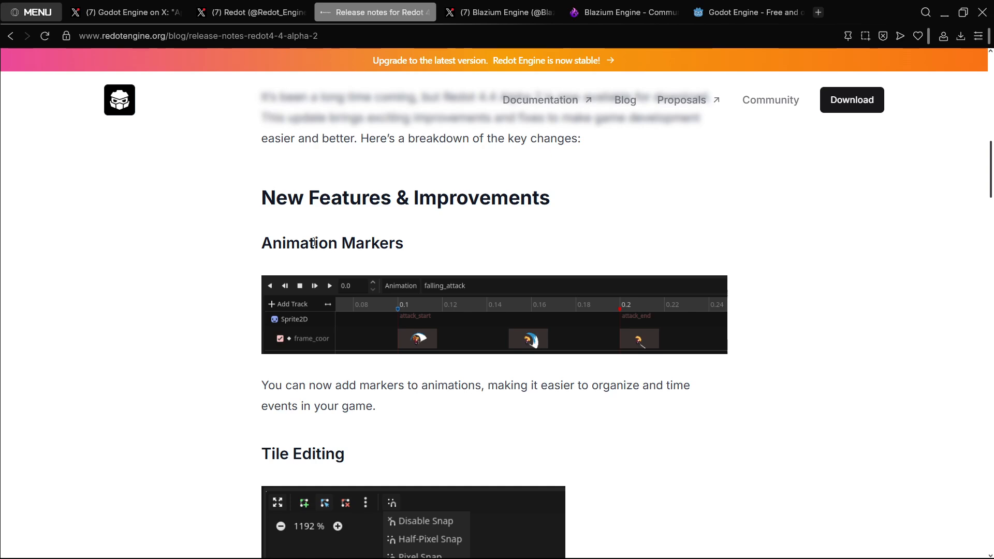
mouse_move(244, 226)
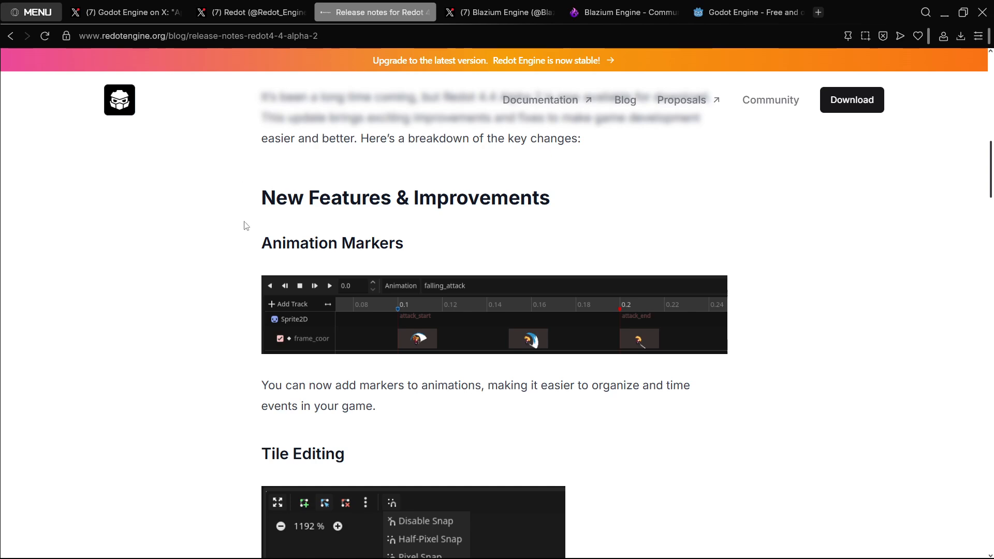
Step: Read the Redot 4.4 Alpha 2 release notes from Animation Markers down through bug fixes
double_click(280, 242)
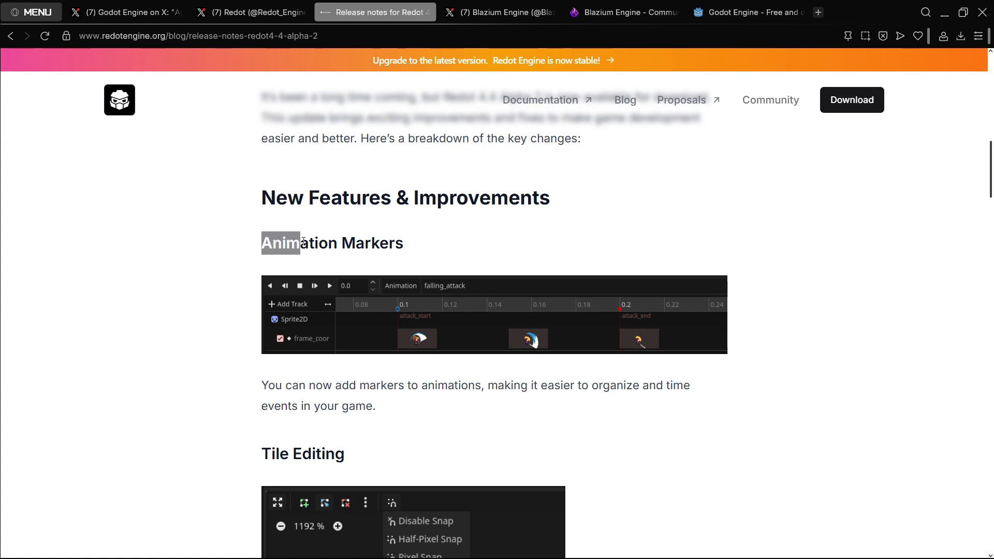
click(427, 269)
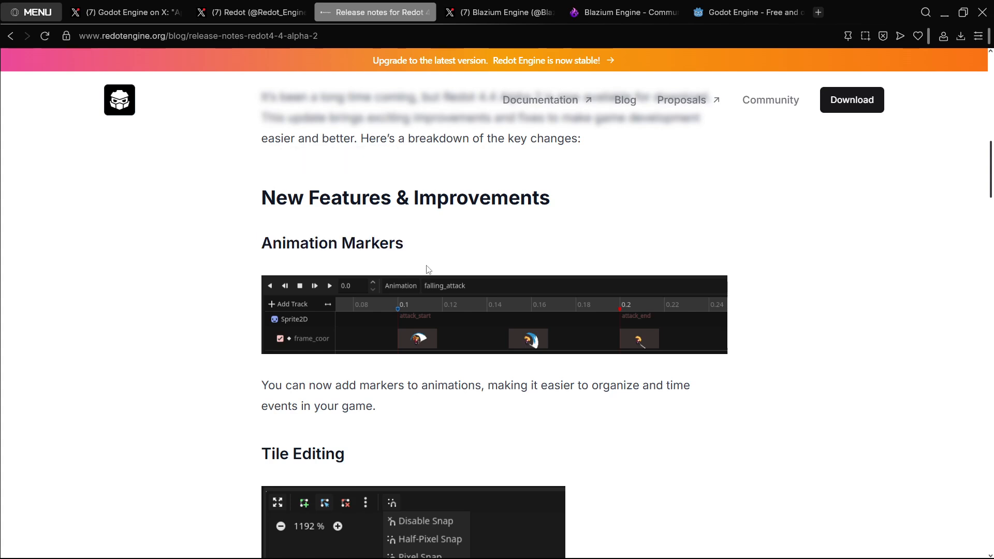
scroll(down, 3)
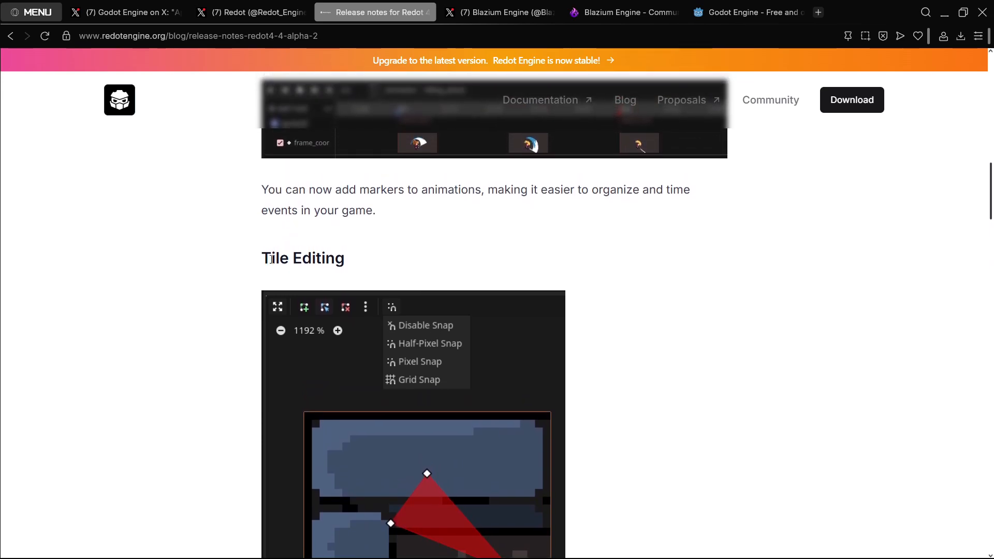
scroll(down, 3)
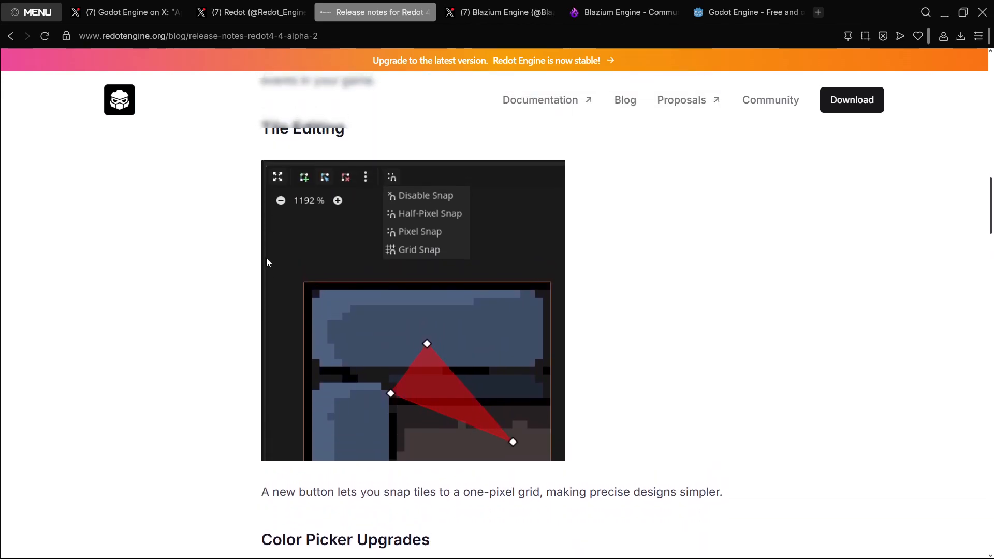
scroll(down, 3)
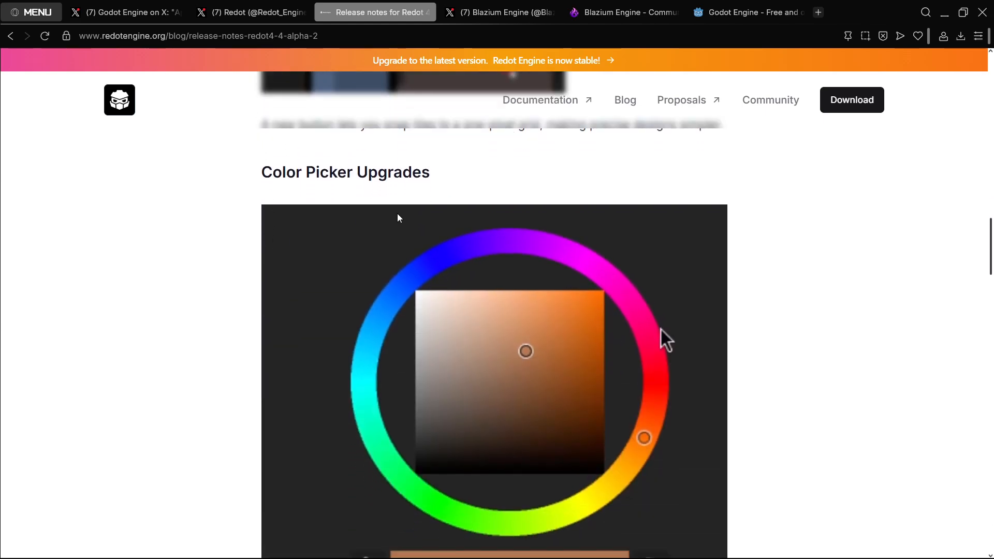
scroll(down, 3)
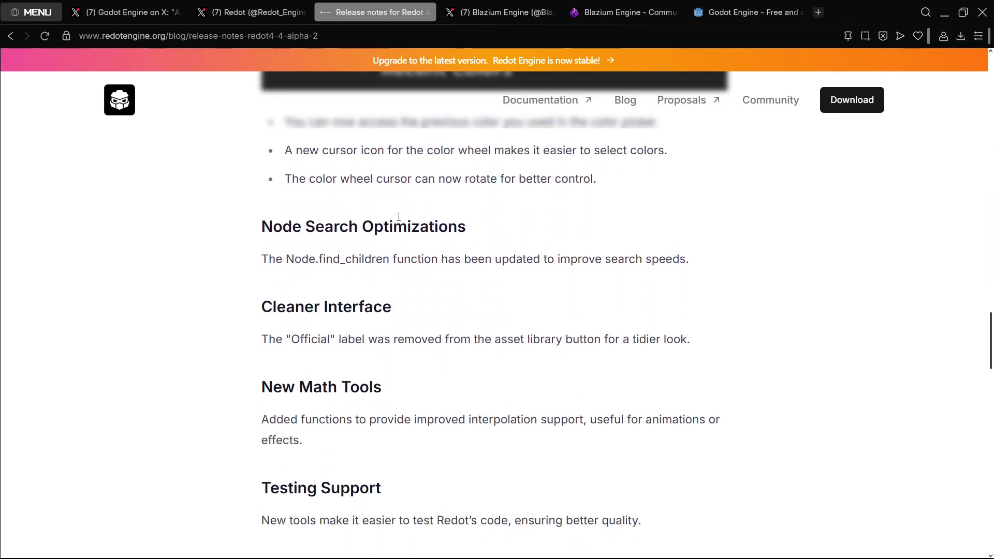
scroll(down, 3)
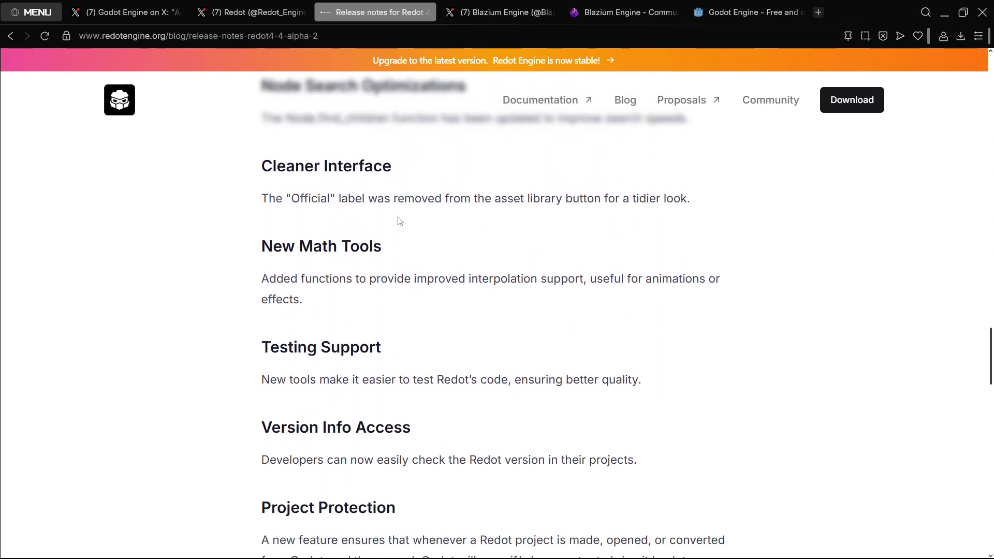
scroll(down, 3)
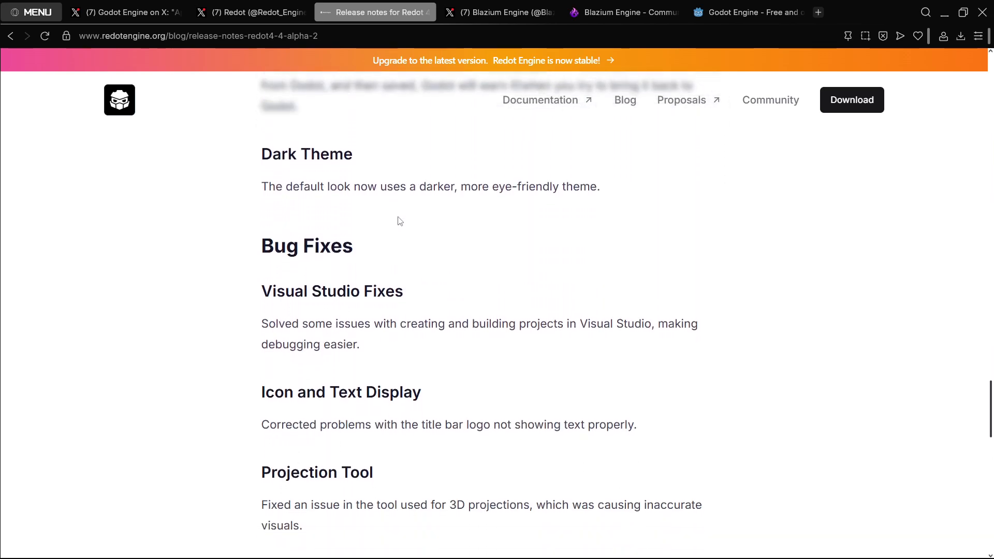
scroll(down, 3)
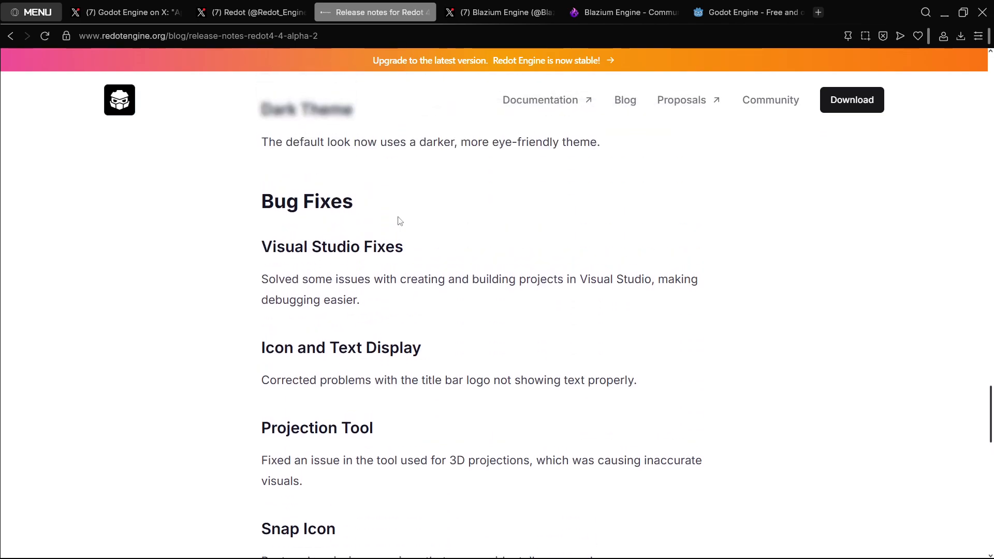
scroll(up, 3)
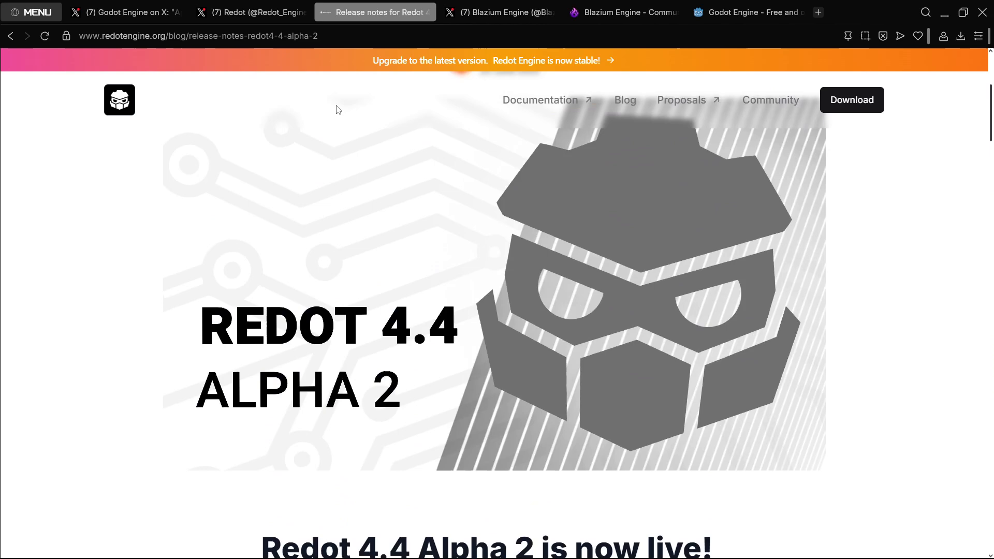
scroll(down, 3)
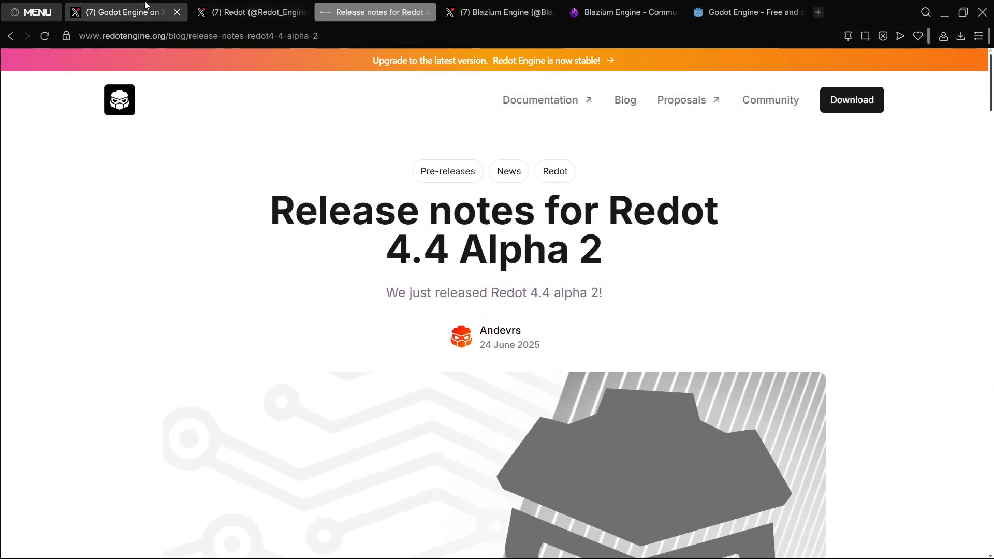
Step: Revisit Godot Engine's Wokot post, then return to Redot's feed of July reposts
click(119, 12)
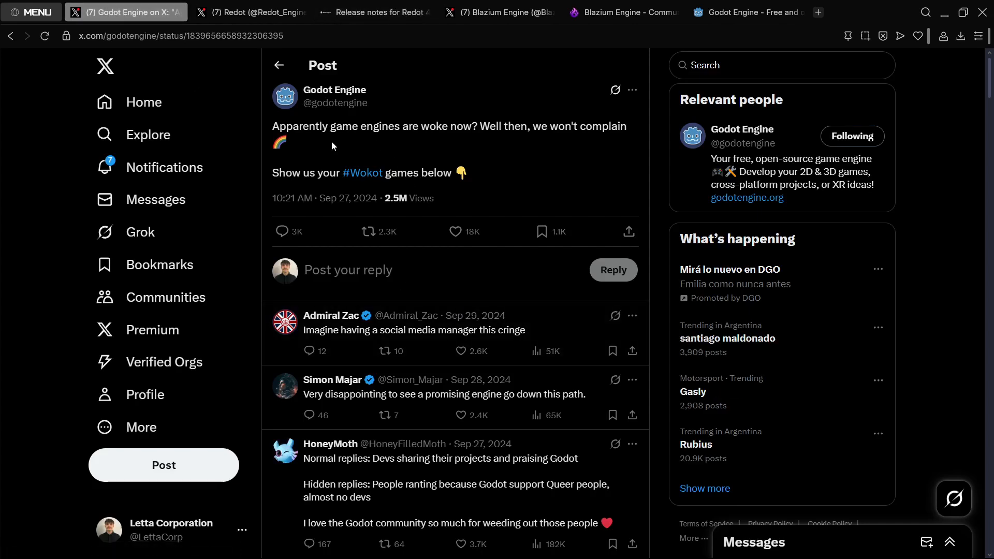
mouse_move(491, 175)
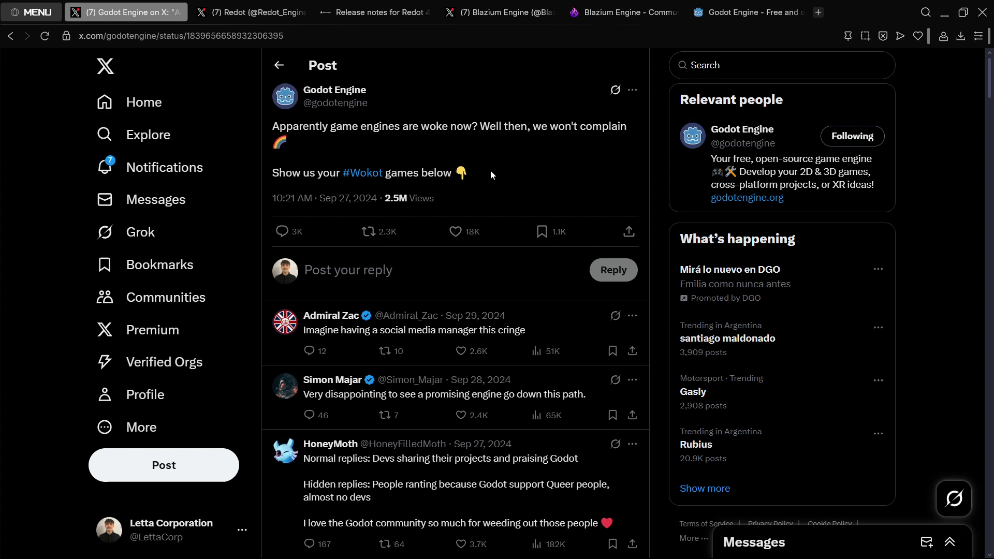
click(255, 12)
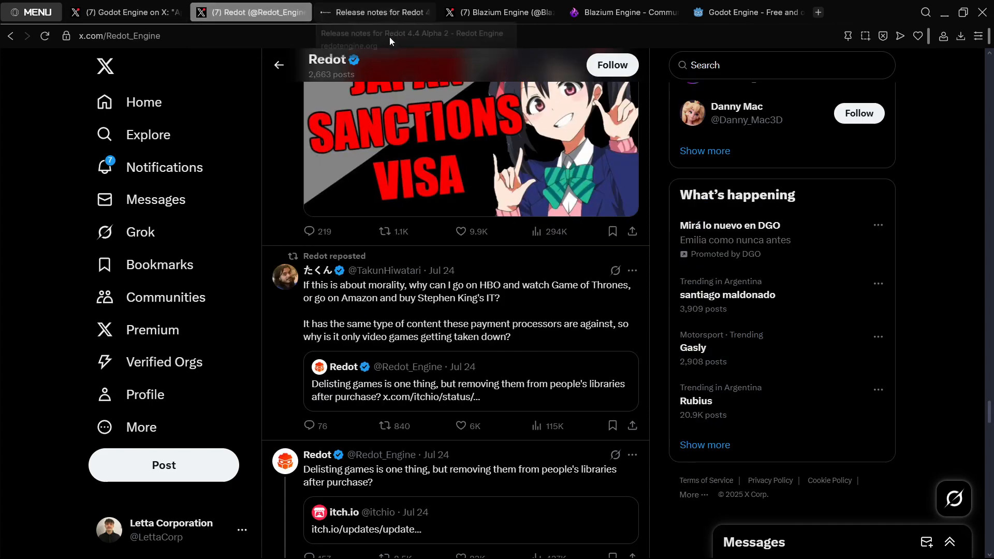
Step: Revisit the Alpha 2 release notes and Redot blog listing, then bring up Blazium Engine's X feed
click(384, 13)
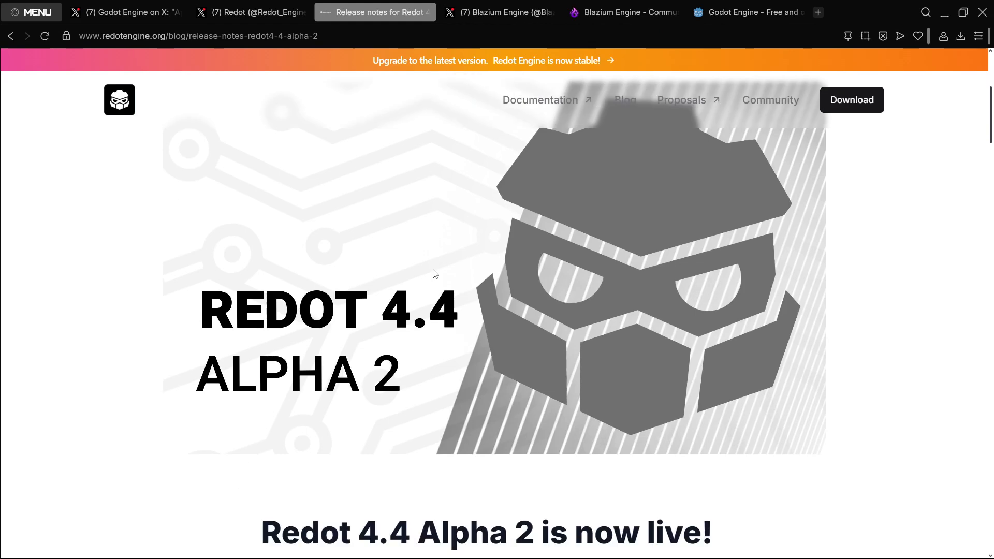
scroll(down, 3)
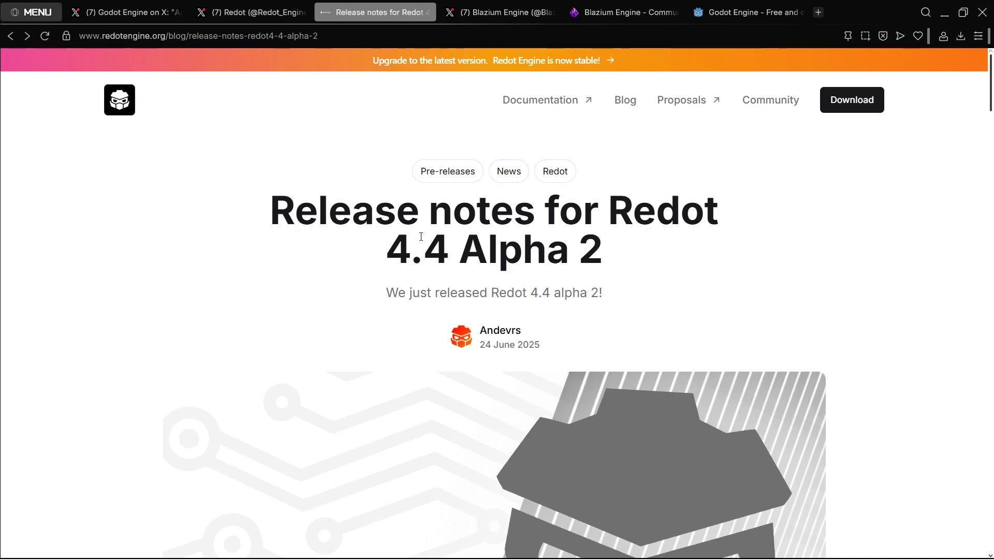
click(625, 100)
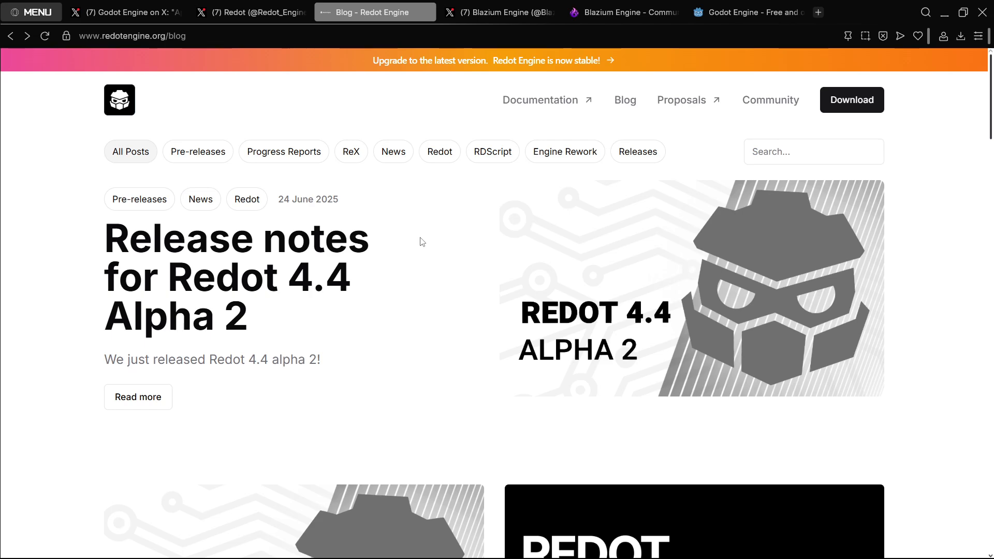
mouse_move(96, 253)
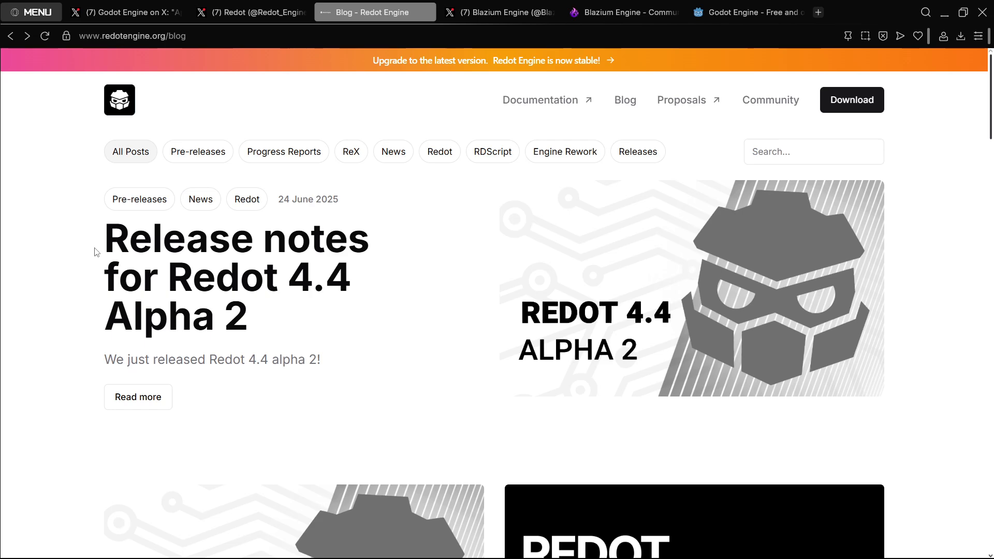
mouse_move(218, 304)
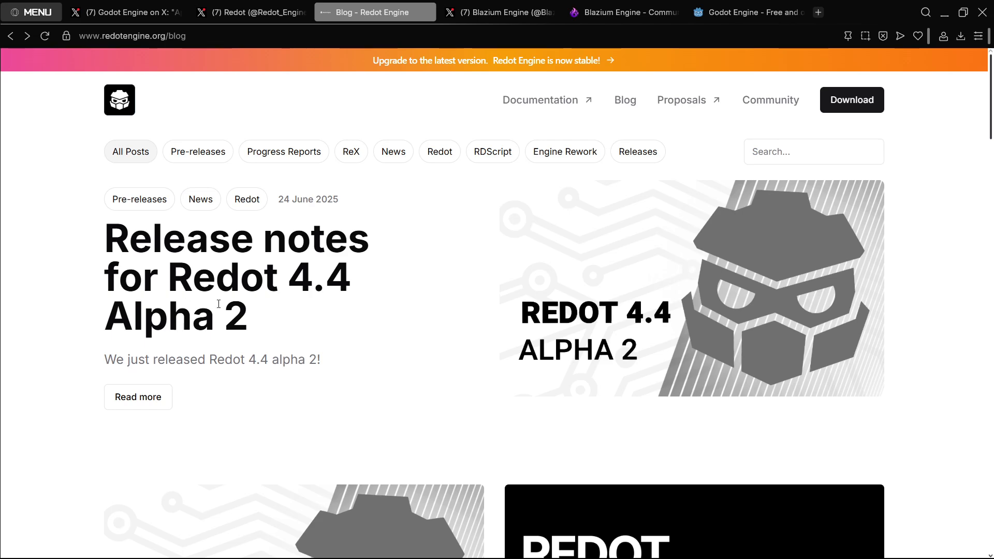
mouse_move(260, 324)
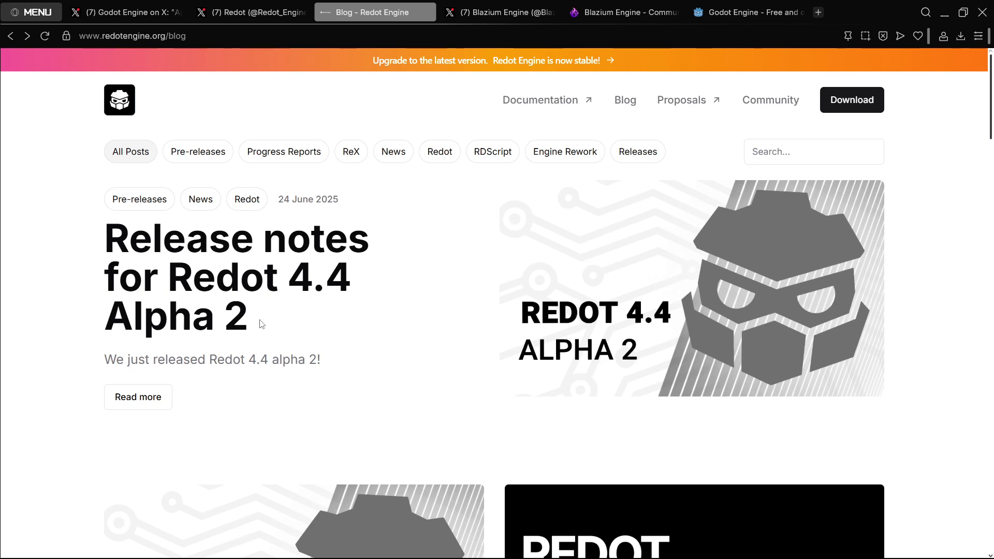
click(498, 12)
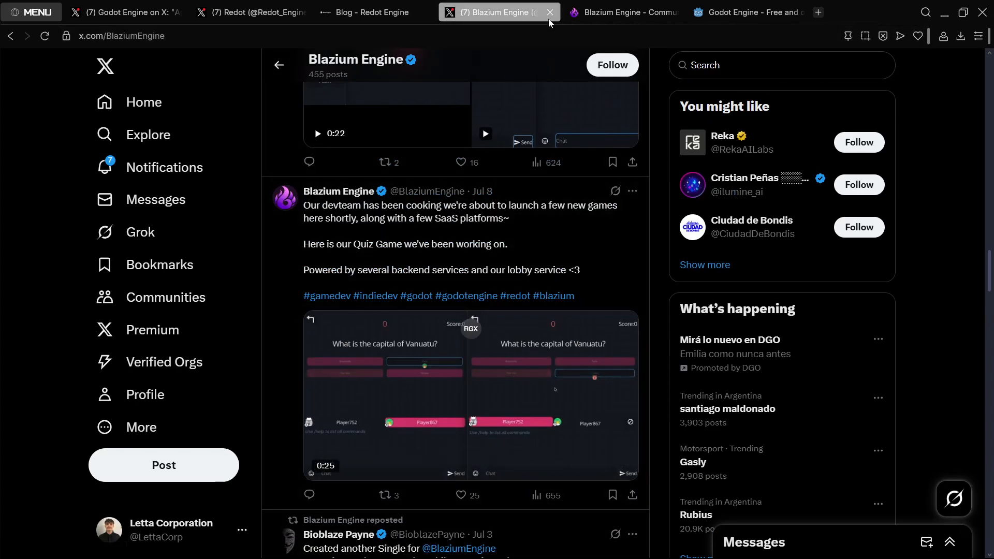
Step: Leave Blazium's X feed, browse the blazium.app homepage to its footer, and follow the Blog link
click(550, 13)
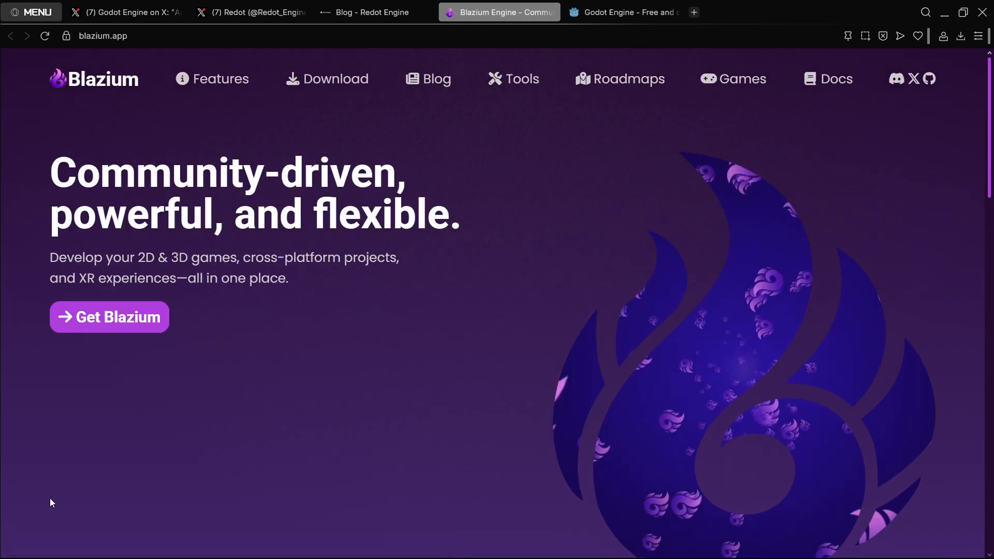
scroll(down, 3)
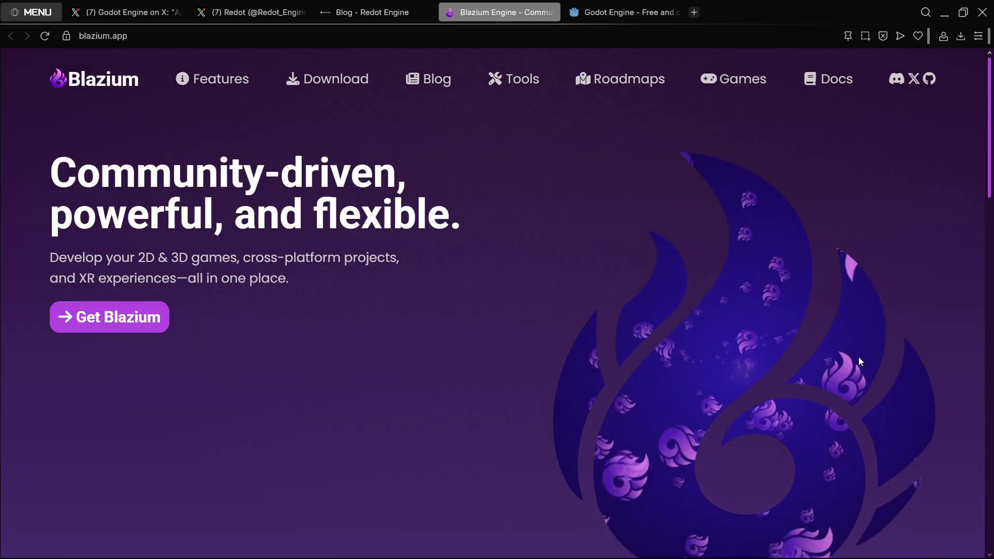
scroll(down, 3)
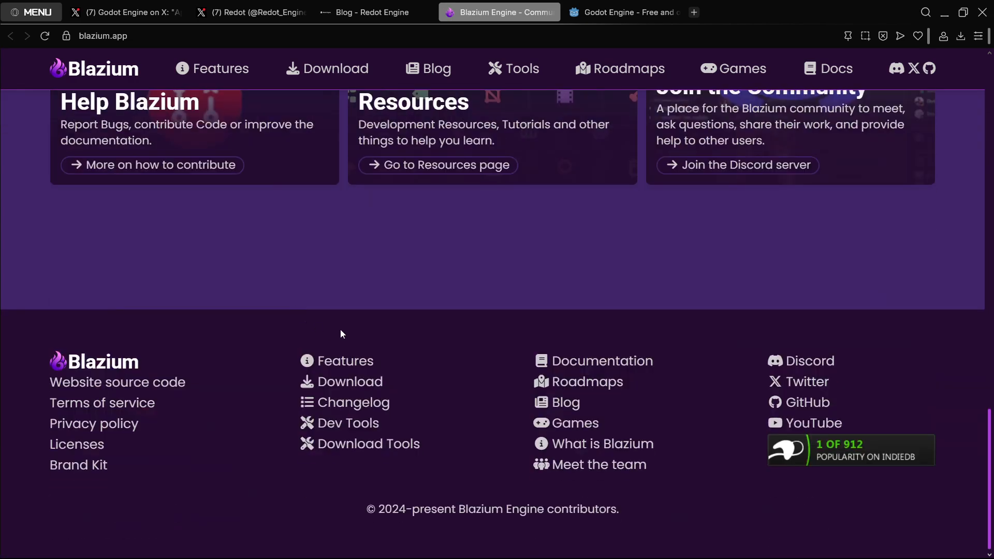
click(434, 78)
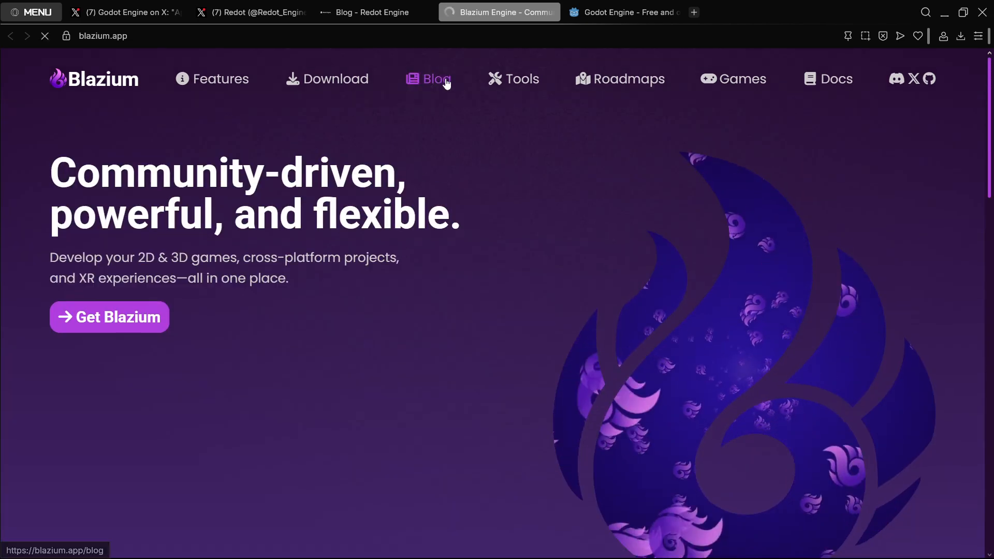
click(435, 79)
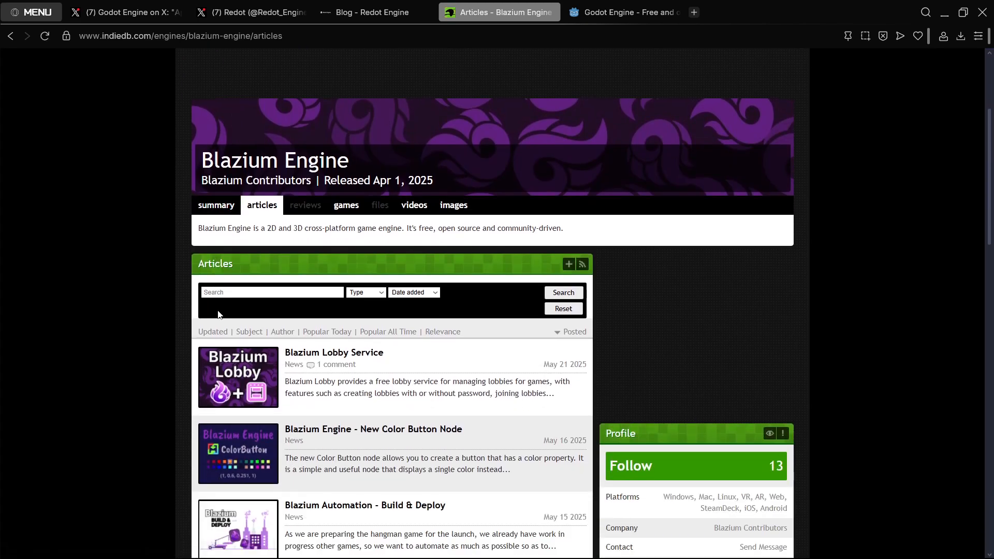
scroll(up, 3)
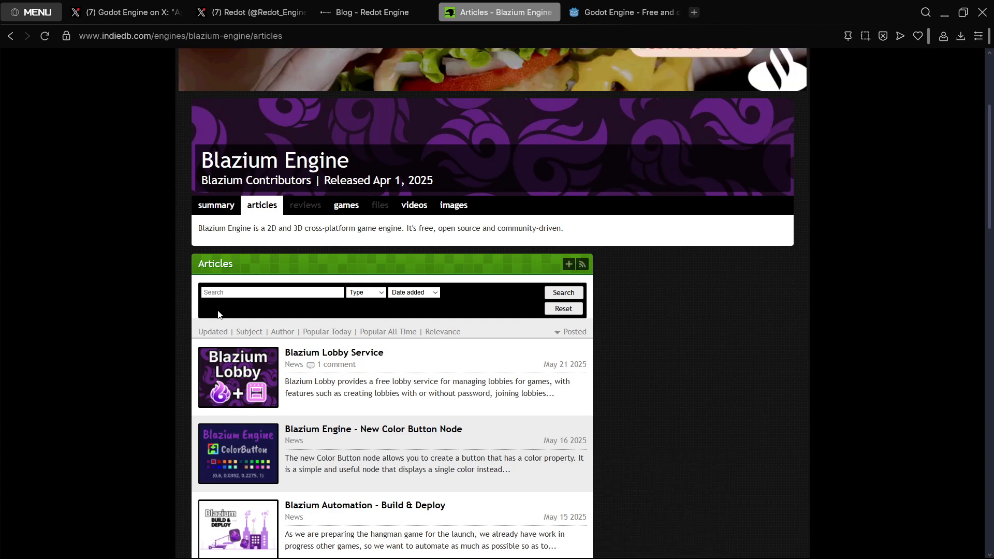
scroll(down, 3)
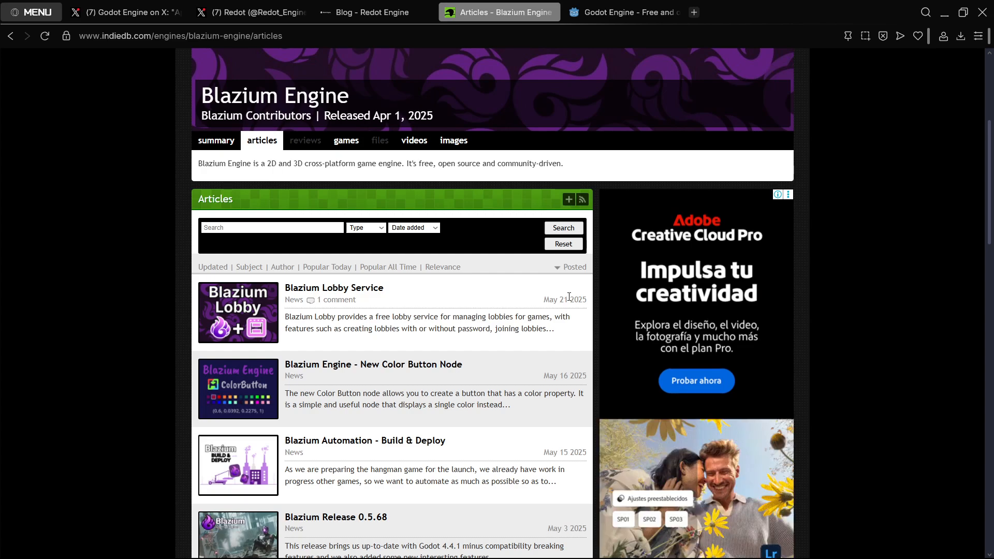
scroll(down, 3)
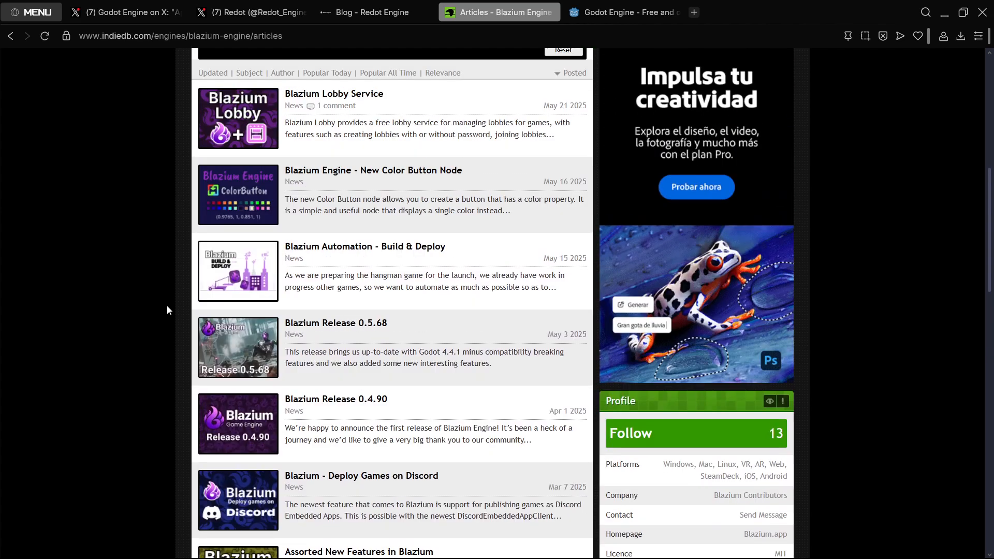
scroll(down, 3)
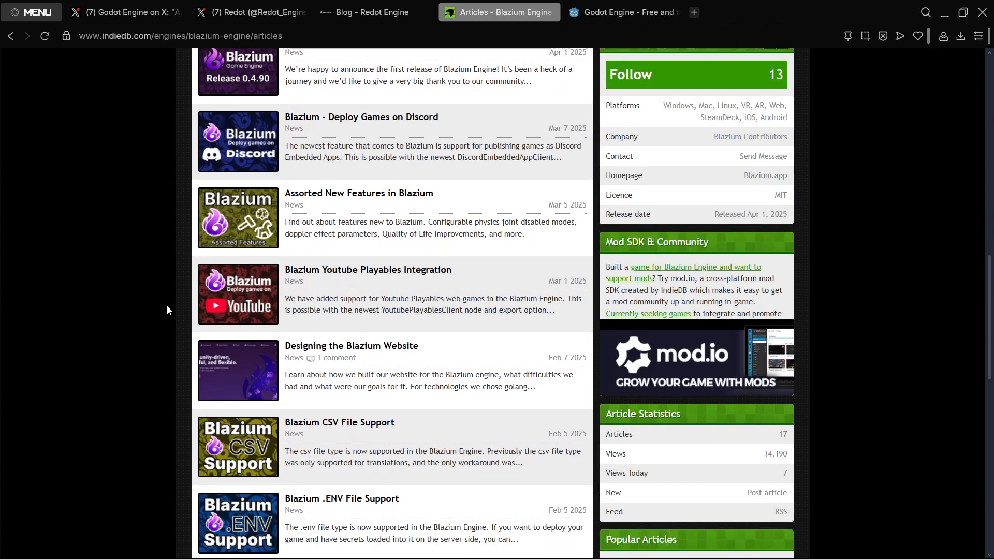
scroll(down, 3)
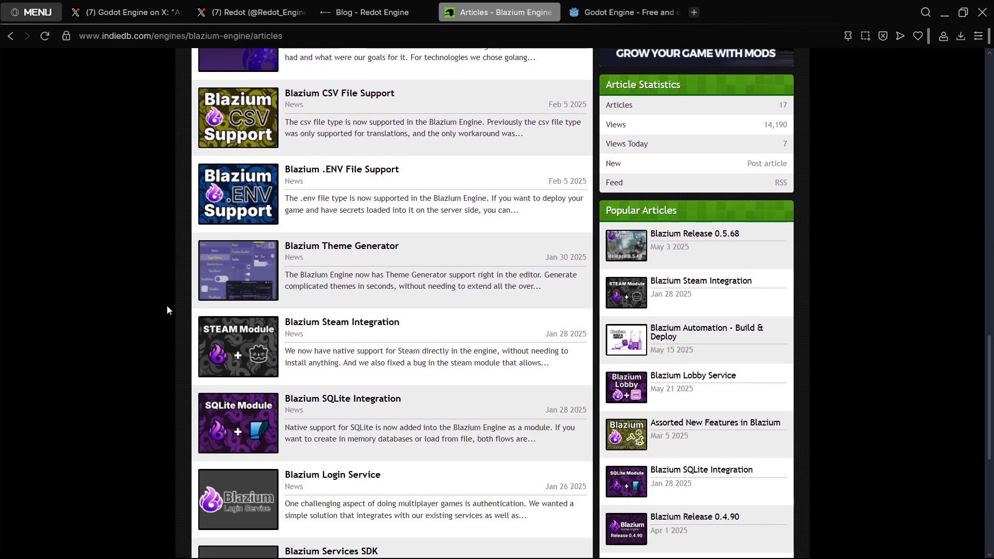
scroll(down, 3)
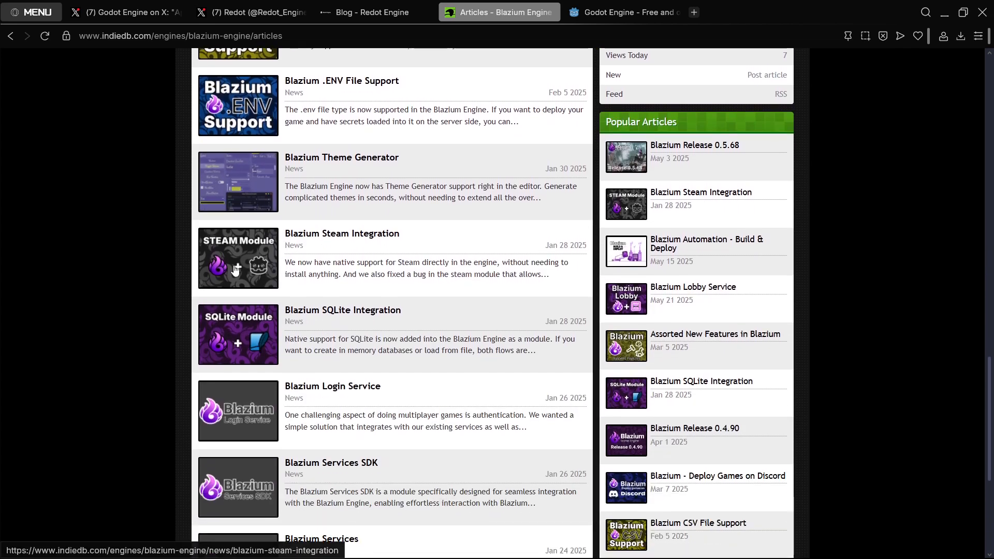
mouse_move(264, 329)
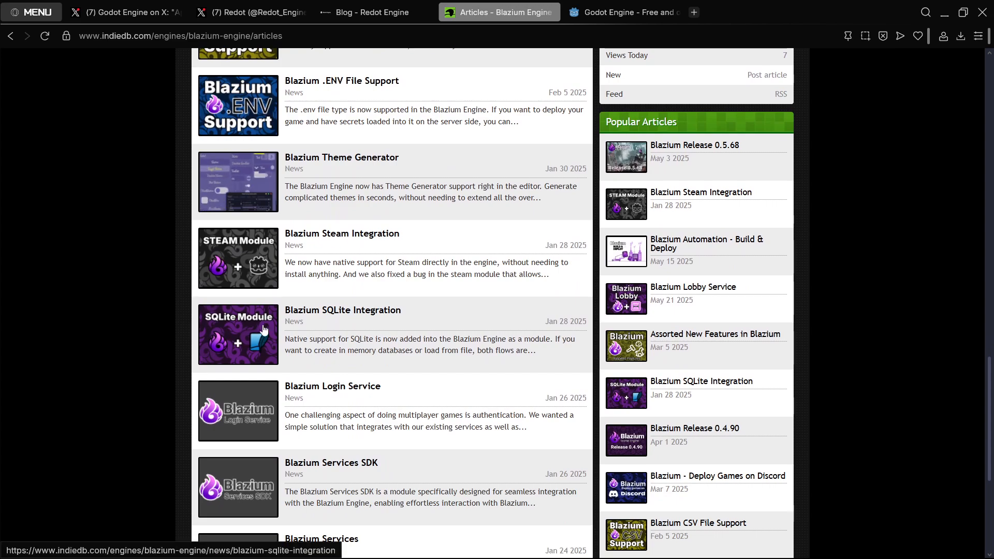
scroll(down, 3)
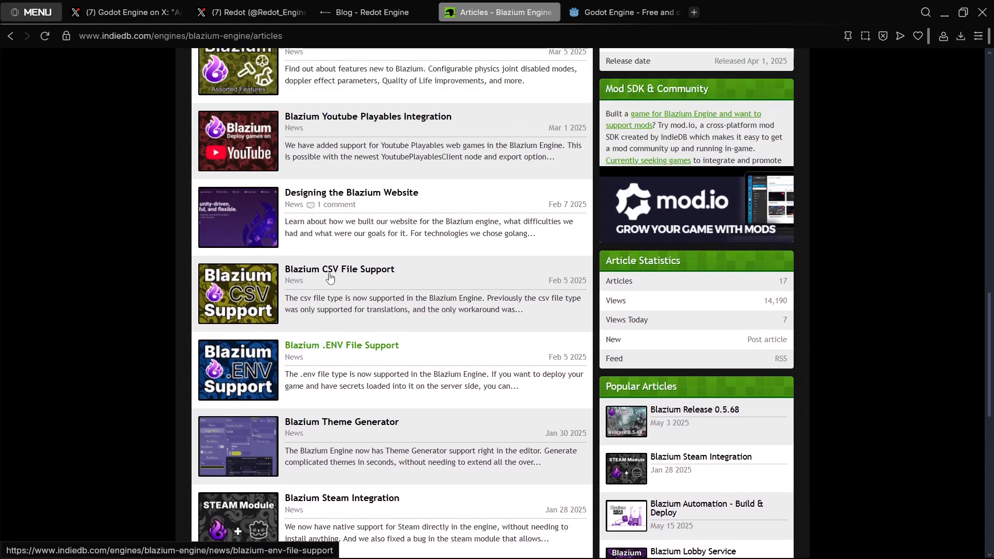
scroll(up, 3)
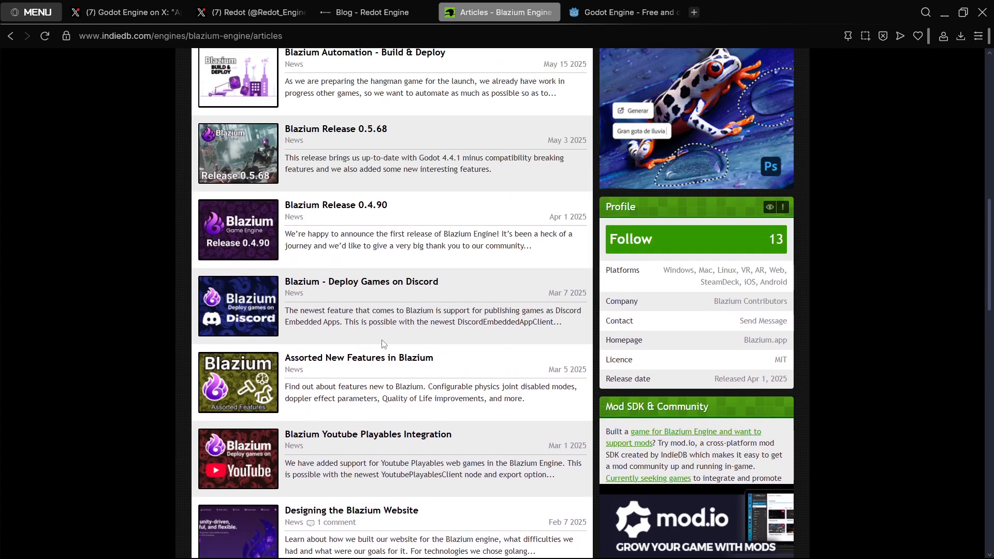
scroll(up, 3)
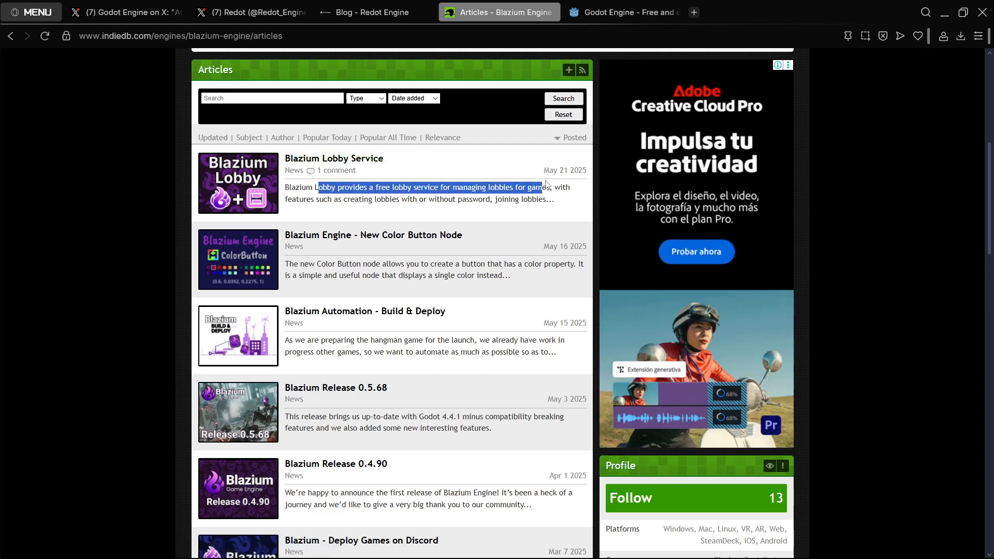
drag(547, 185, 477, 199)
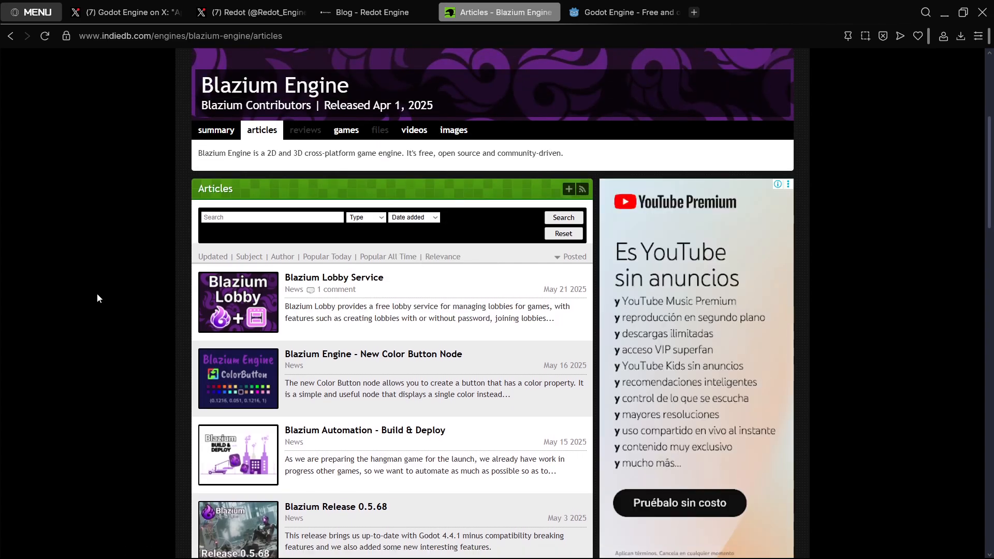
scroll(down, 3)
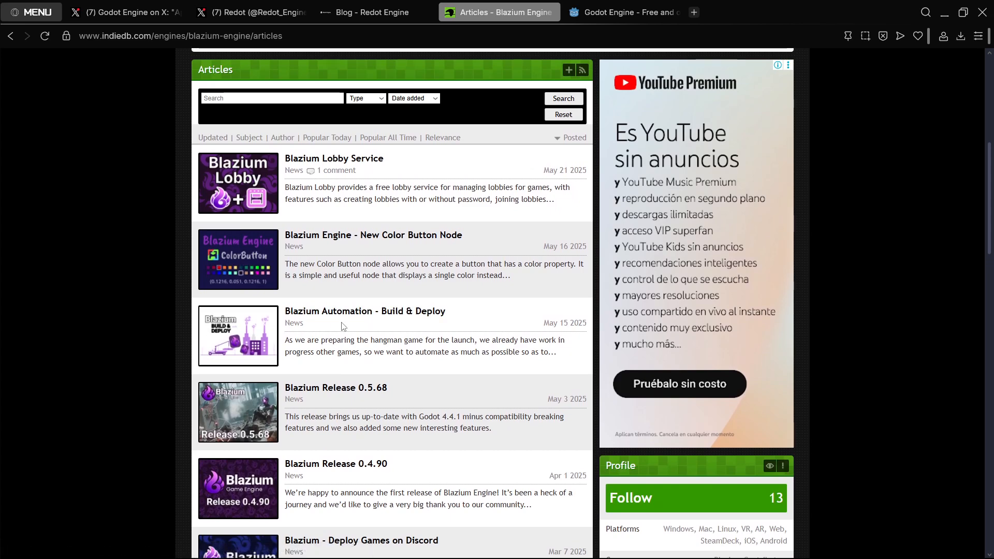
Step: Read the Blazium Automation - Build & Deploy article, highlighting its opening paragraph
click(366, 310)
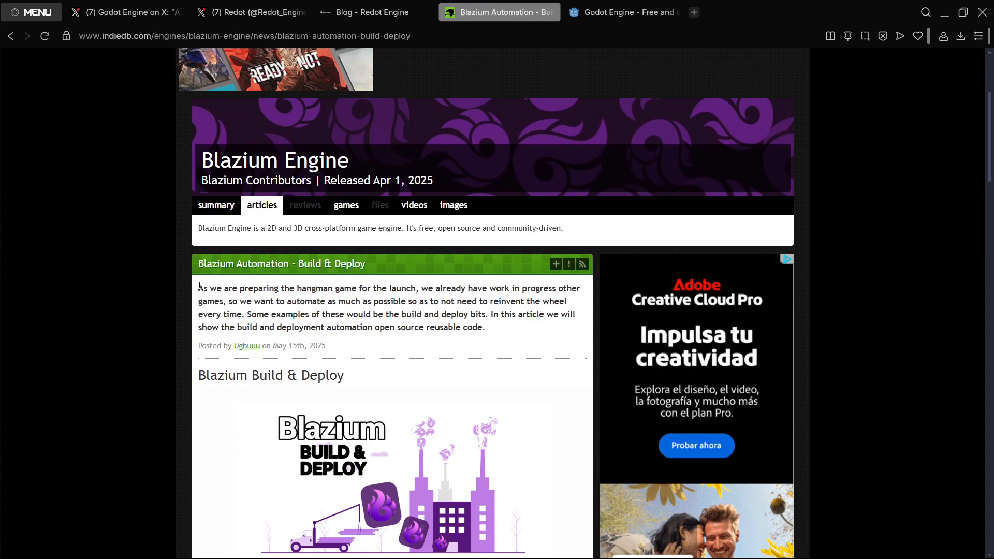
drag(198, 289, 345, 289)
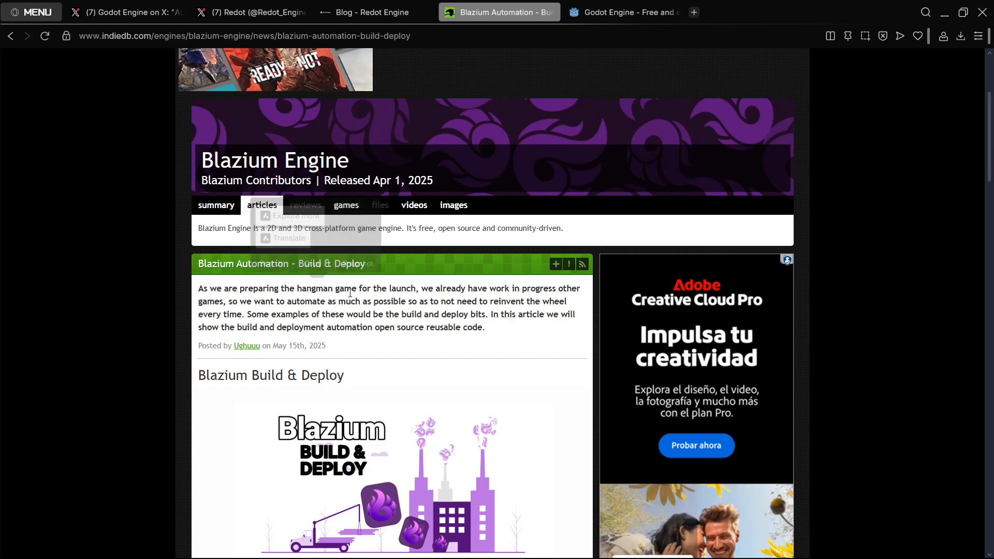
scroll(down, 3)
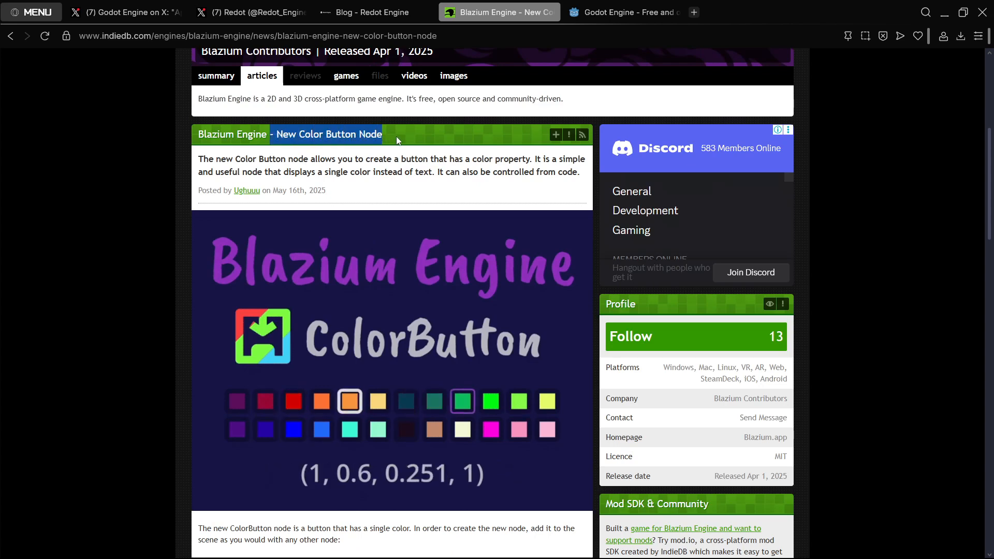
click(265, 400)
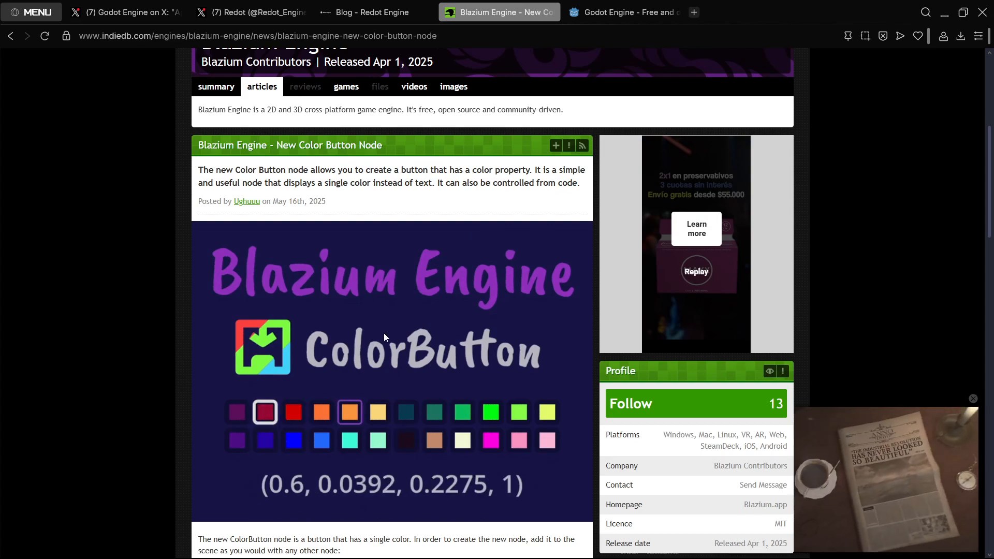
scroll(down, 3)
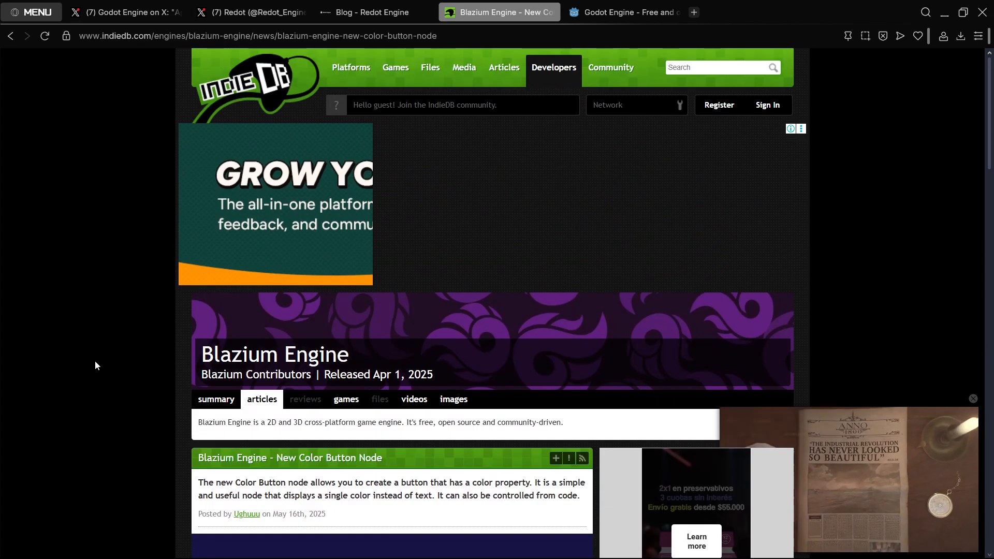
Step: Glance at the Godot site, then bring up the full list of Blazium Engine articles on IndieDB
click(624, 12)
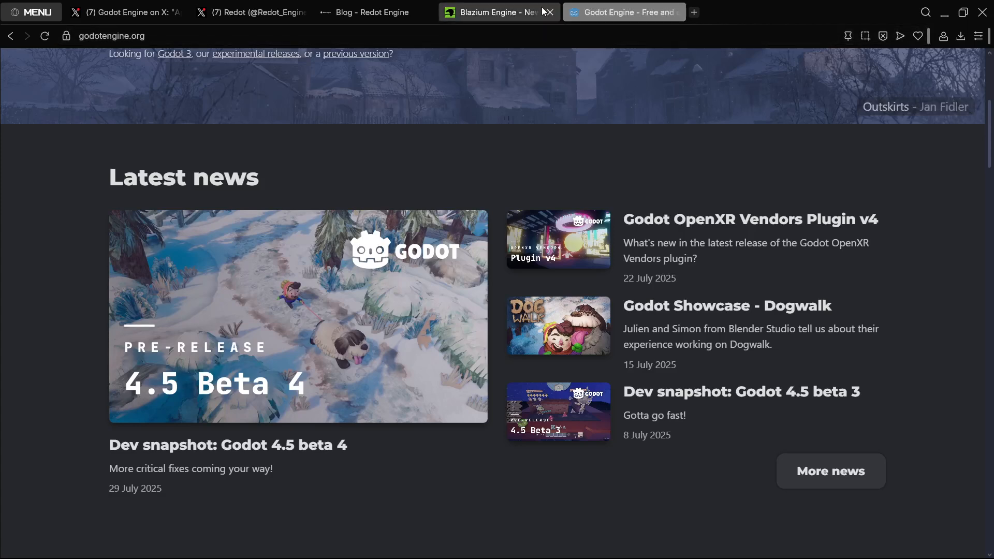
mouse_move(506, 6)
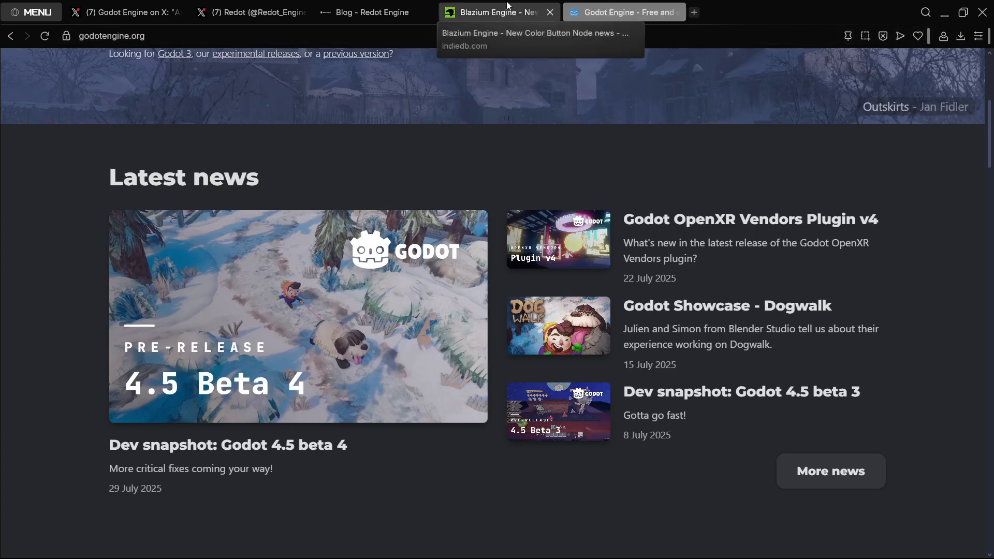
click(497, 13)
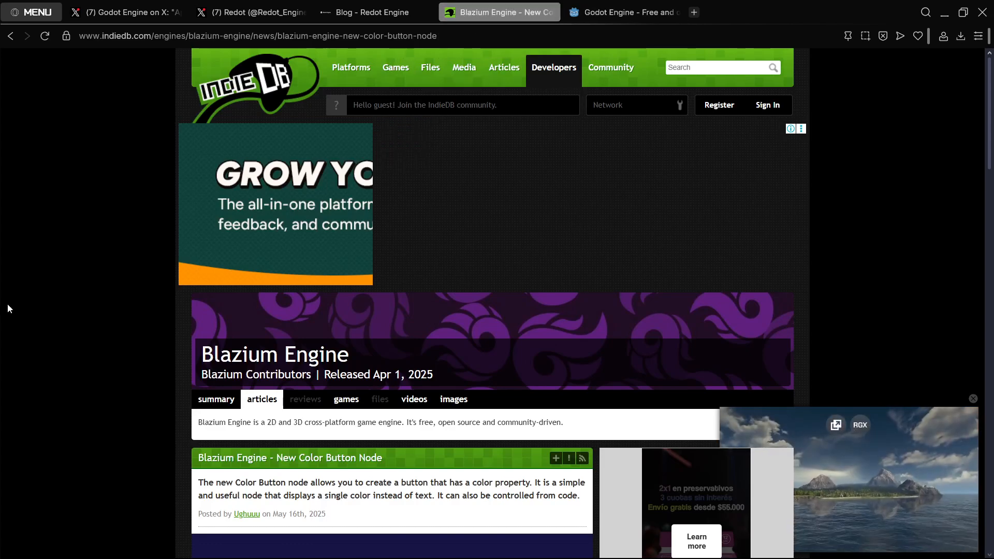
click(262, 399)
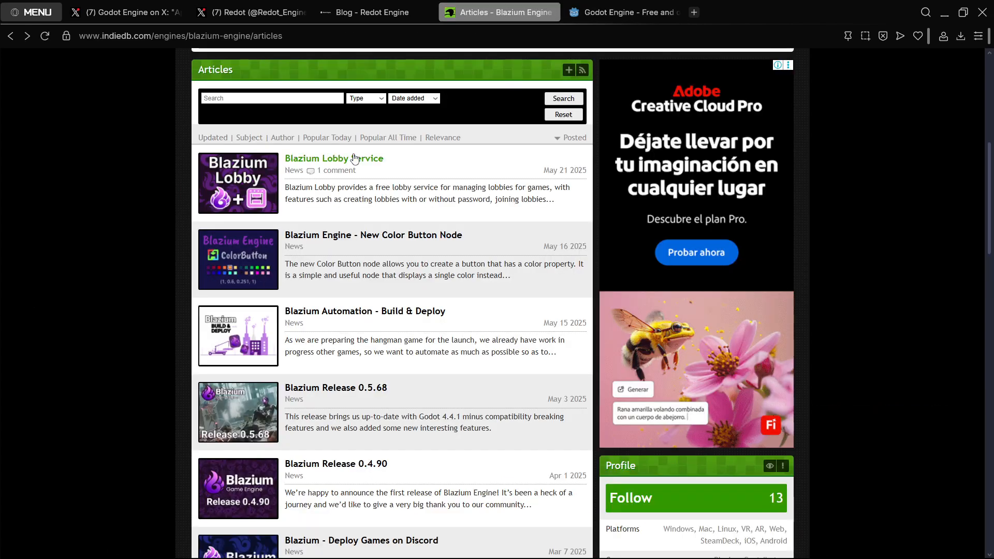
click(633, 13)
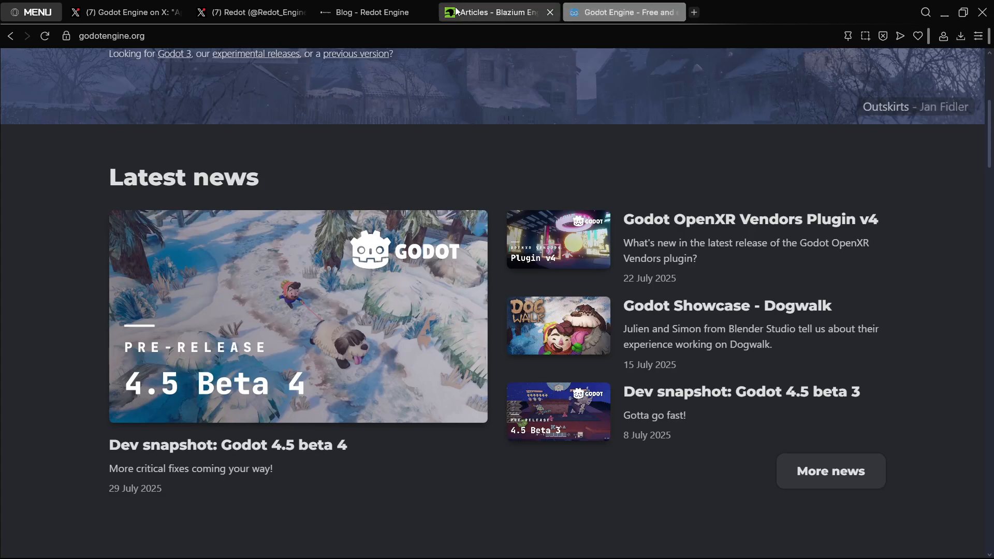
click(621, 13)
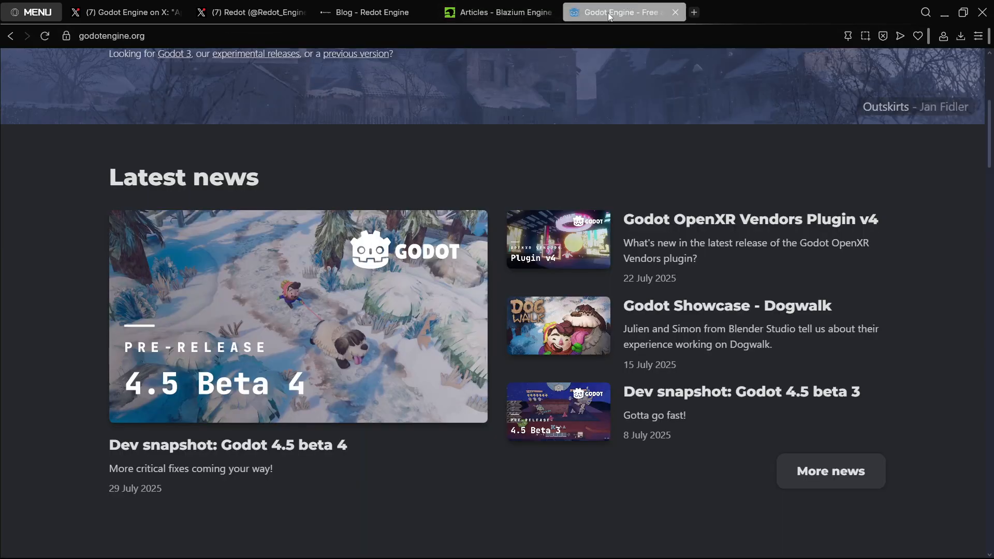
click(497, 12)
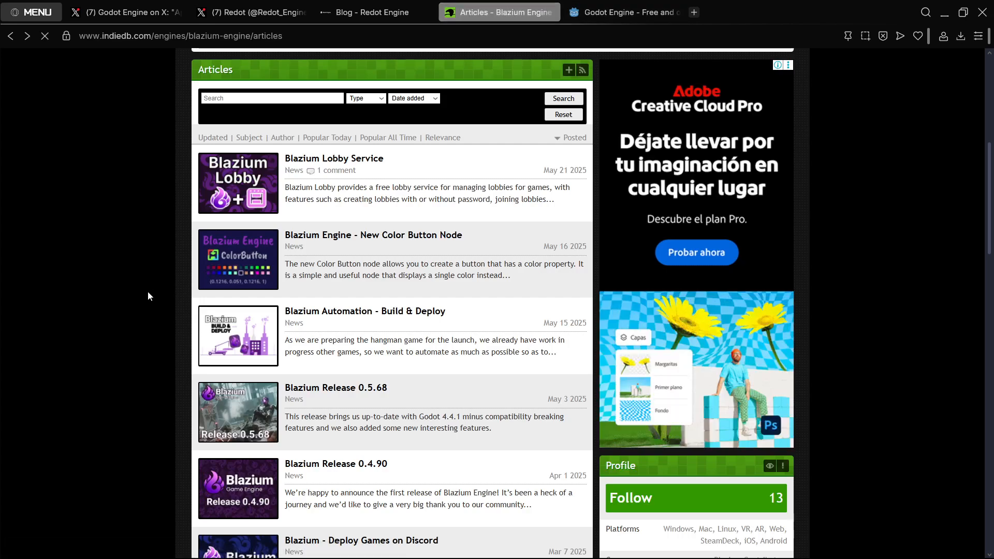
mouse_move(213, 193)
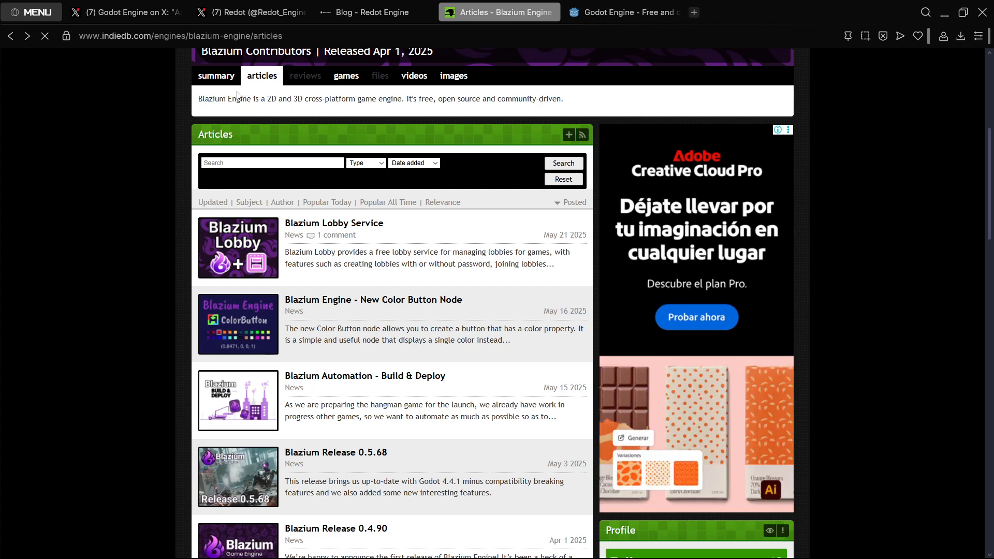
Step: Skim the Blazium articles list and move over to the Redot Engine blog
scroll(down, 3)
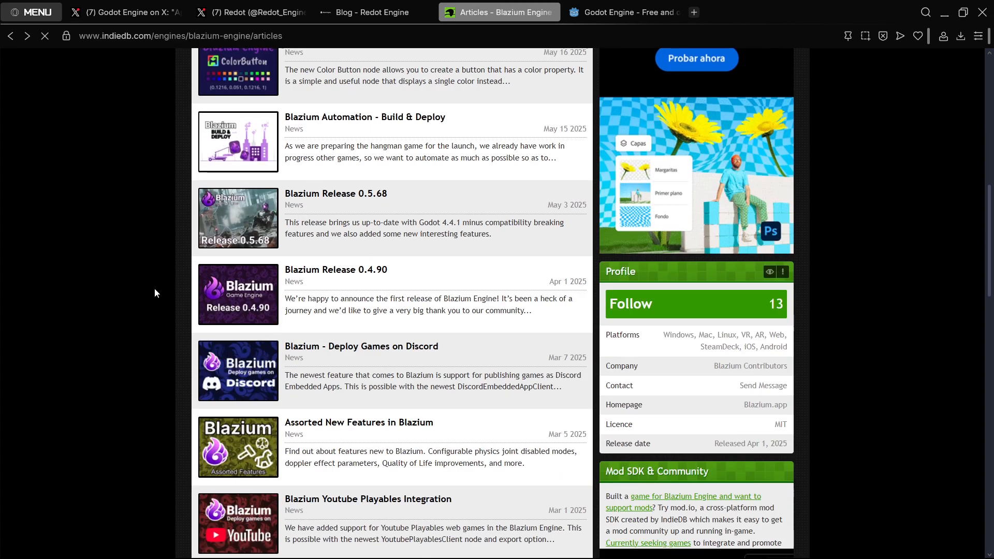
click(372, 12)
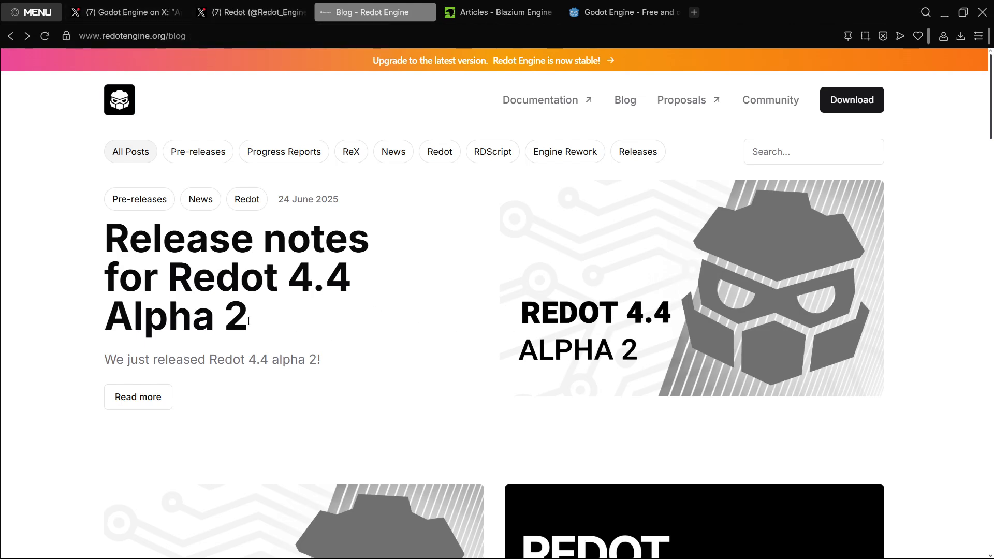
mouse_move(120, 261)
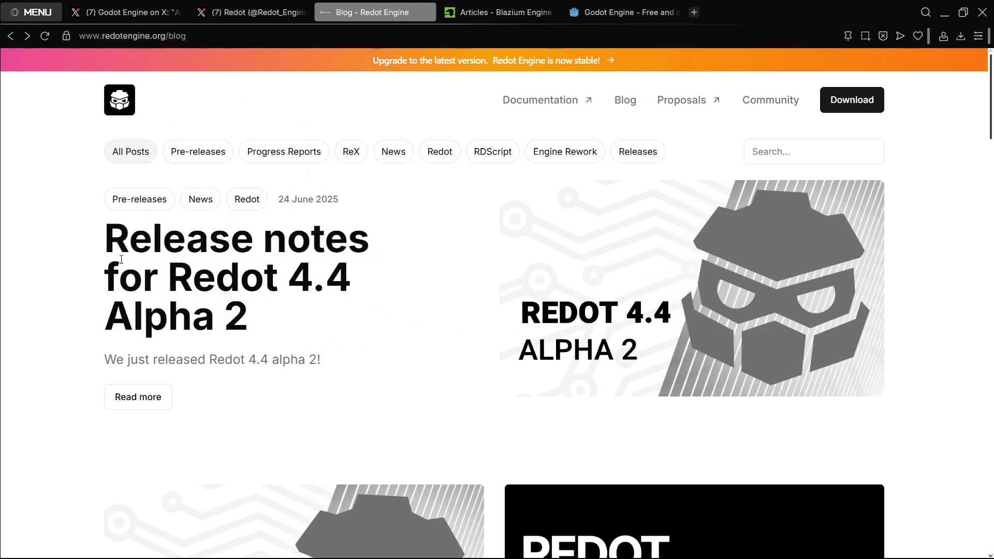
mouse_move(261, 338)
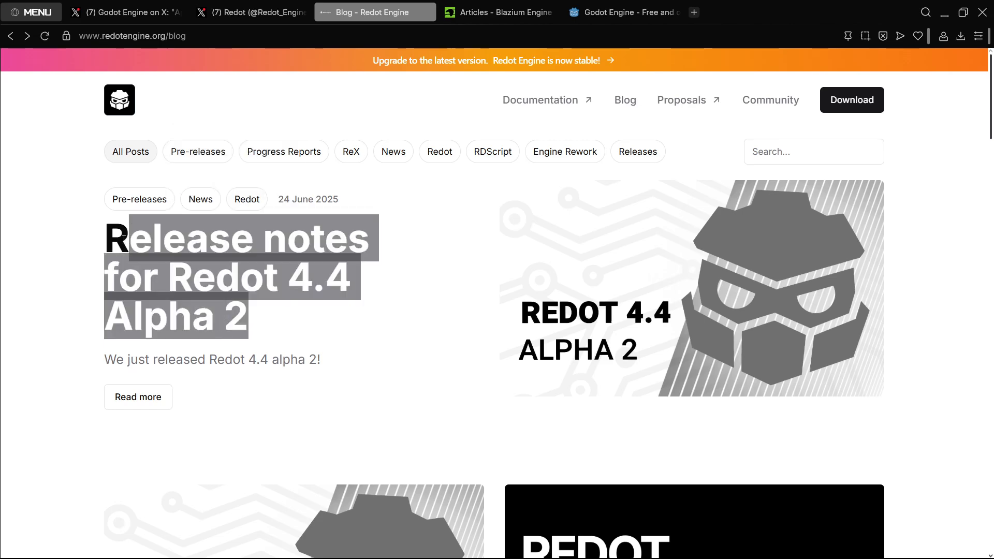
Step: Select the Redot 4.4 Alpha 2 release notes headline and skim the Redot blog posts, checking Godot's site
click(253, 324)
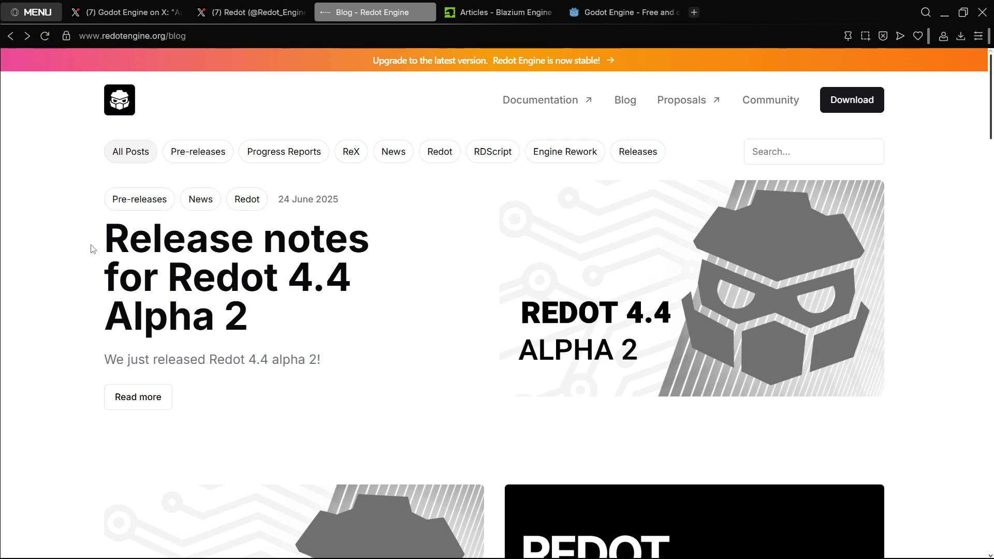
triple_click(236, 277)
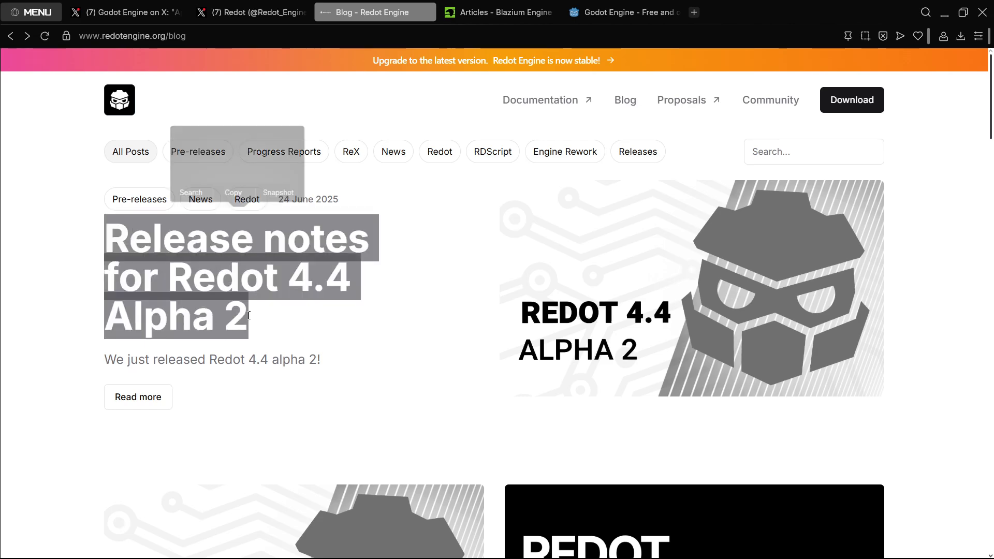
click(627, 11)
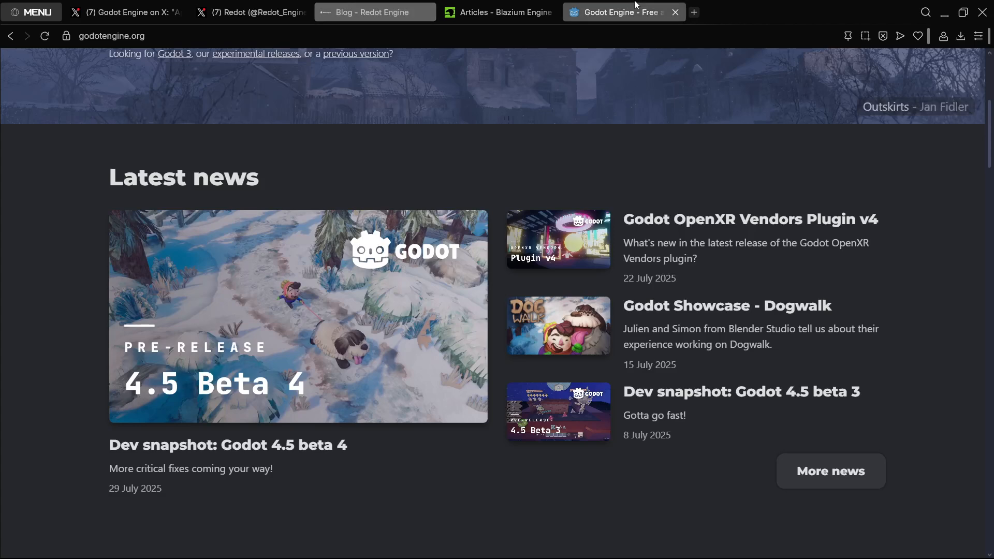
click(374, 11)
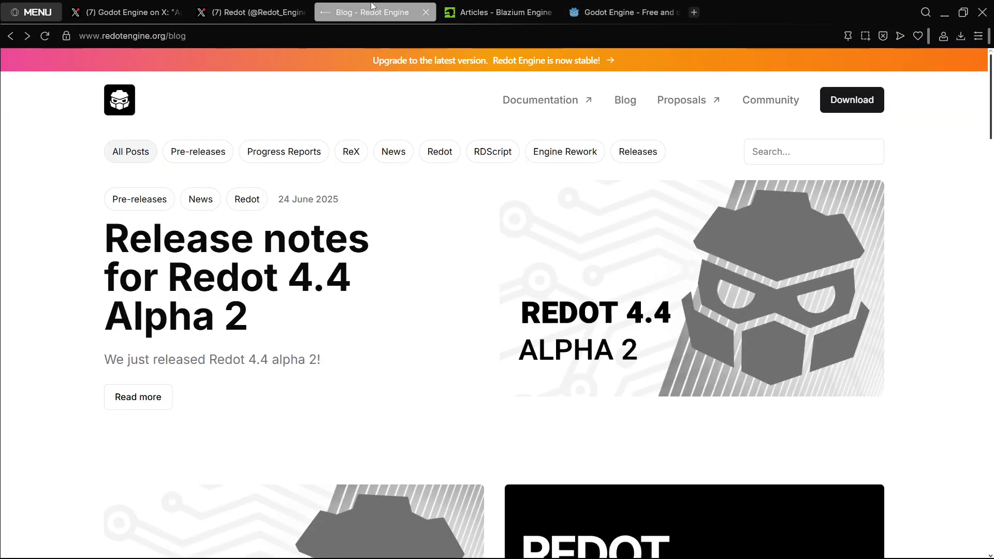
scroll(down, 3)
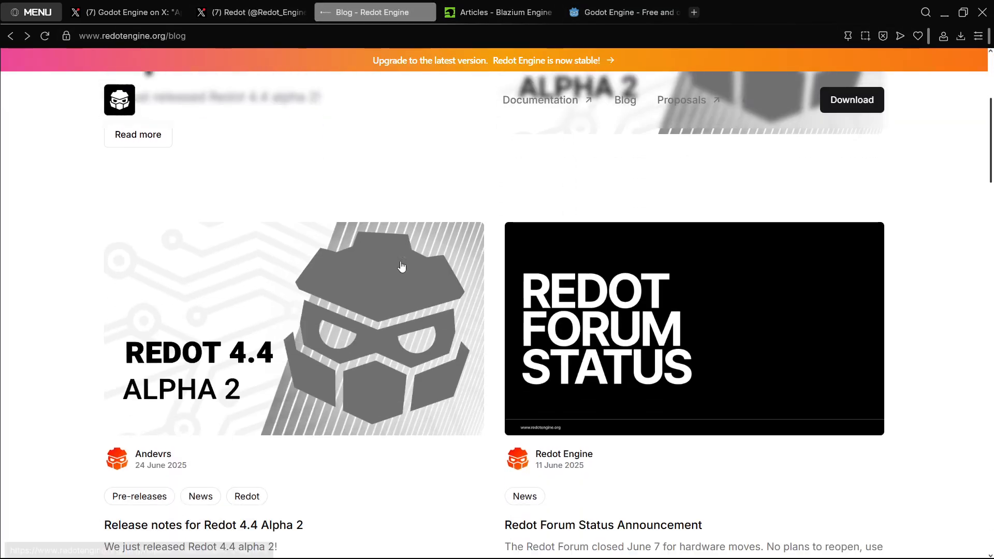
scroll(up, 3)
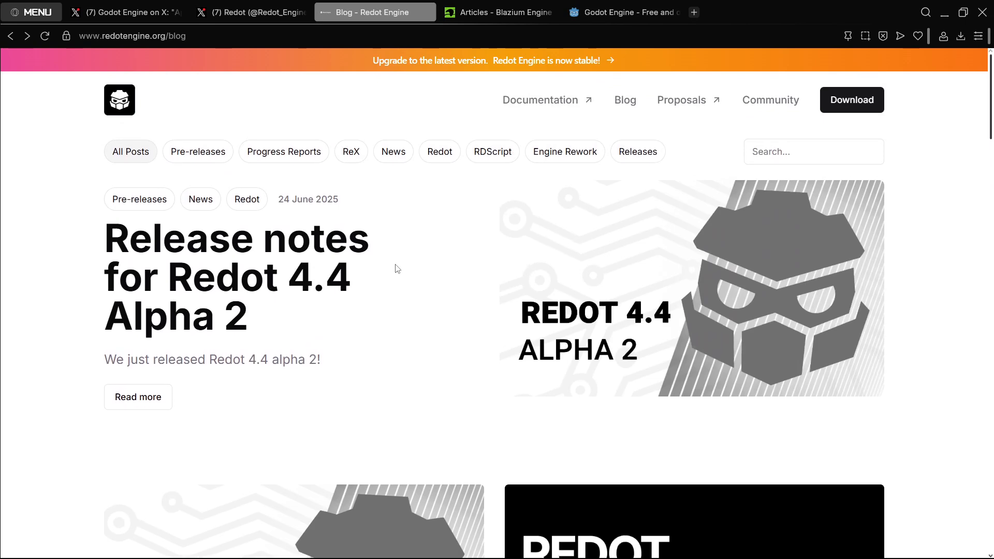
mouse_move(265, 327)
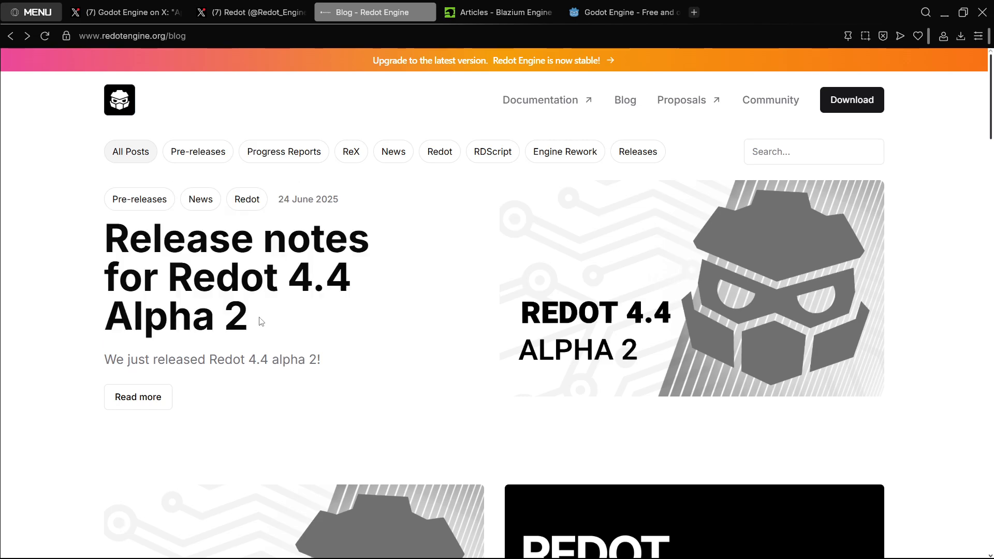
scroll(down, 3)
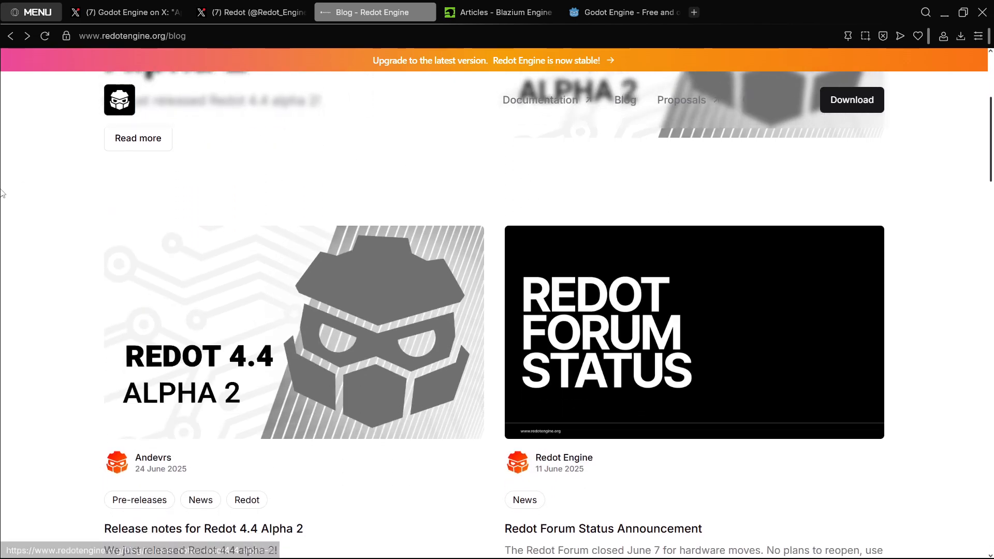
scroll(up, 3)
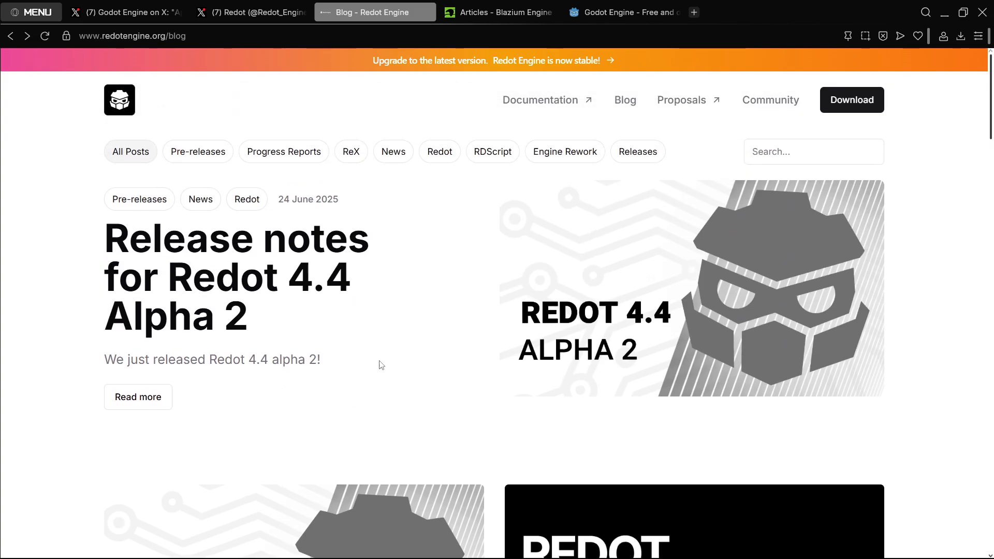
Step: Reselect the release notes headline, dismiss its popup, and return to Blazium's IndieDB articles list
click(250, 12)
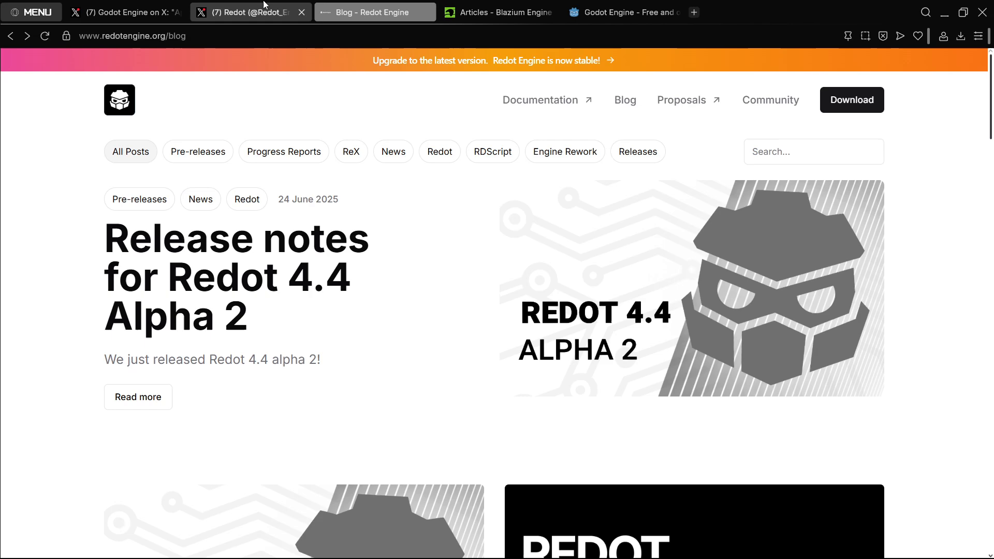
mouse_move(263, 8)
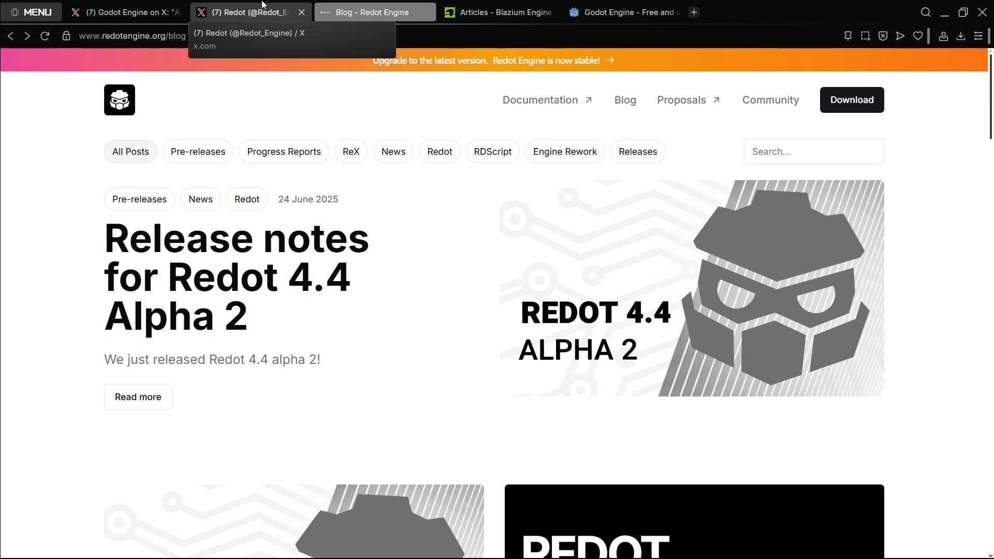
mouse_move(371, 253)
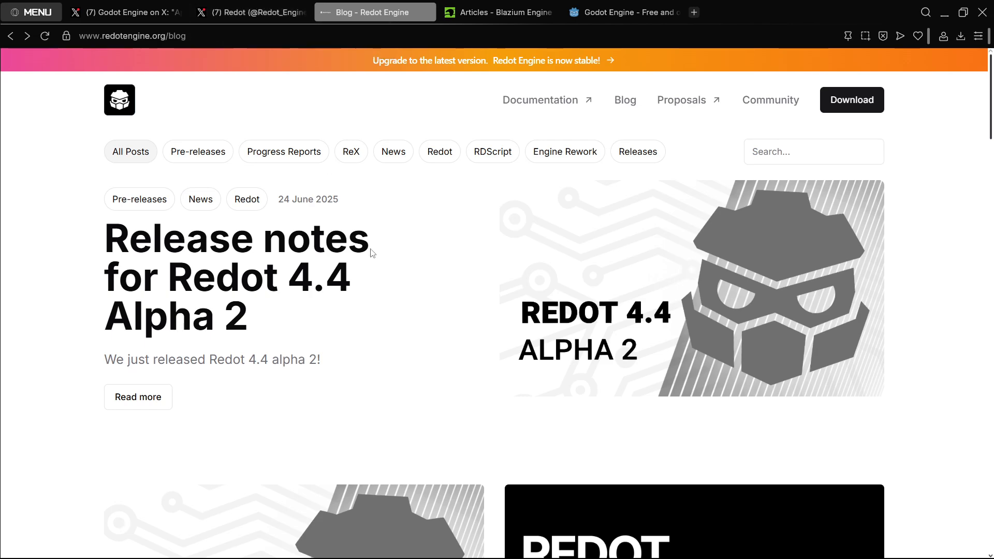
mouse_move(374, 290)
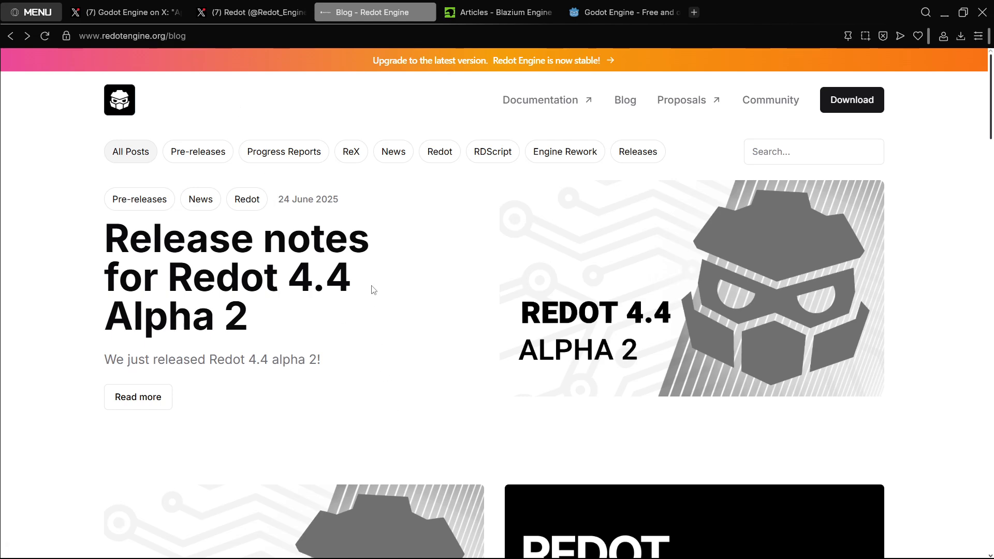
mouse_move(80, 271)
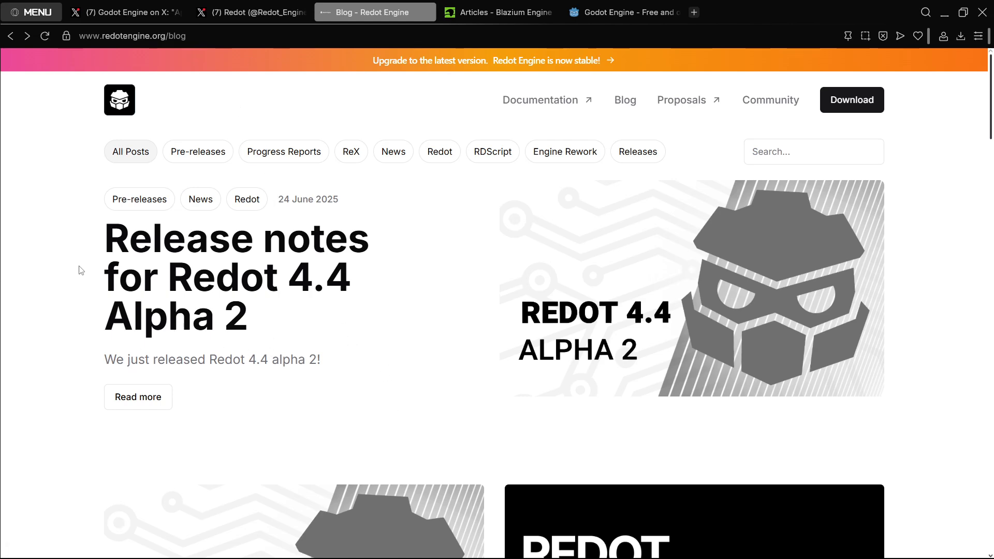
mouse_move(273, 325)
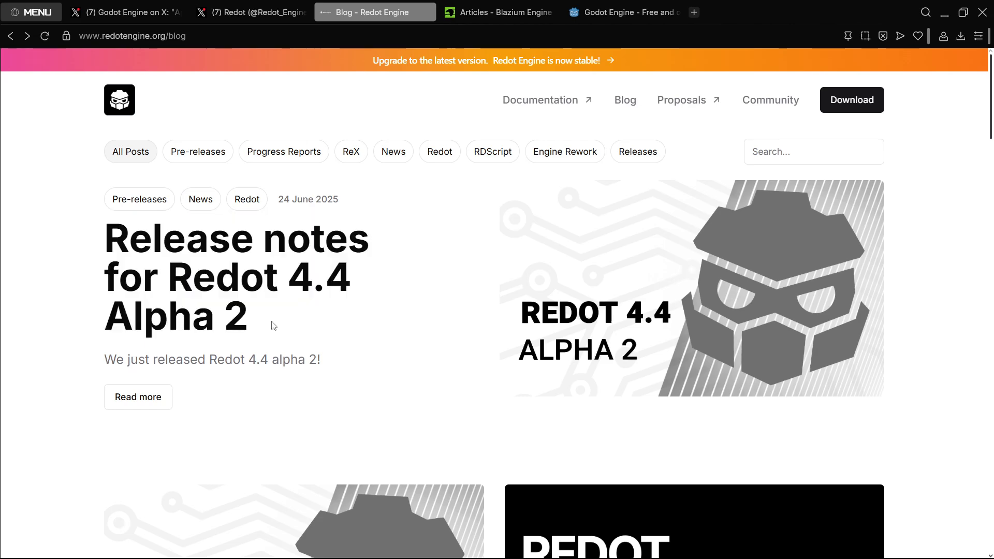
double_click(237, 275)
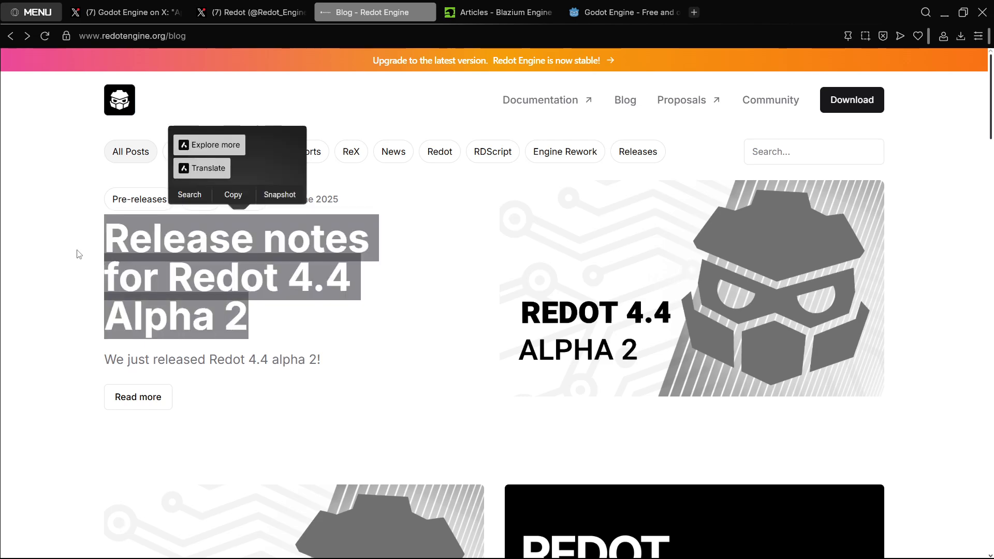
mouse_move(238, 345)
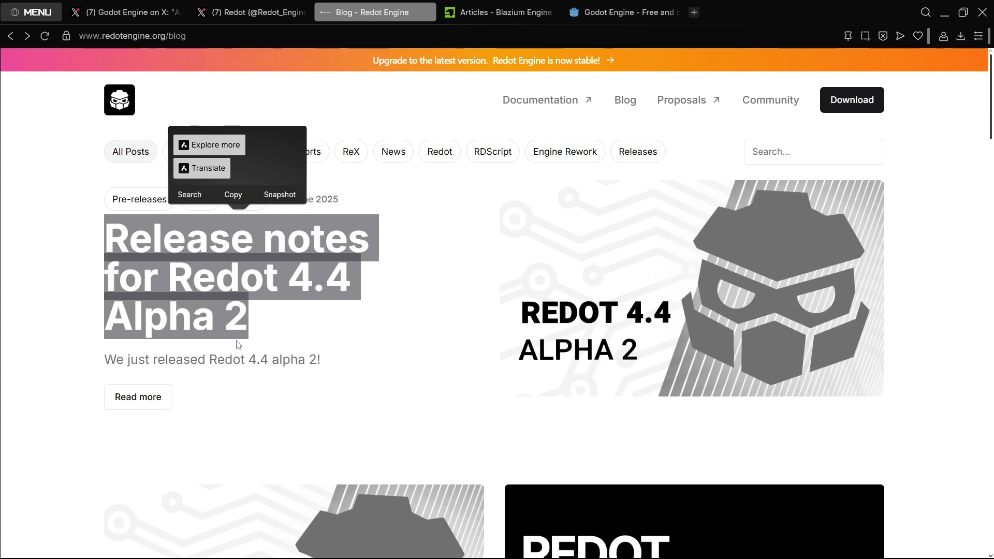
click(265, 328)
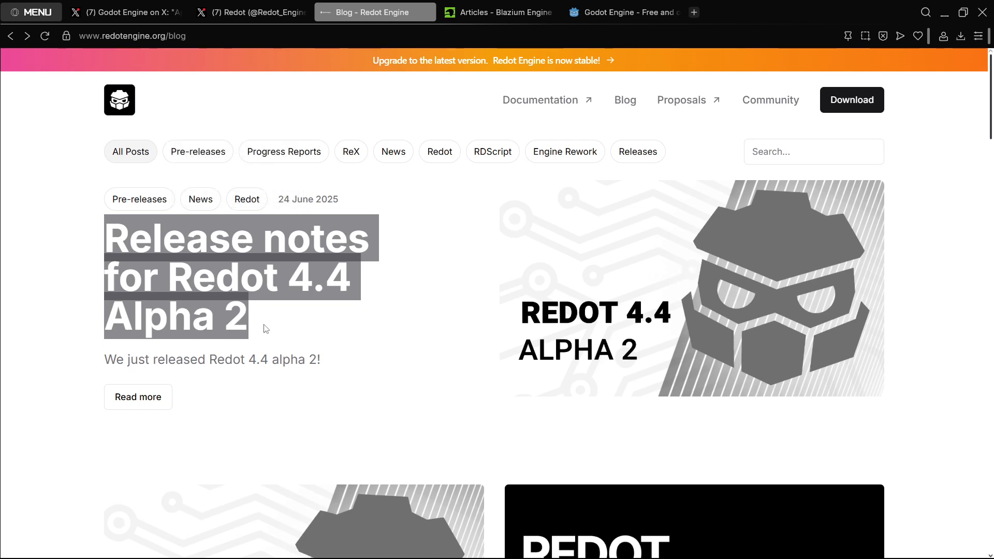
click(505, 13)
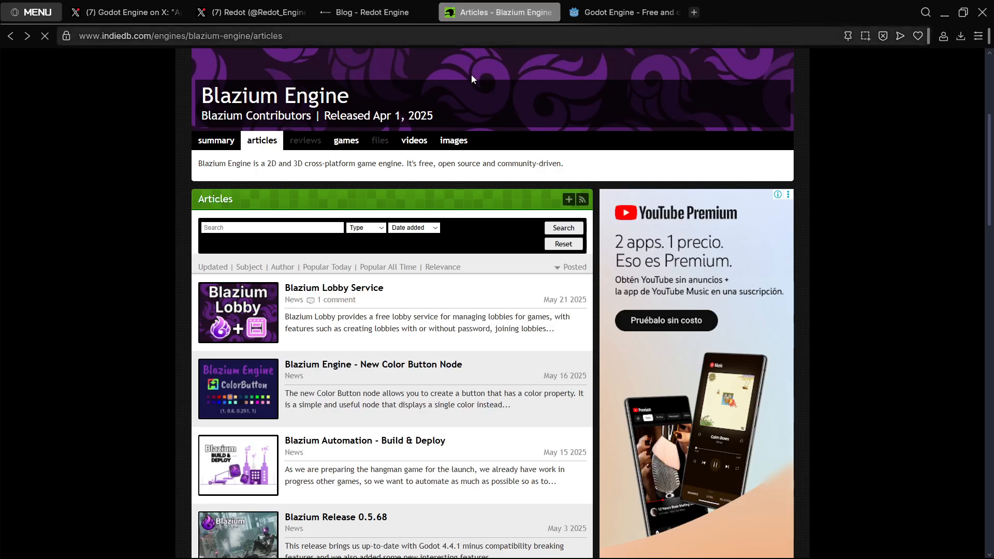
scroll(up, 3)
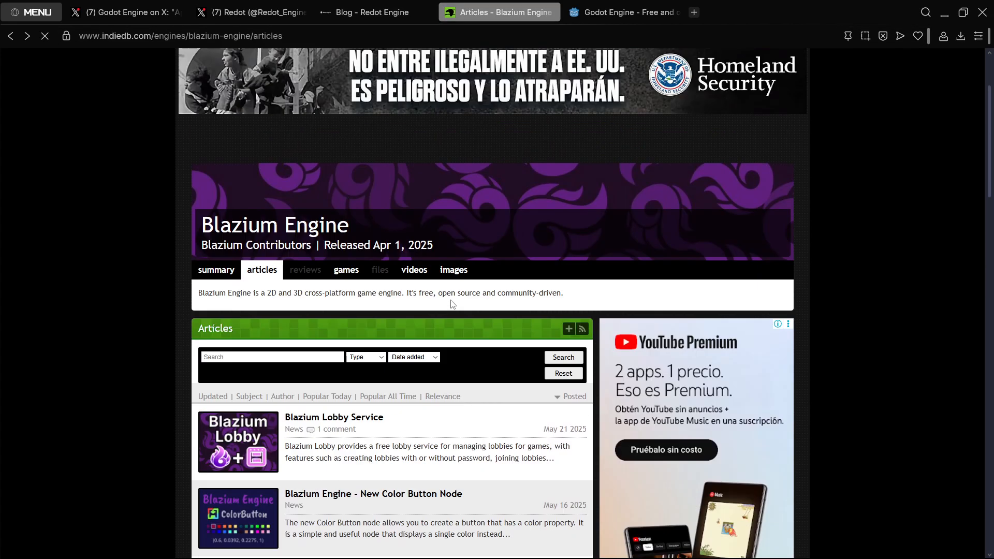